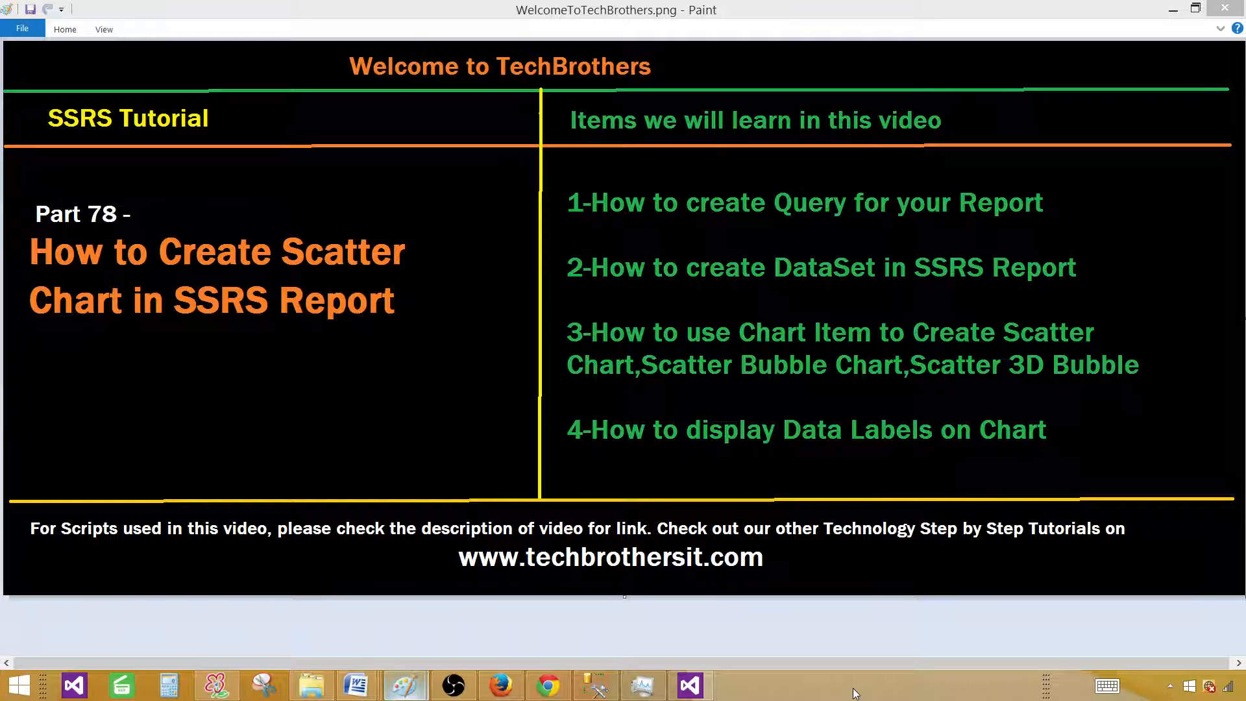
pyautogui.moveTo(595, 686)
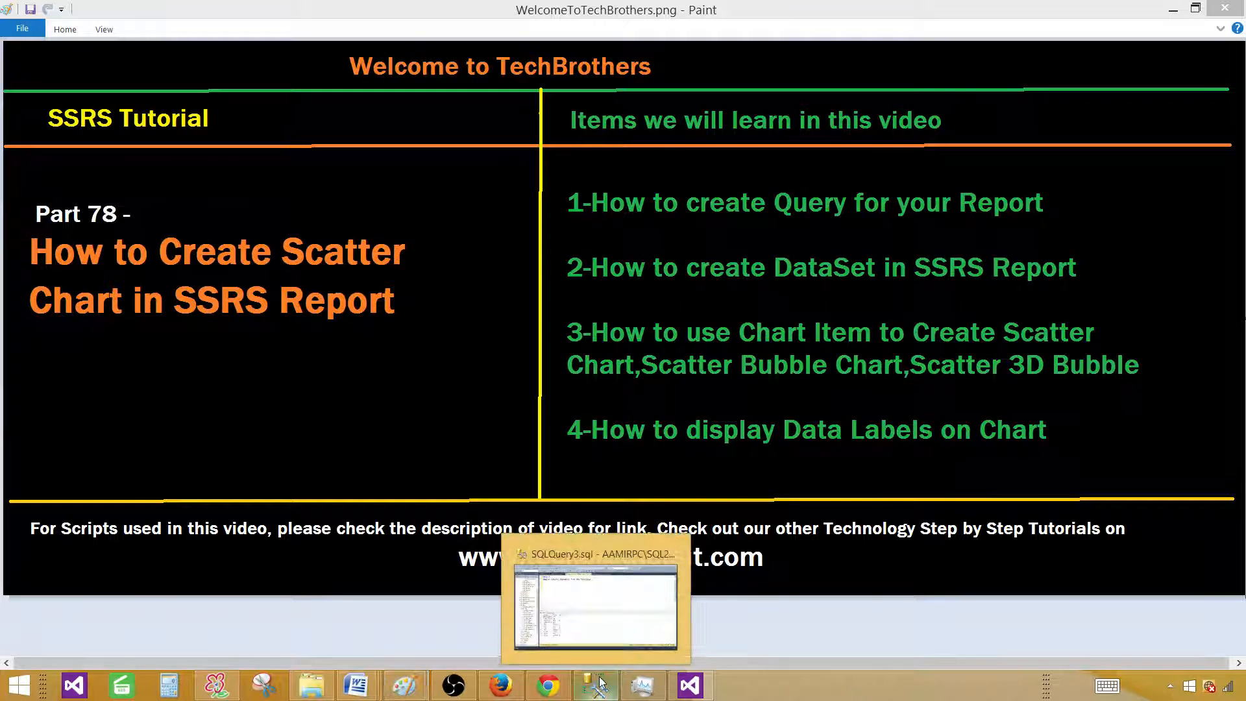
# In SSMS, select the whole Region, Country, ItemsSold query on dbo.TotalSale.
pyautogui.click(594, 599)
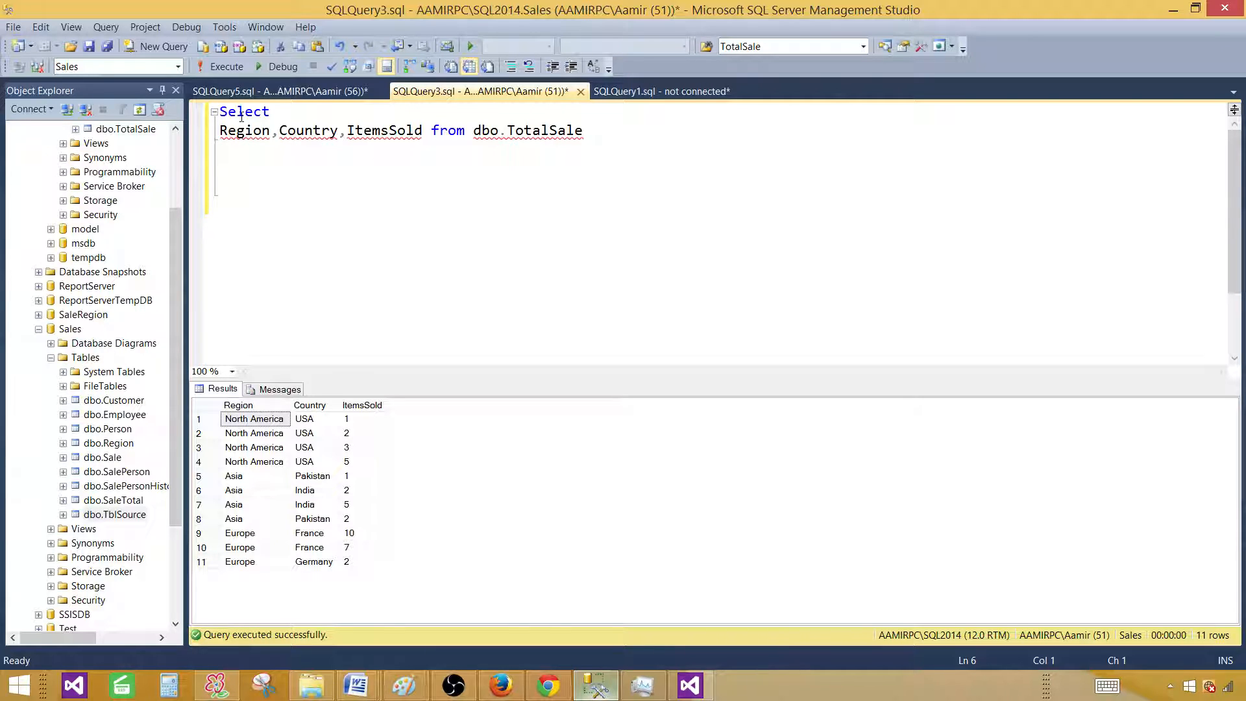
pyautogui.click(231, 130)
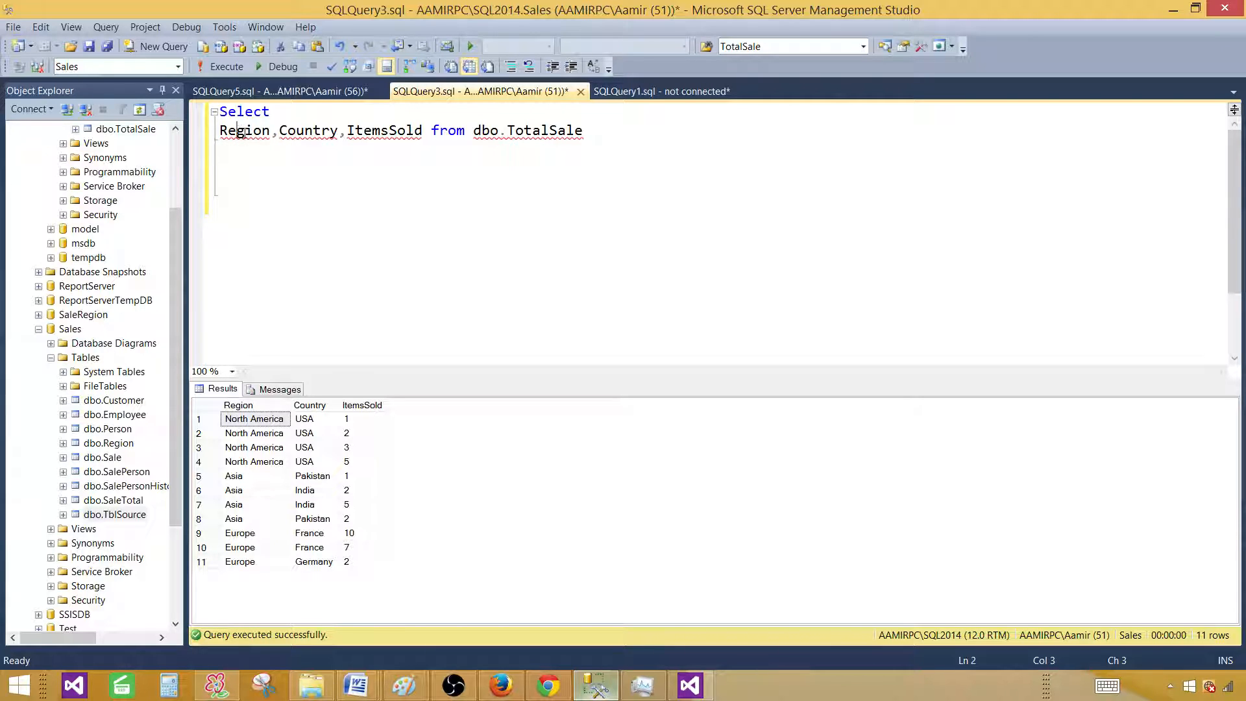
pyautogui.click(506, 131)
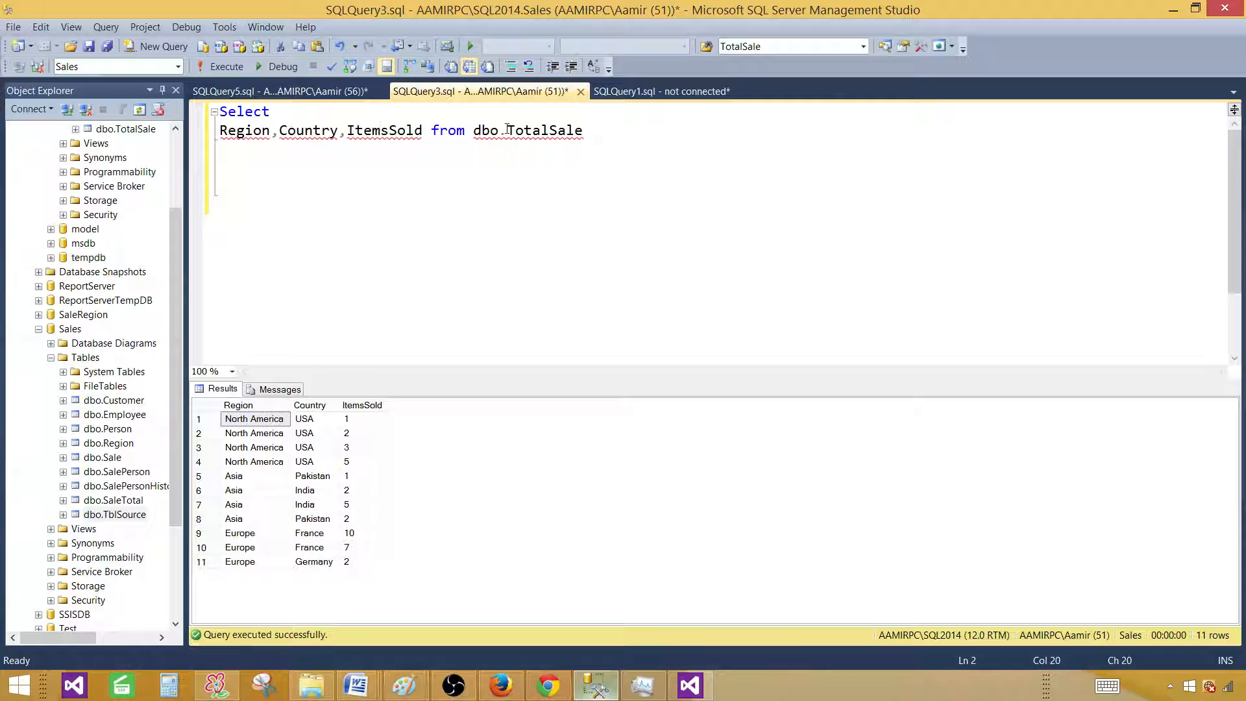
pyautogui.press('ctrl+a')
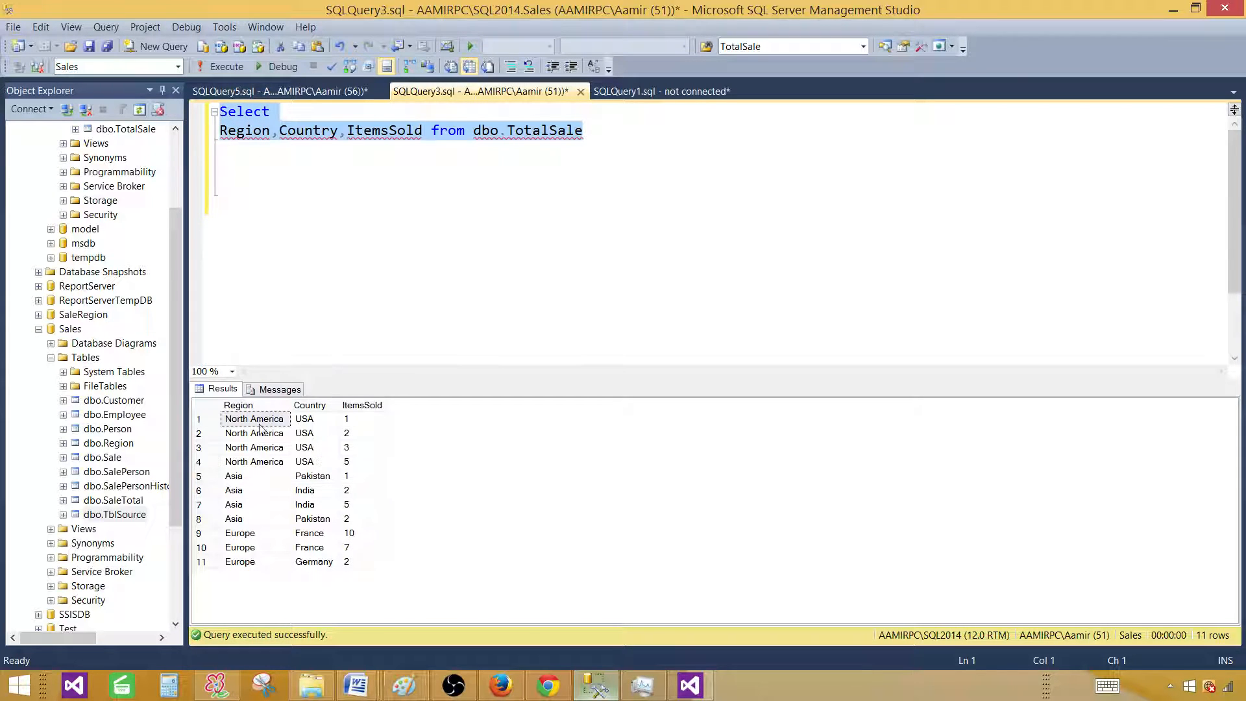
# Highlight the Region, Country and ItemsSold result columns.
pyautogui.click(255, 405)
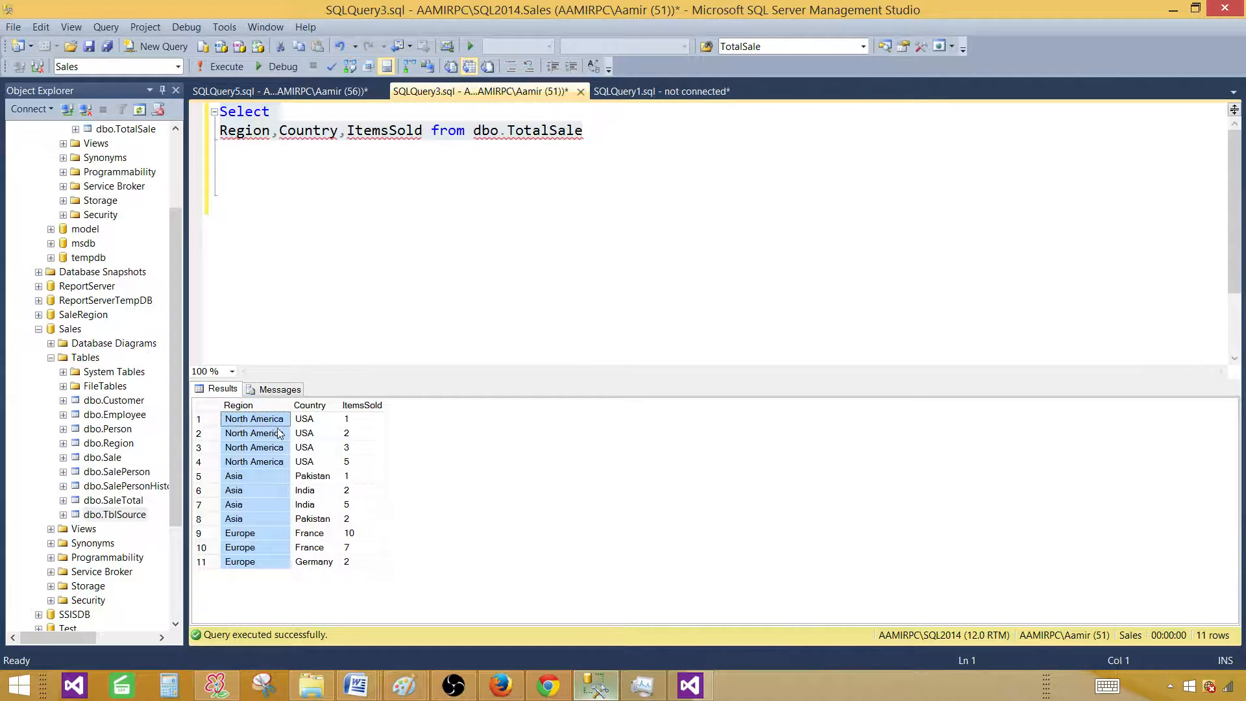
pyautogui.click(303, 418)
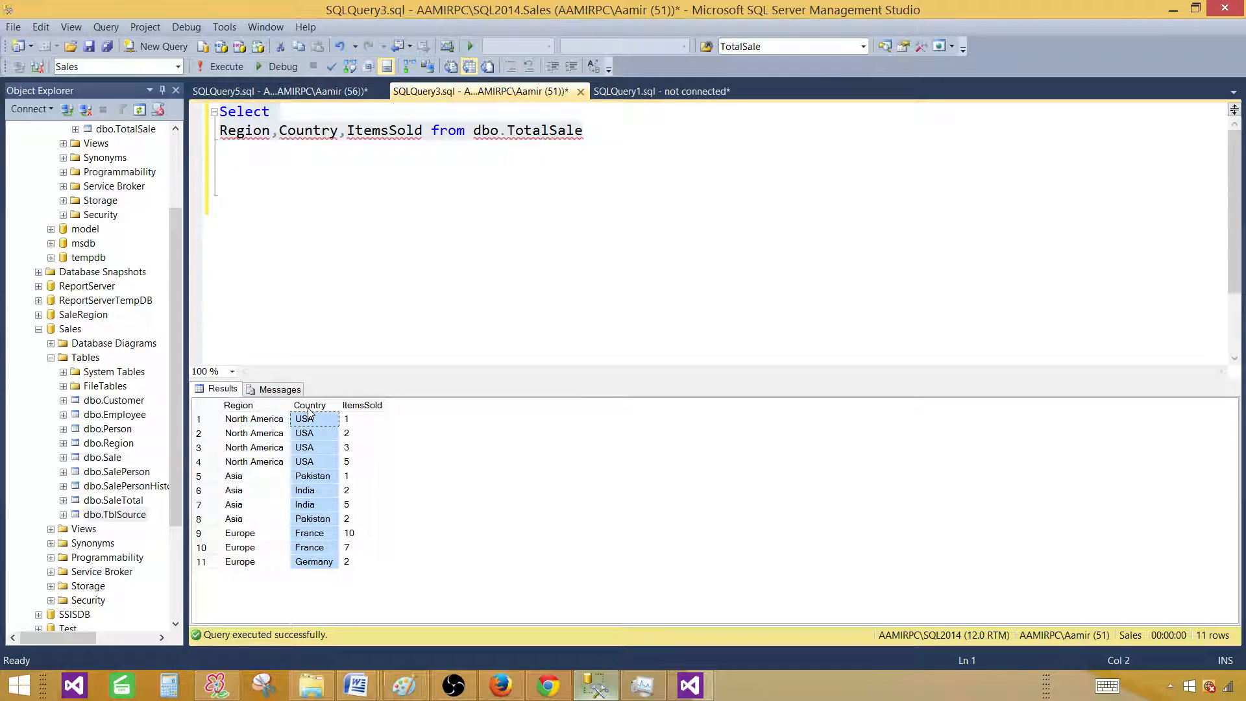
pyautogui.click(362, 405)
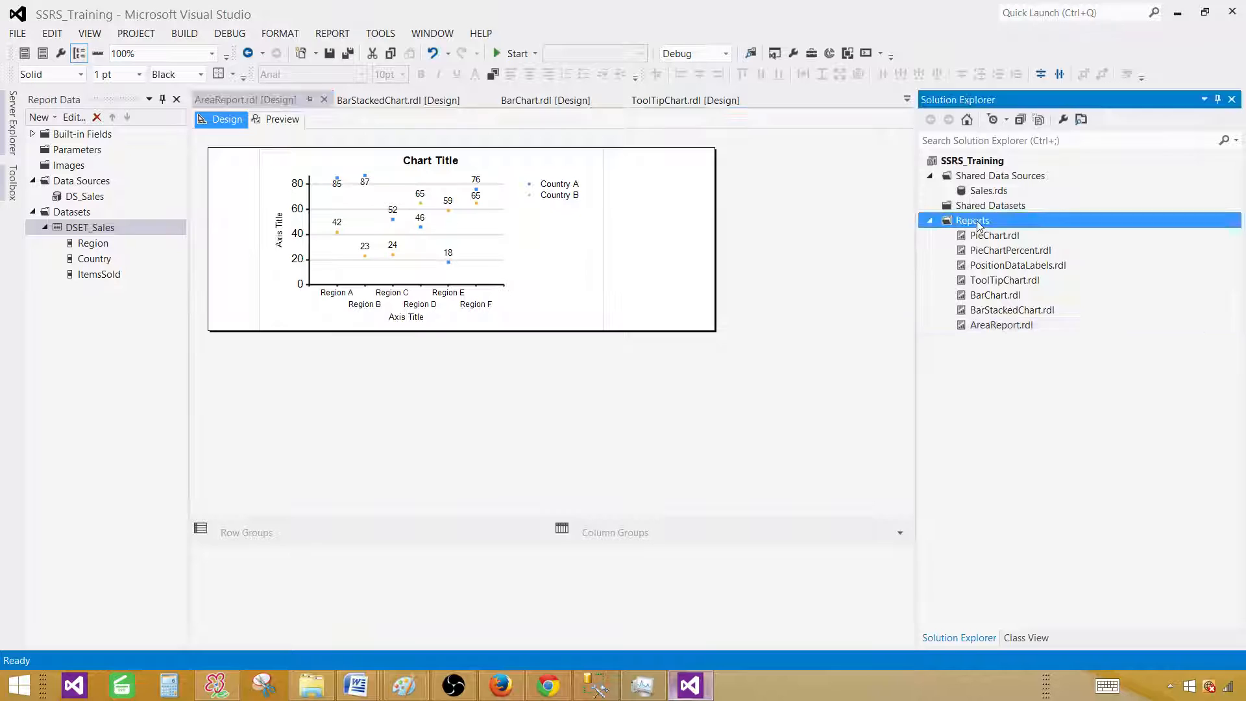
# Add a new report named ScatterChart.rdl to the Reports folder.
pyautogui.rightClick(971, 220)
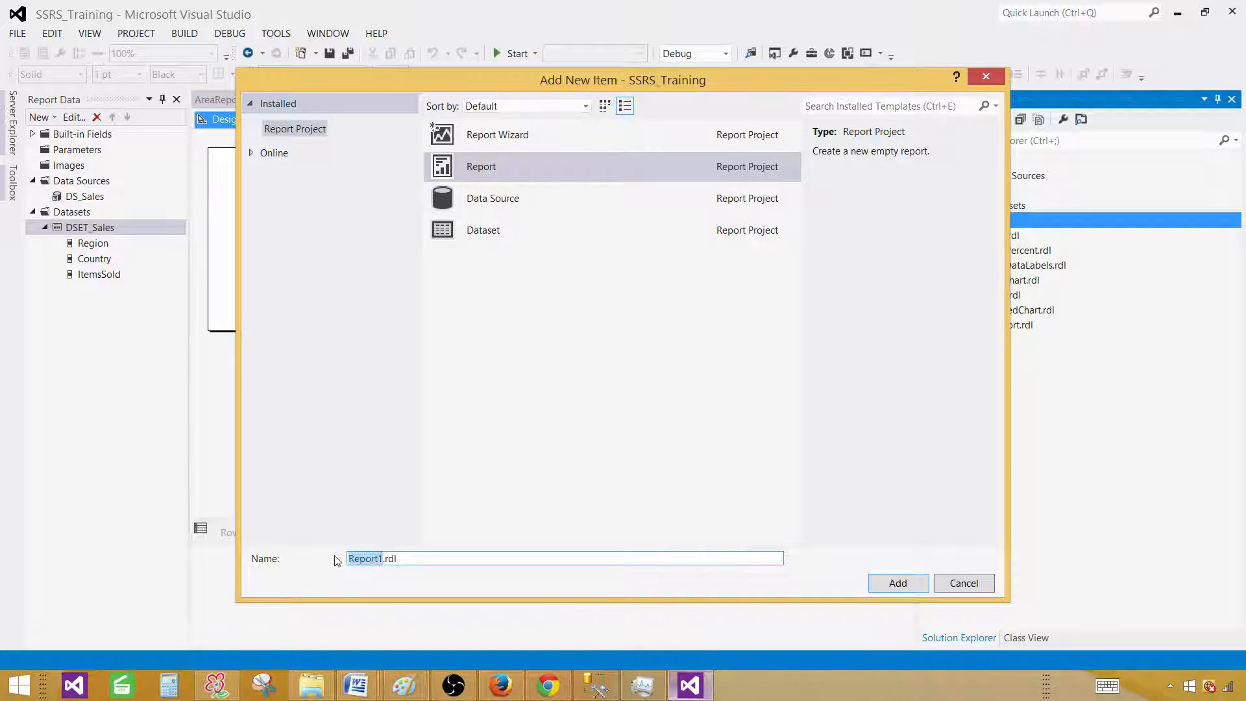
pyautogui.write('ScatterCha')
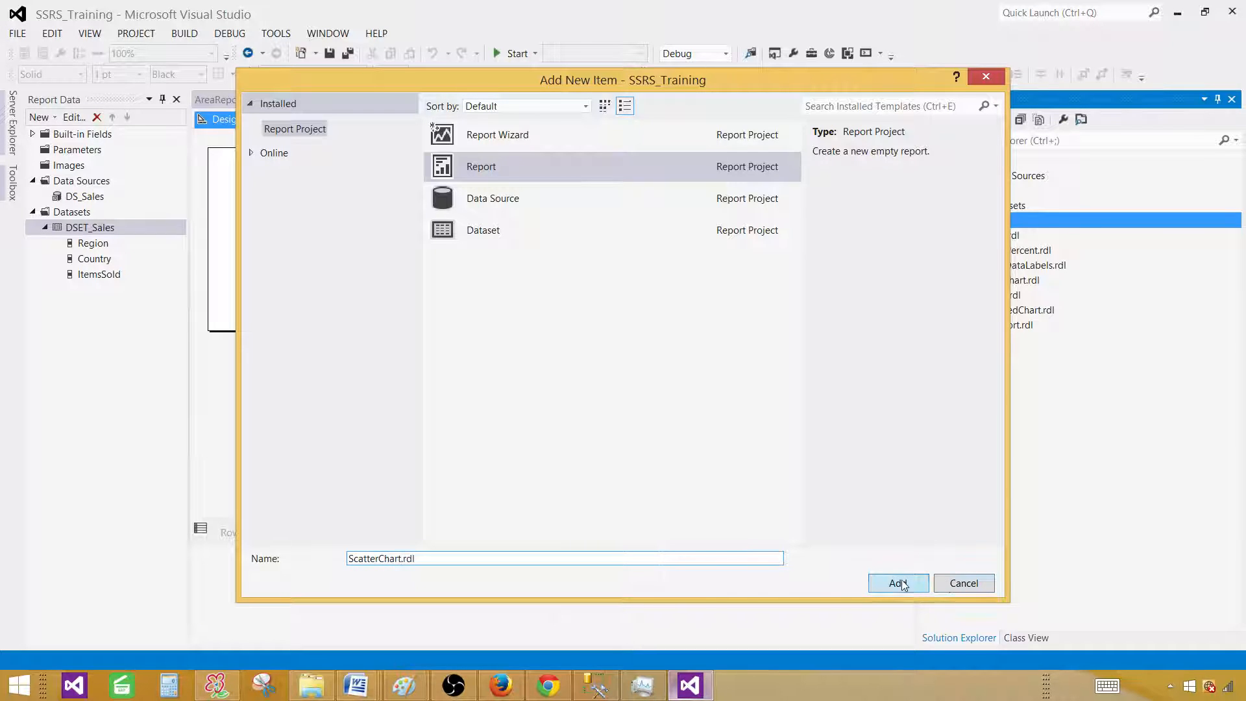
pyautogui.click(897, 583)
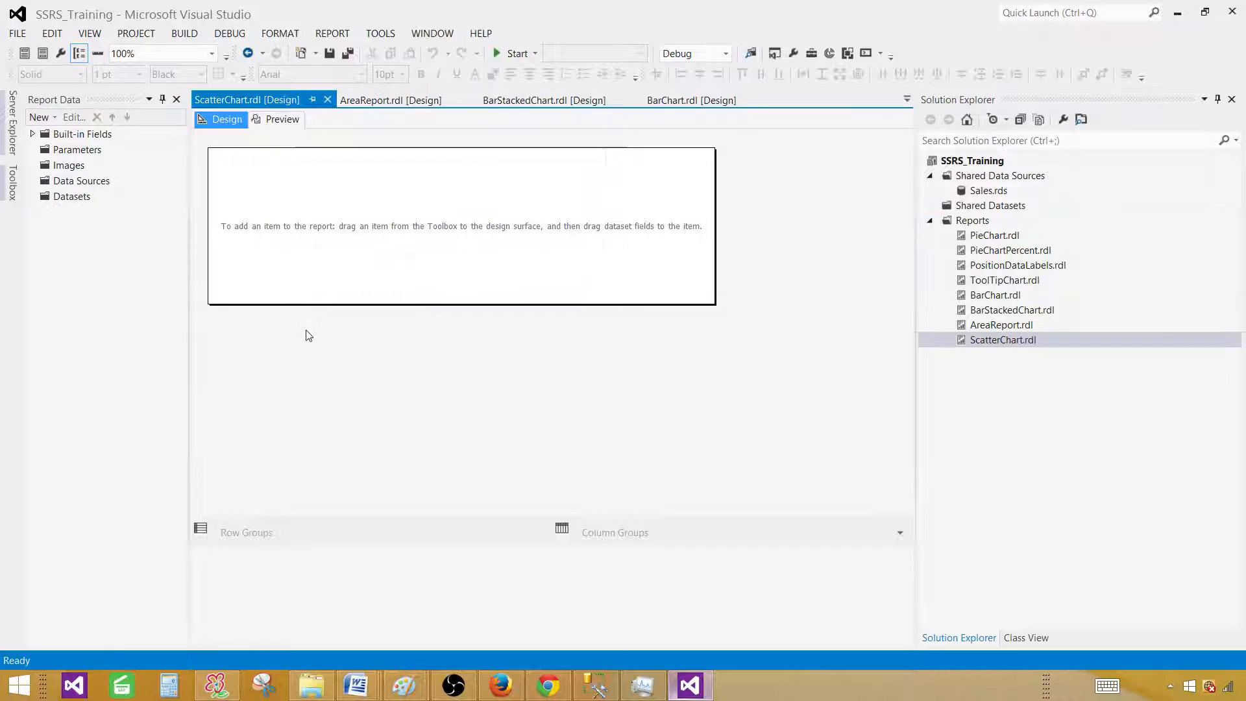
# Create data source DS_Sales referencing the shared Sales data source.
pyautogui.click(81, 180)
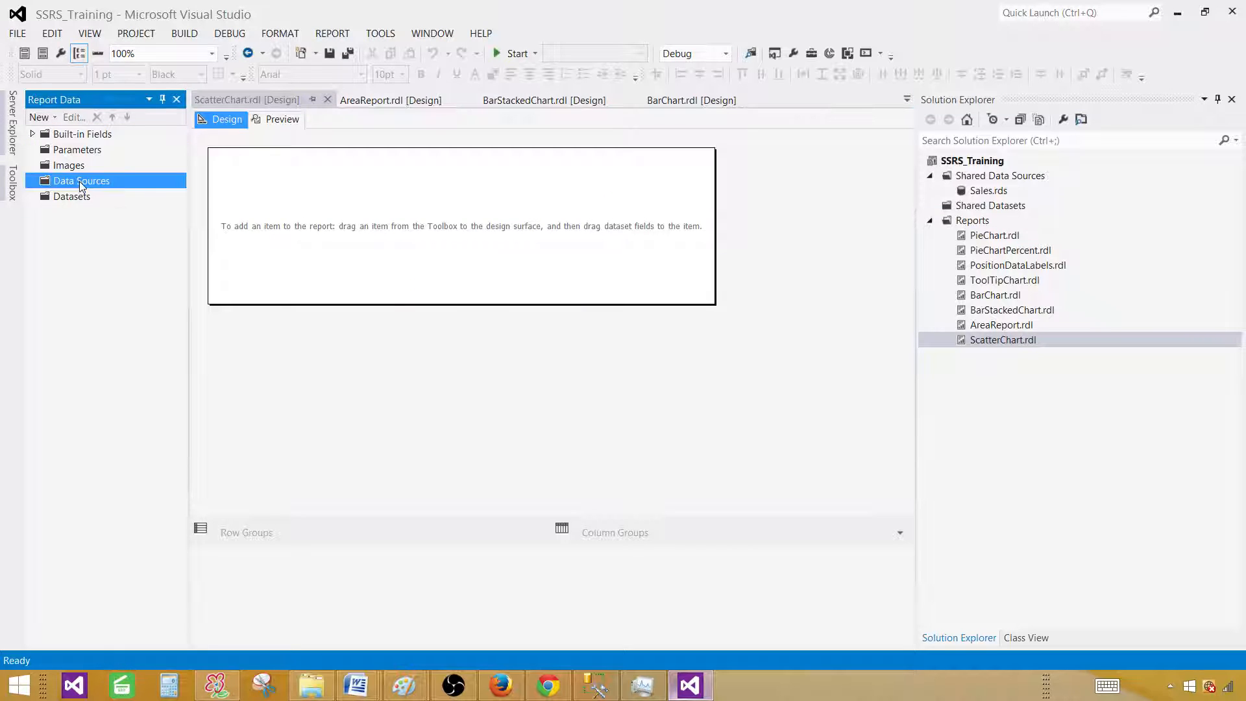
pyautogui.doubleClick(81, 180)
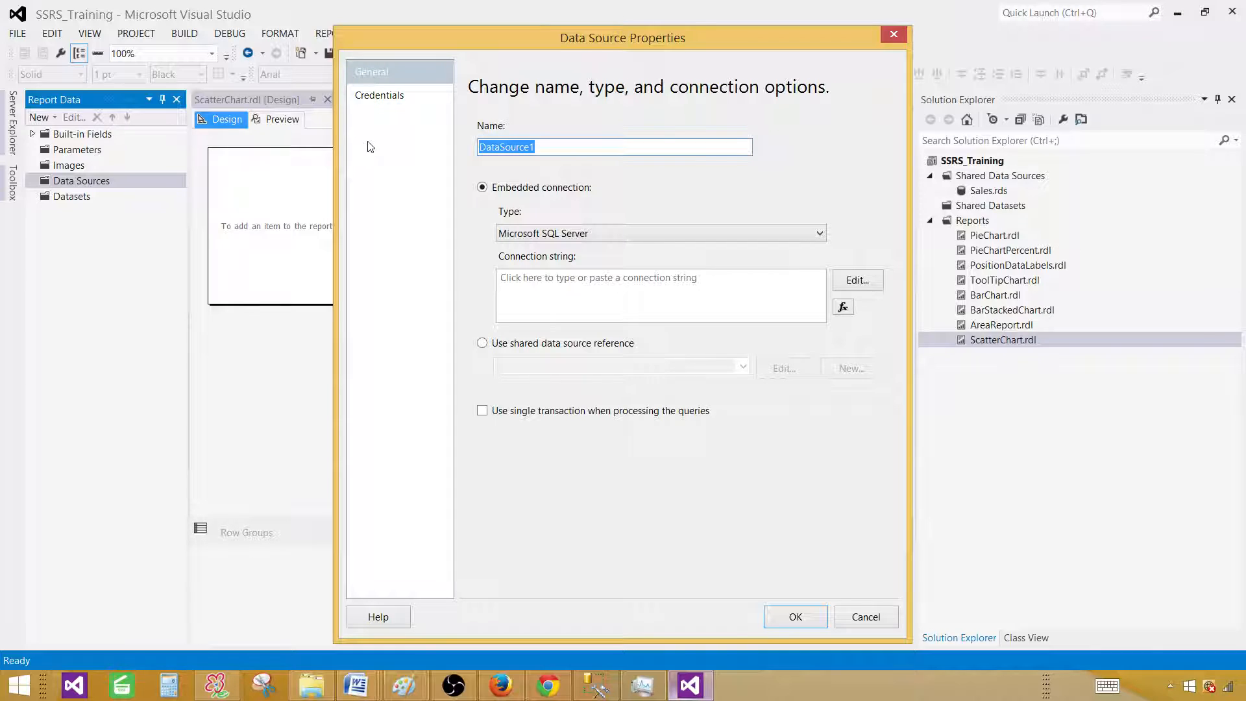
pyautogui.write('DS_Sale')
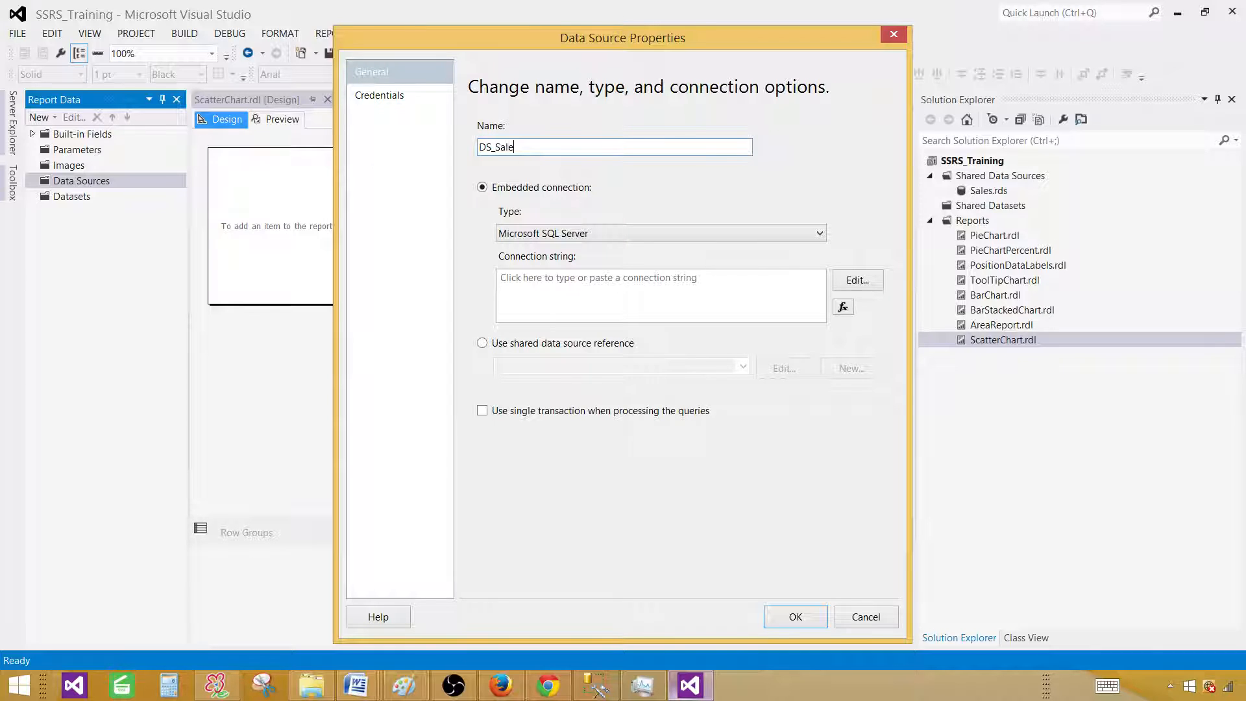
pyautogui.write('s')
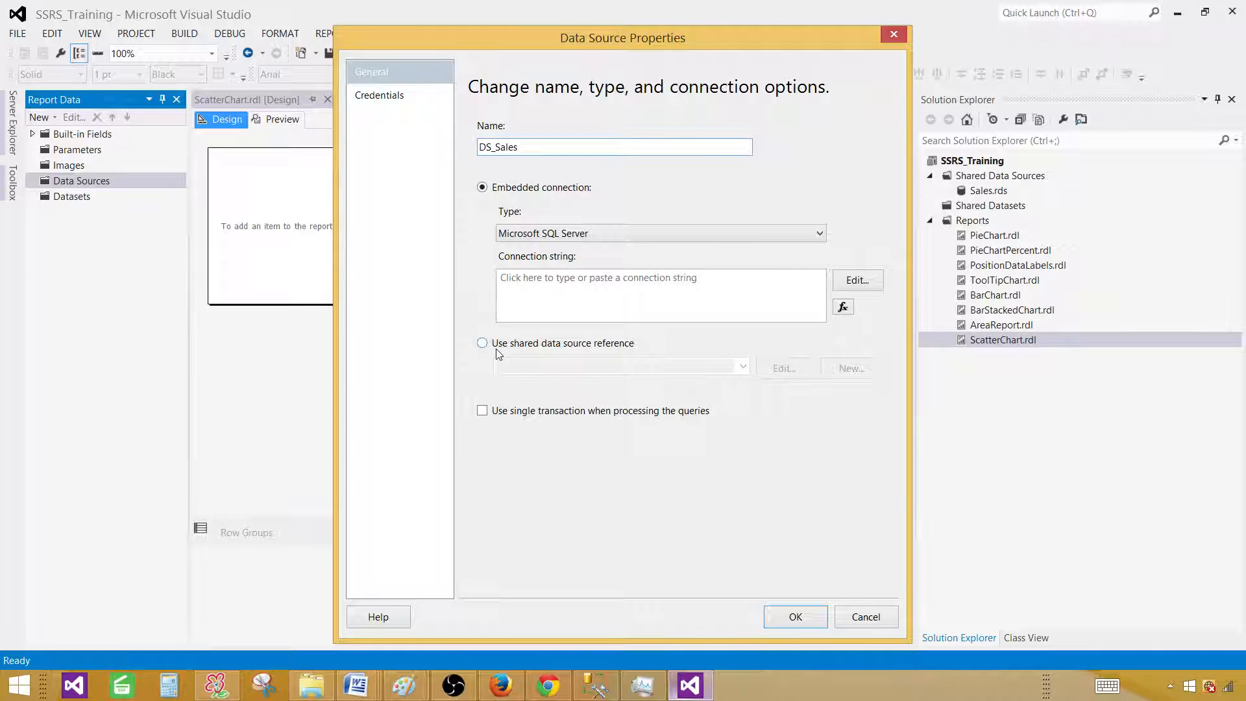
pyautogui.click(481, 342)
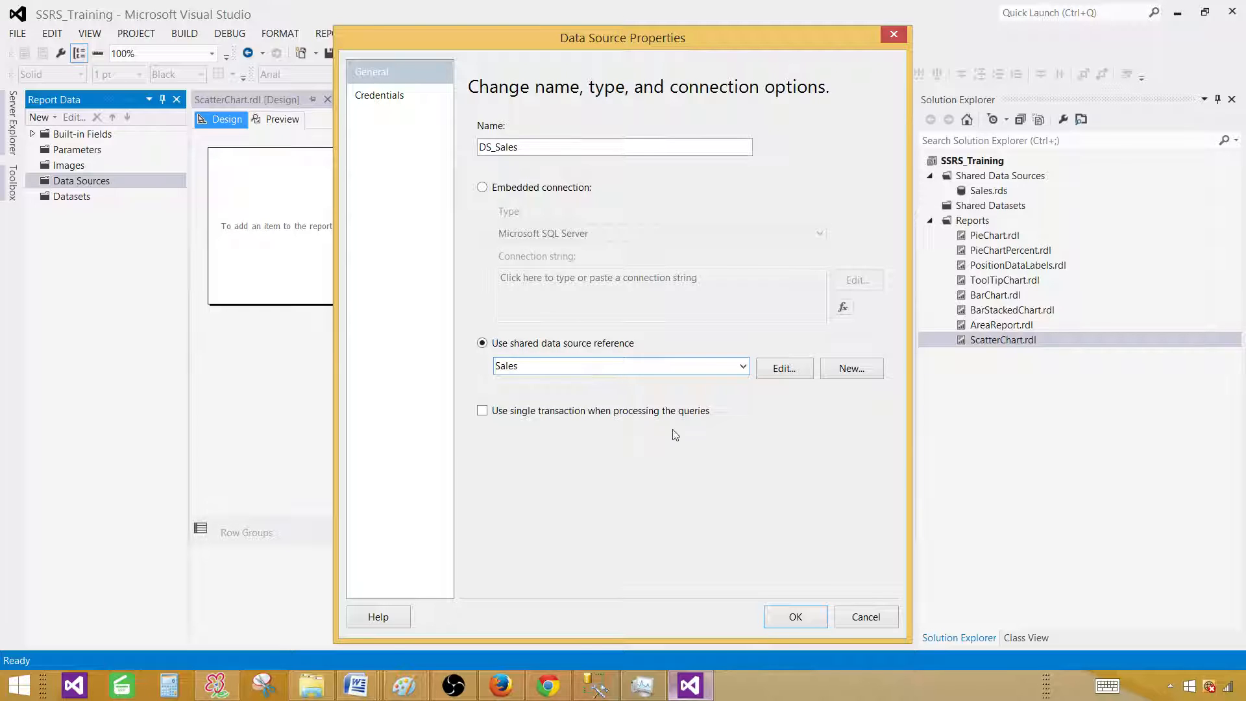
pyautogui.click(794, 616)
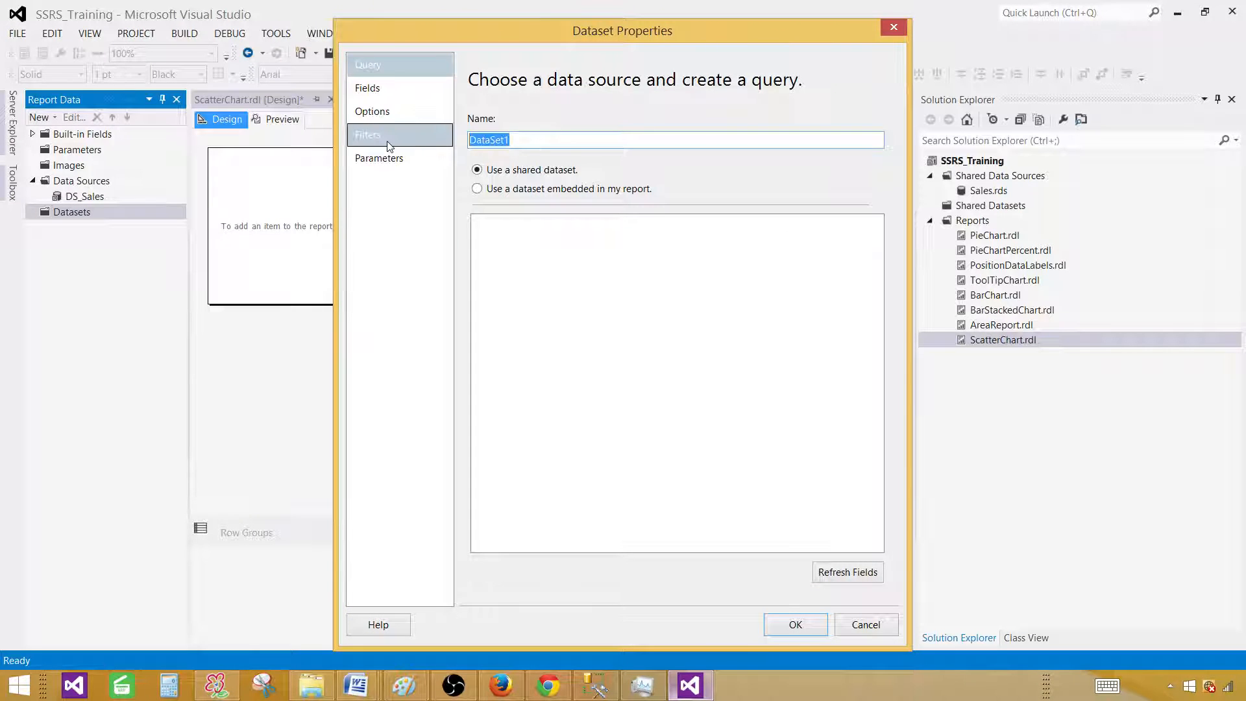
# Define embedded dataset DSET_Sales on DS_Sales using the copied sales query.
pyautogui.write('DSET_Sales')
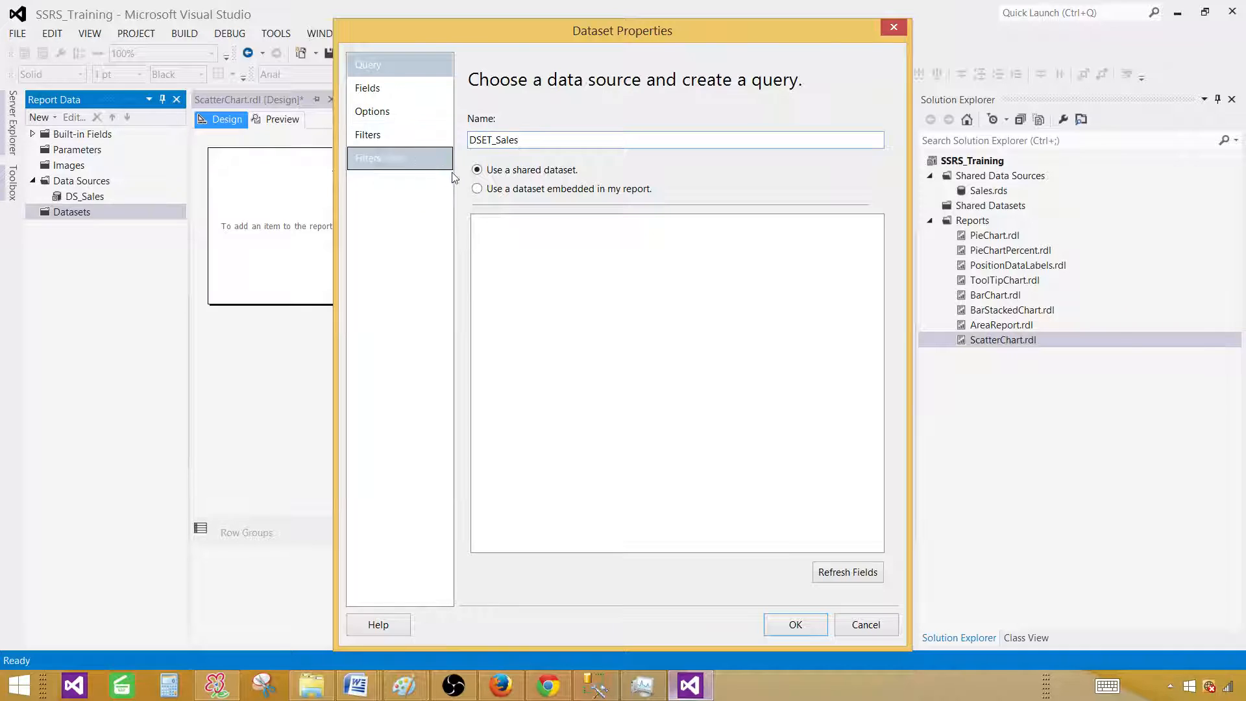
pyautogui.click(475, 188)
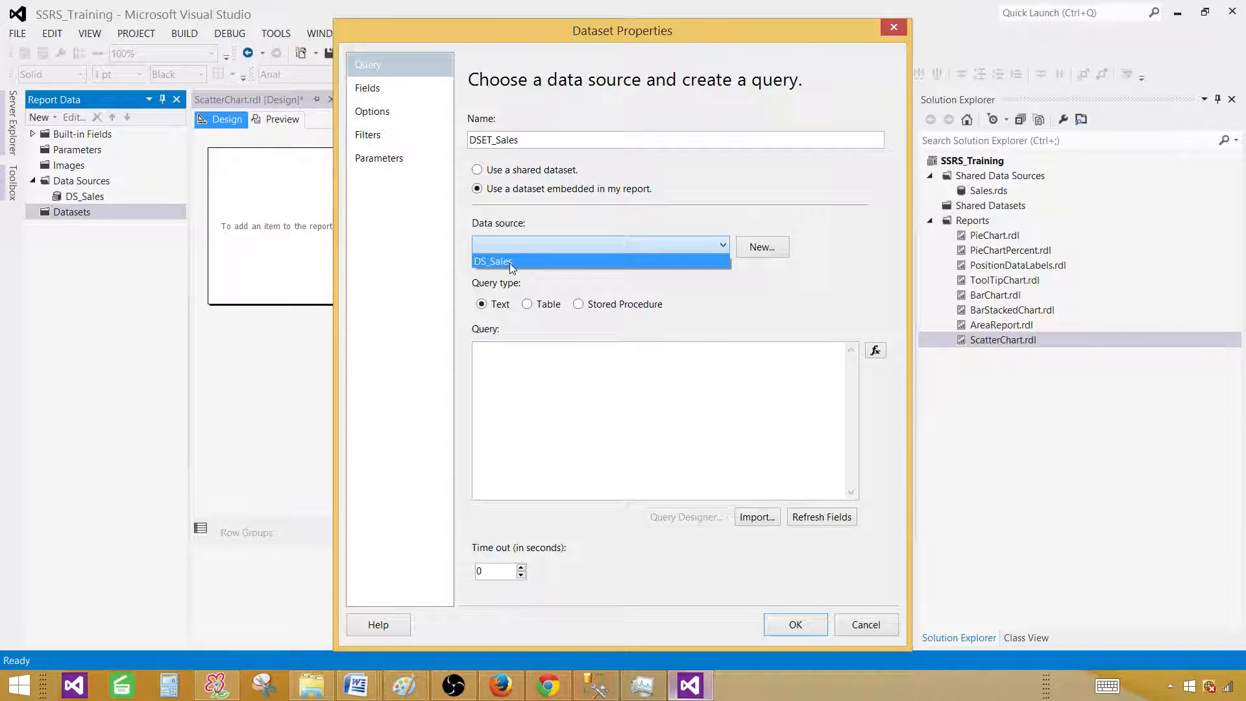
pyautogui.click(491, 260)
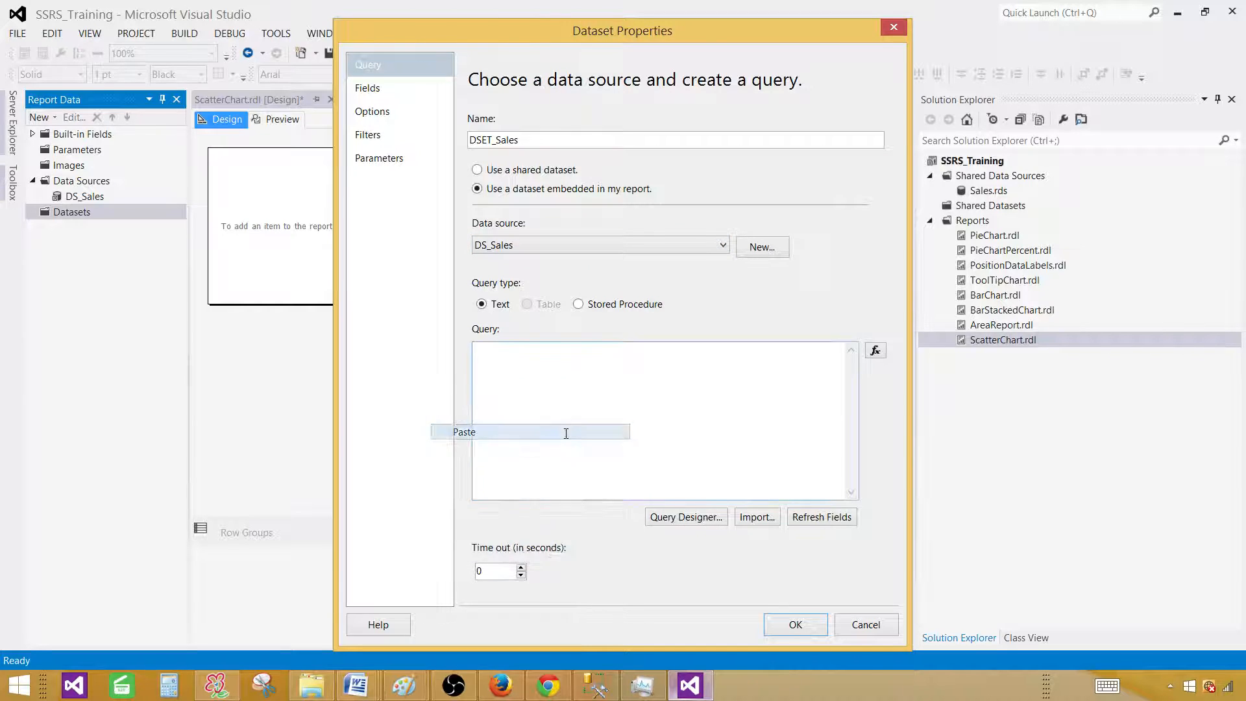
pyautogui.click(794, 624)
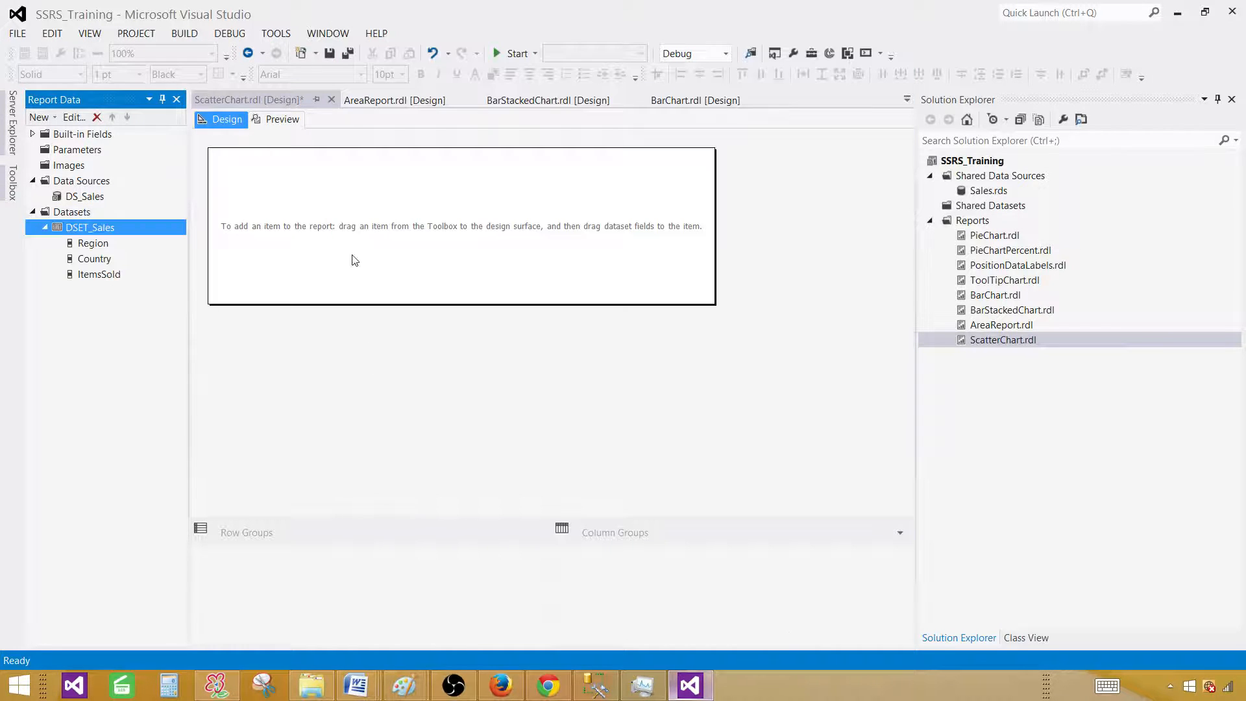
# Insert a chart into the report body and choose the plain Scatter type.
pyautogui.rightClick(435, 198)
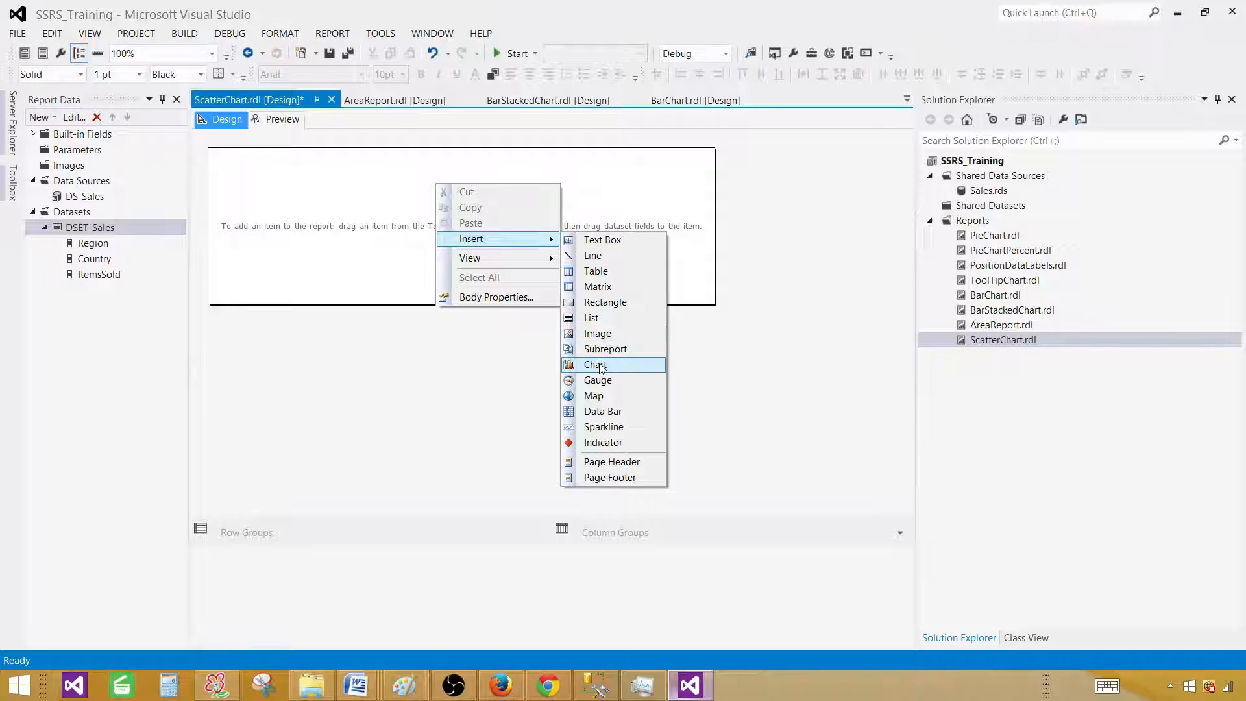
pyautogui.click(595, 364)
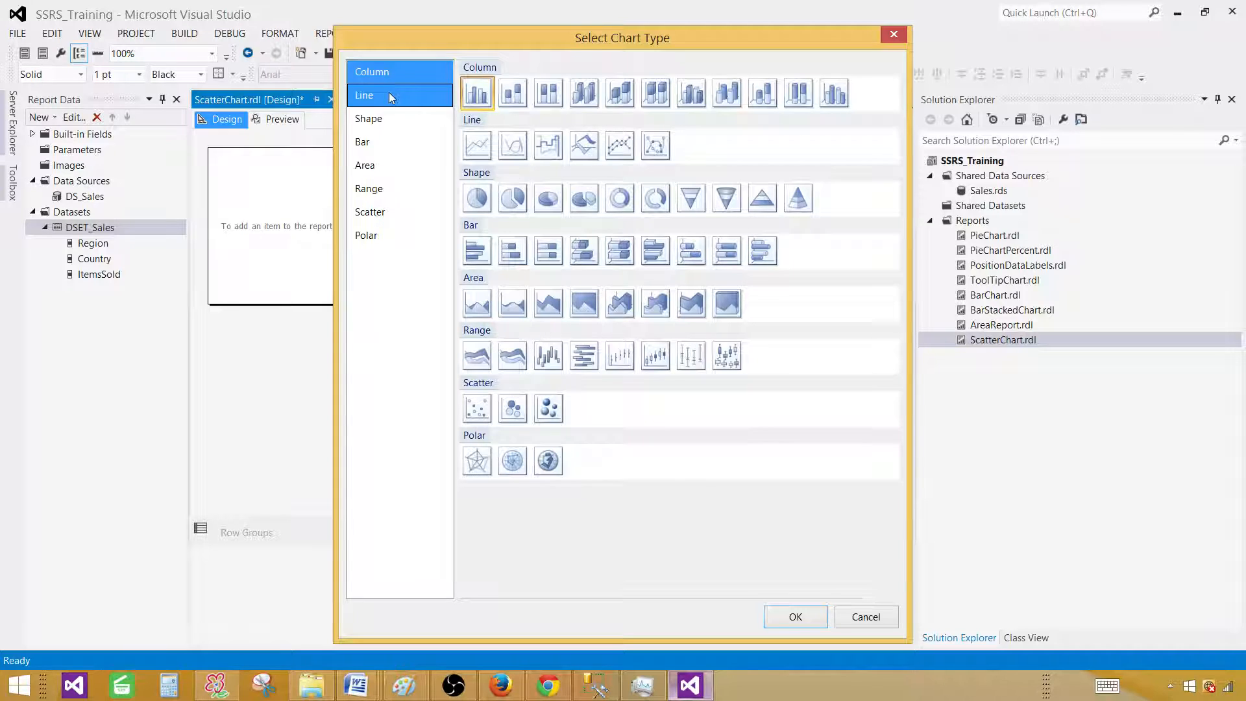
pyautogui.click(370, 211)
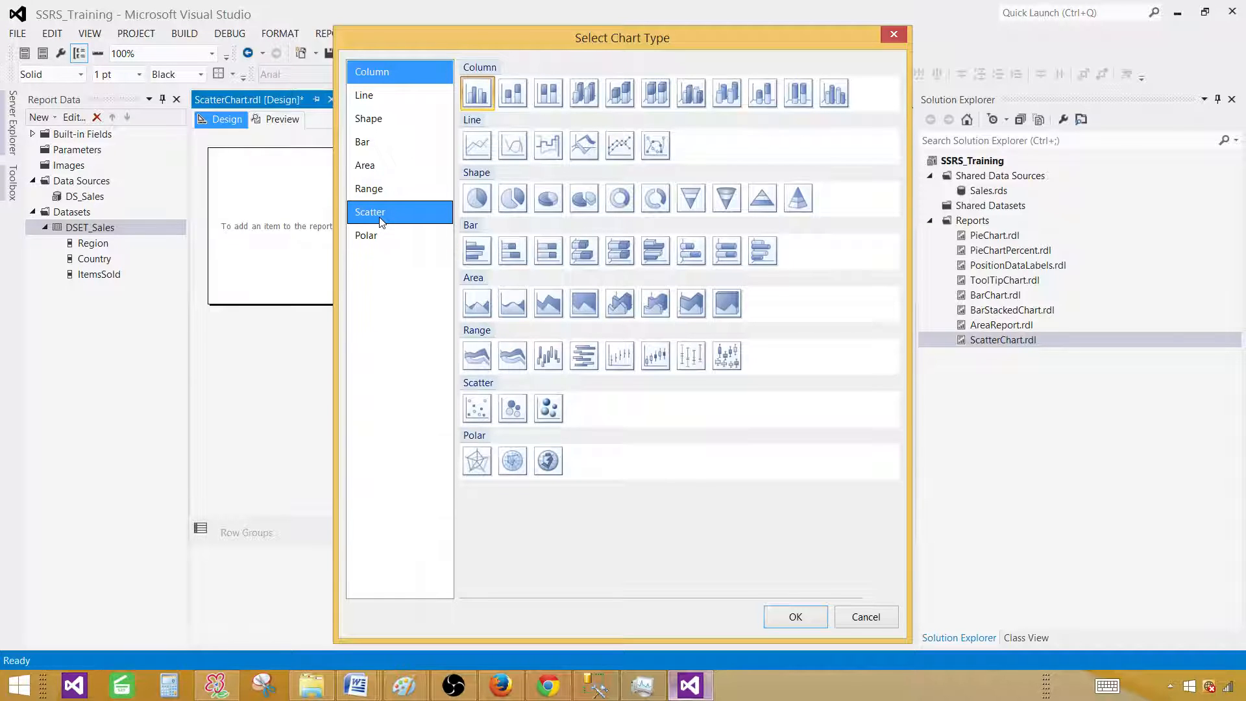
pyautogui.click(366, 234)
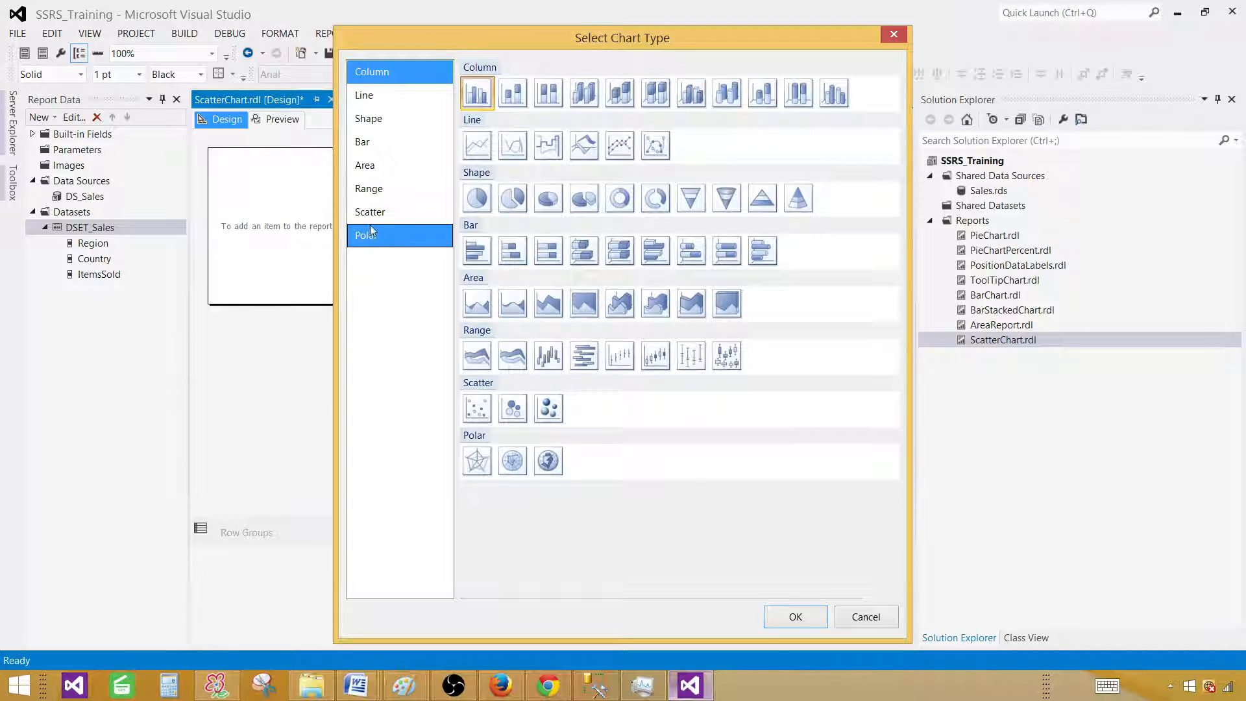
pyautogui.click(370, 212)
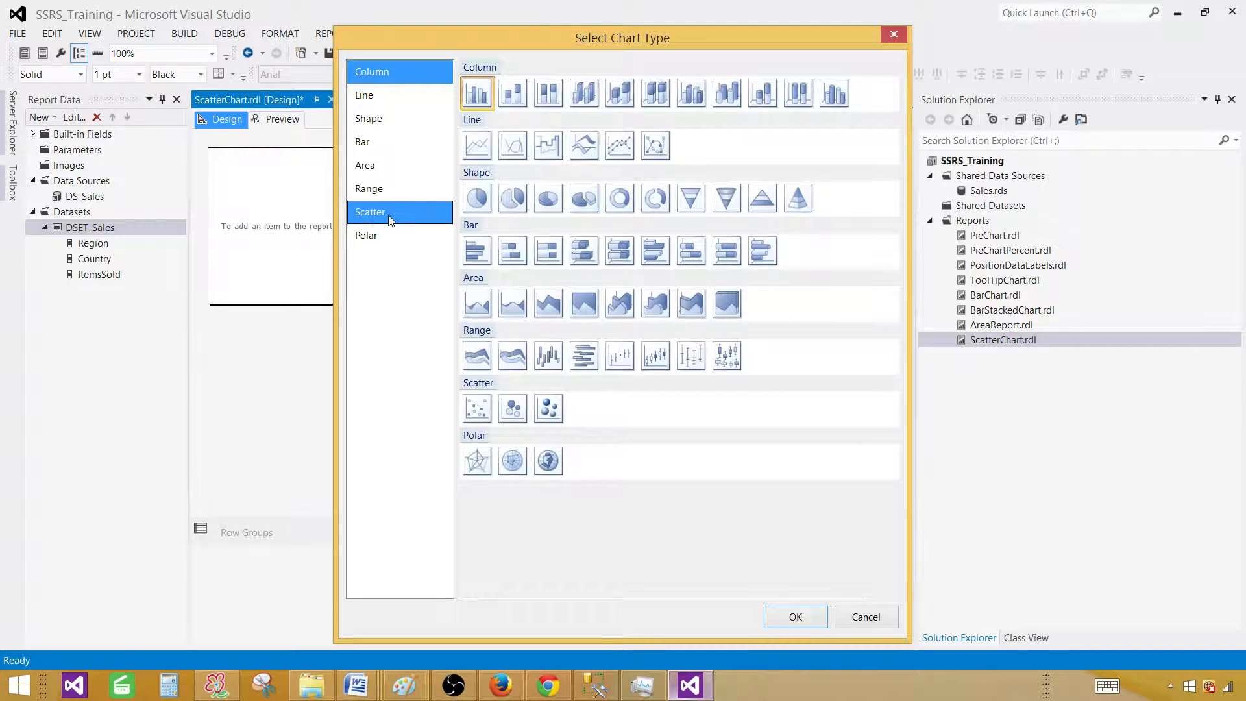
pyautogui.click(476, 407)
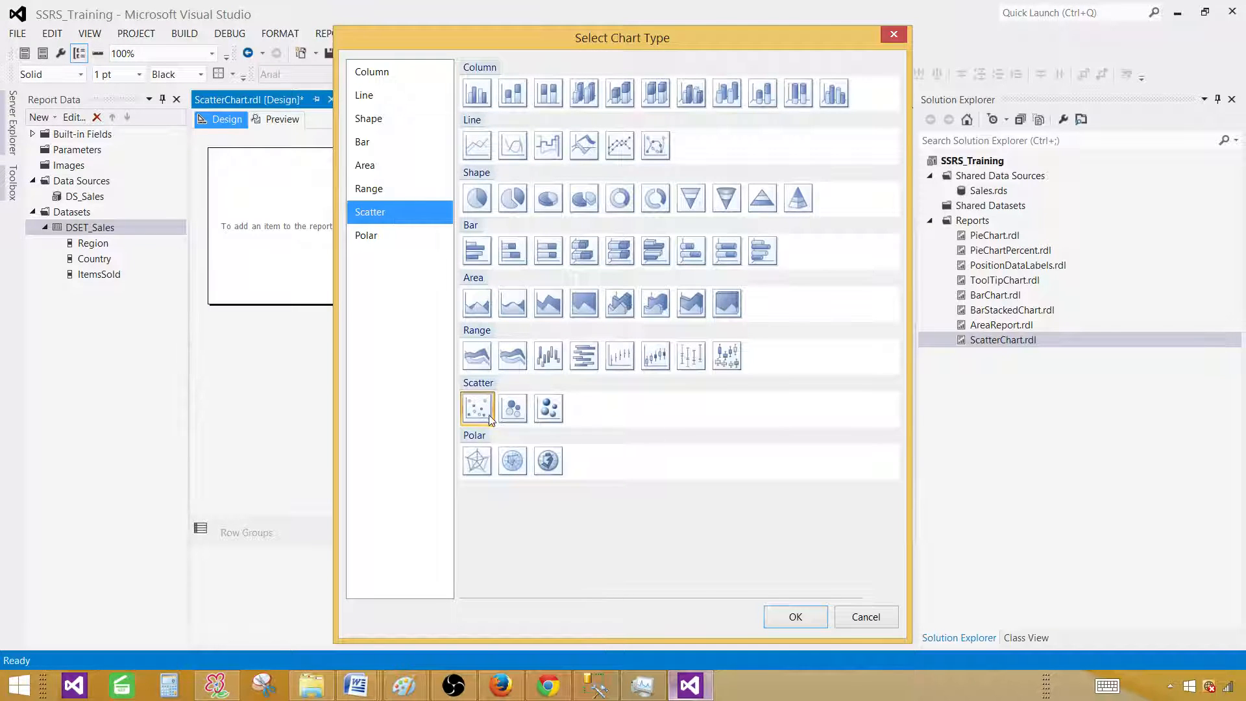
pyautogui.moveTo(477, 407)
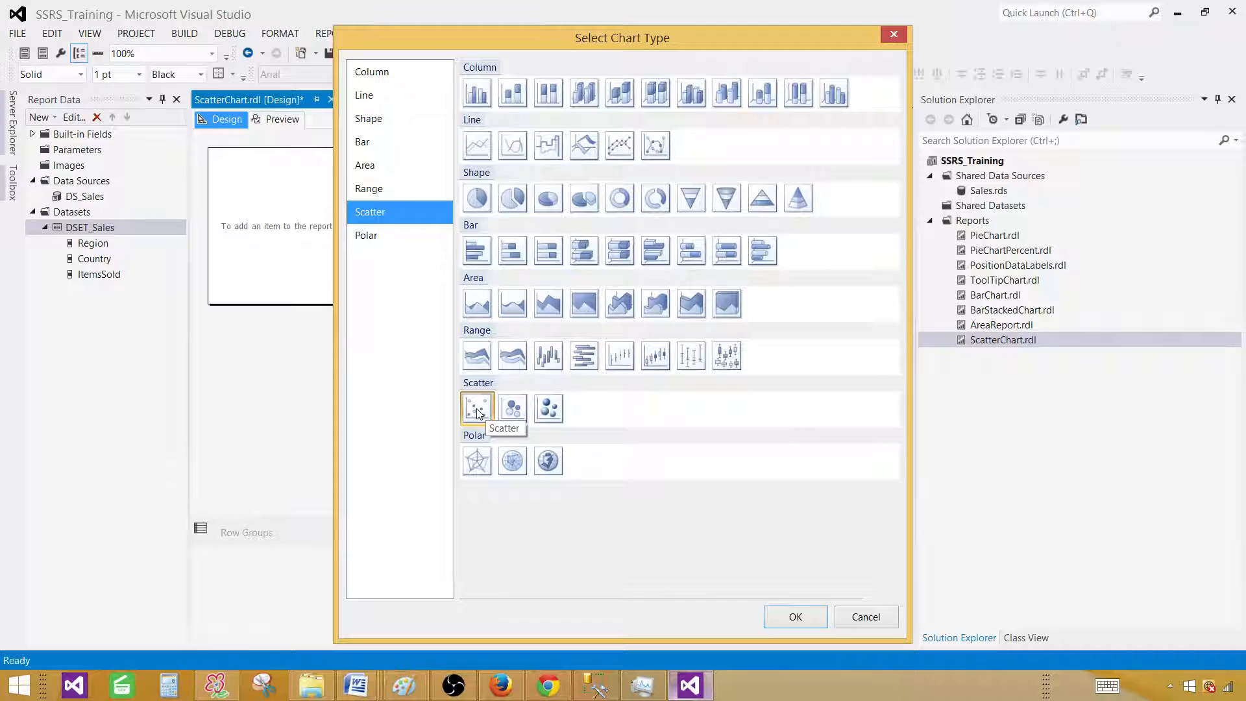
pyautogui.click(477, 408)
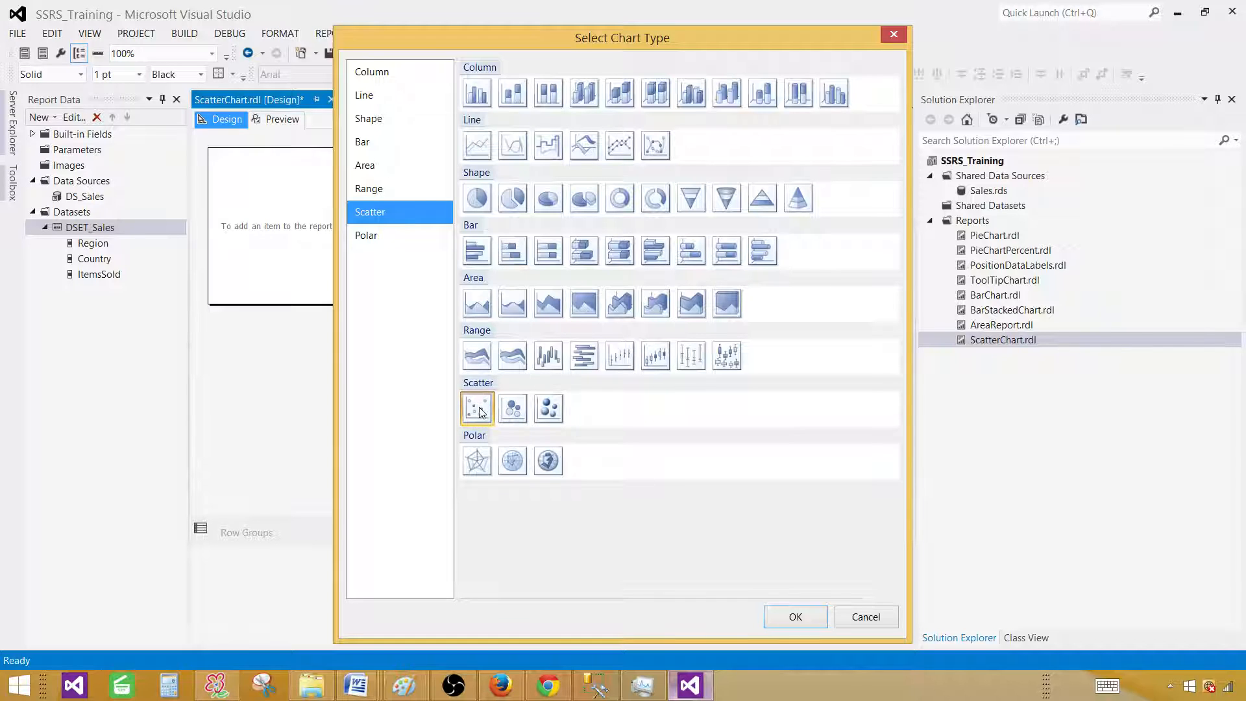
pyautogui.moveTo(513, 408)
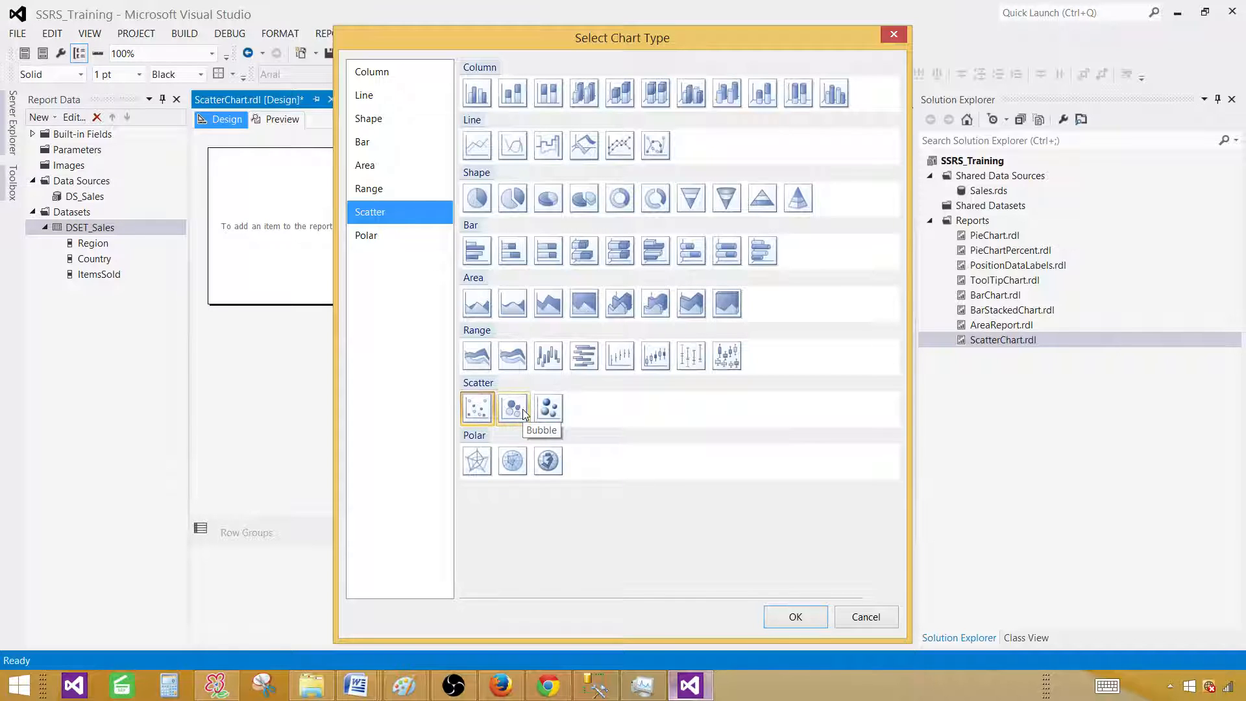
pyautogui.moveTo(548, 408)
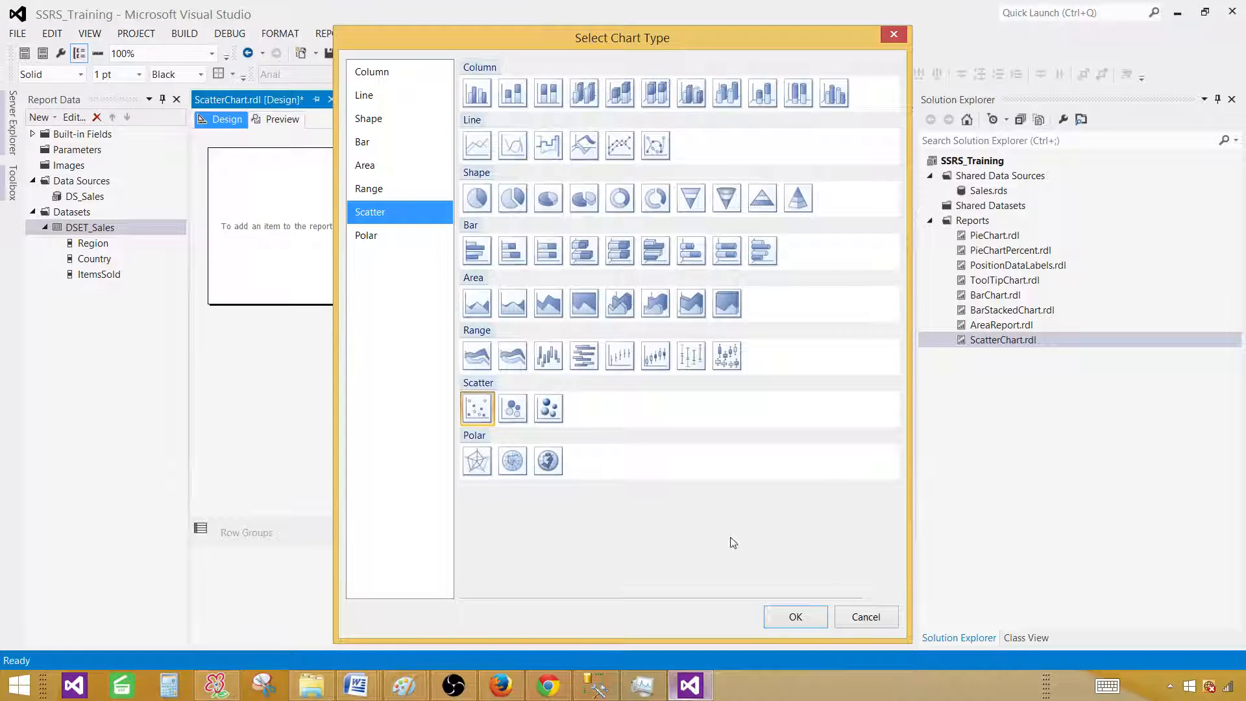
# Confirm the Scatter chart type to place the placeholder chart.
pyautogui.click(793, 616)
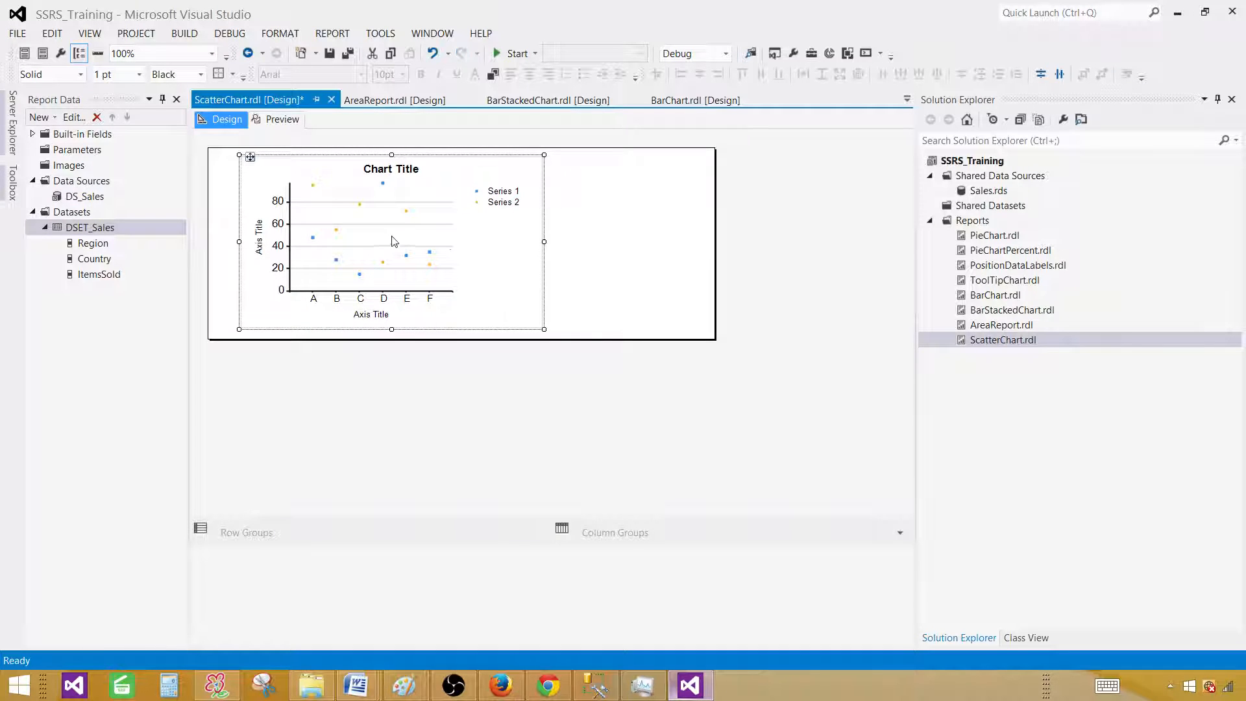
pyautogui.moveTo(325, 310)
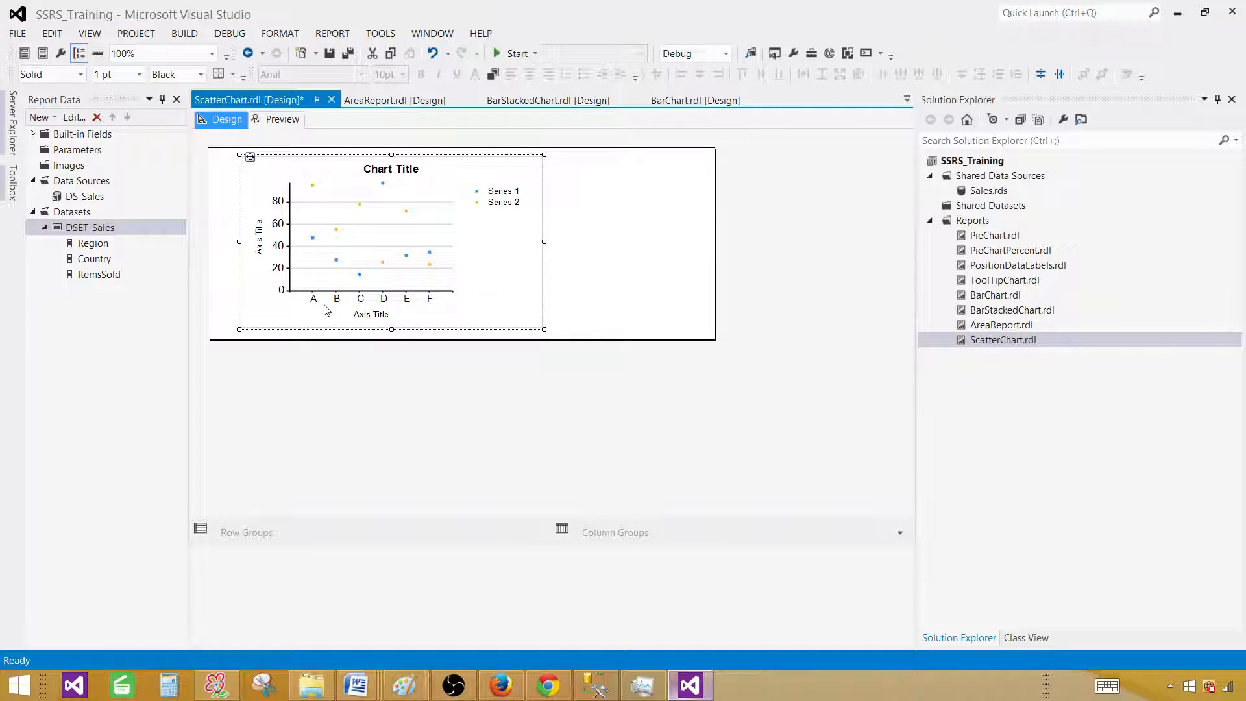
pyautogui.moveTo(406, 308)
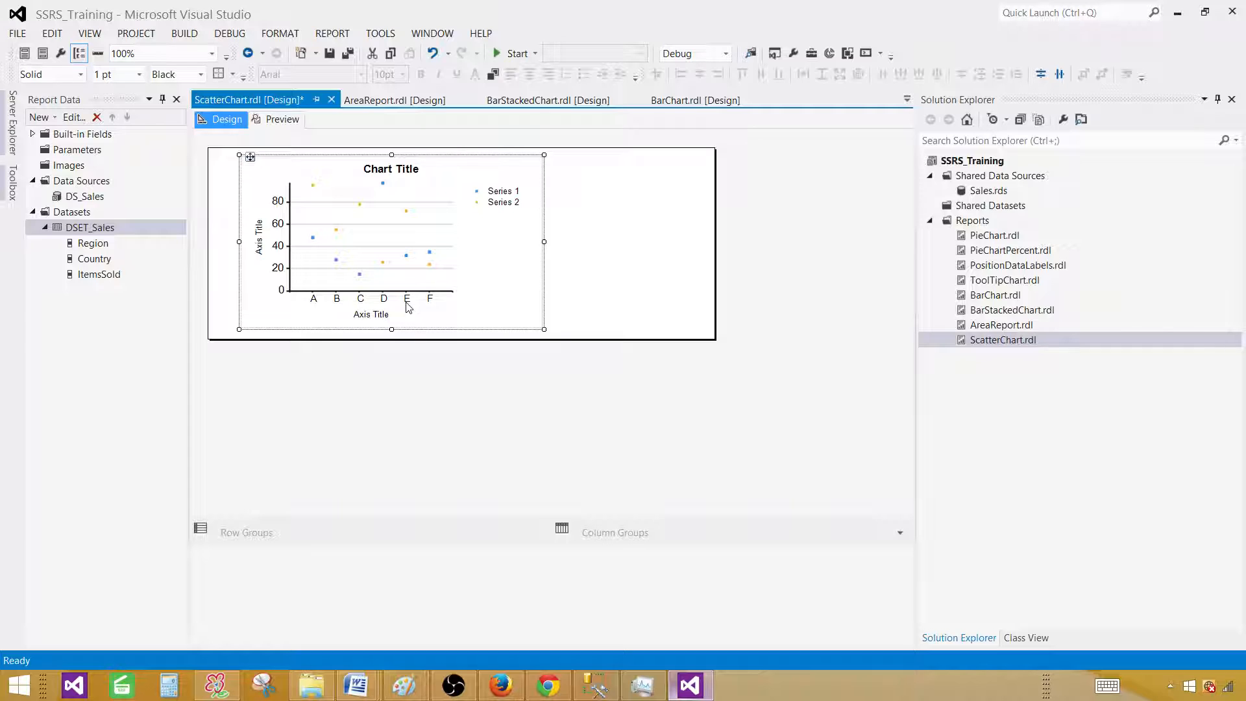
pyautogui.moveTo(277, 225)
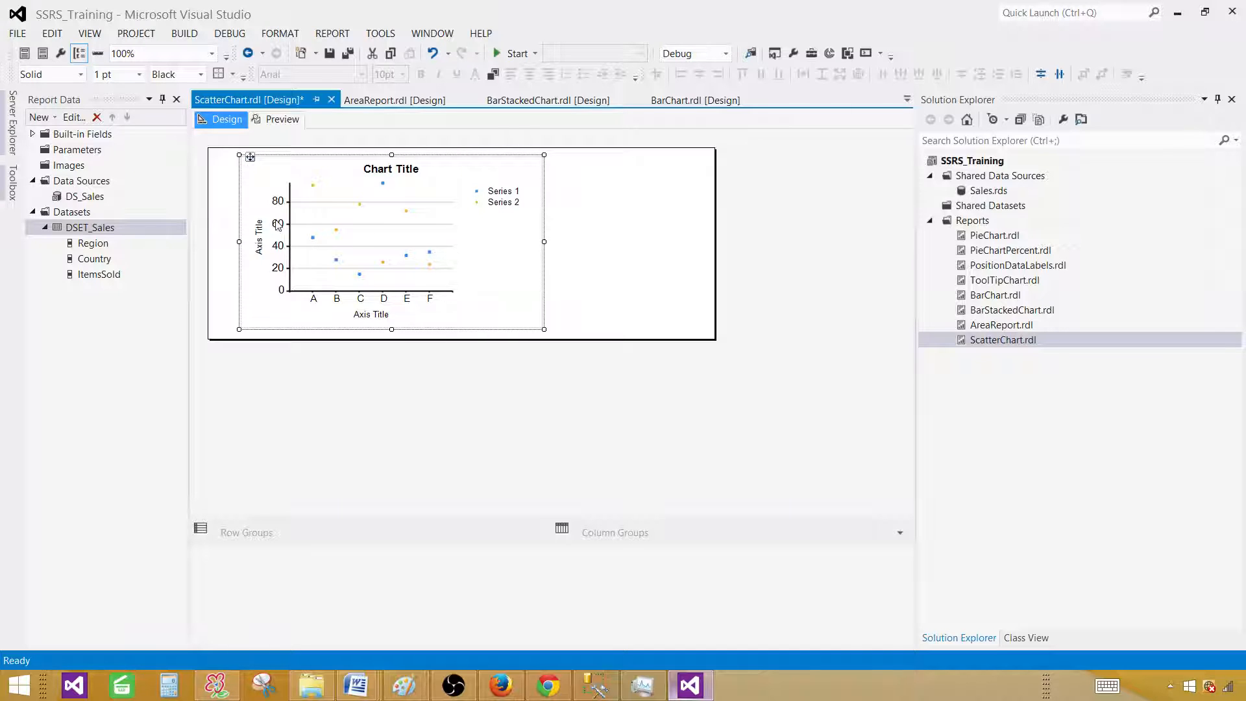
pyautogui.moveTo(340, 220)
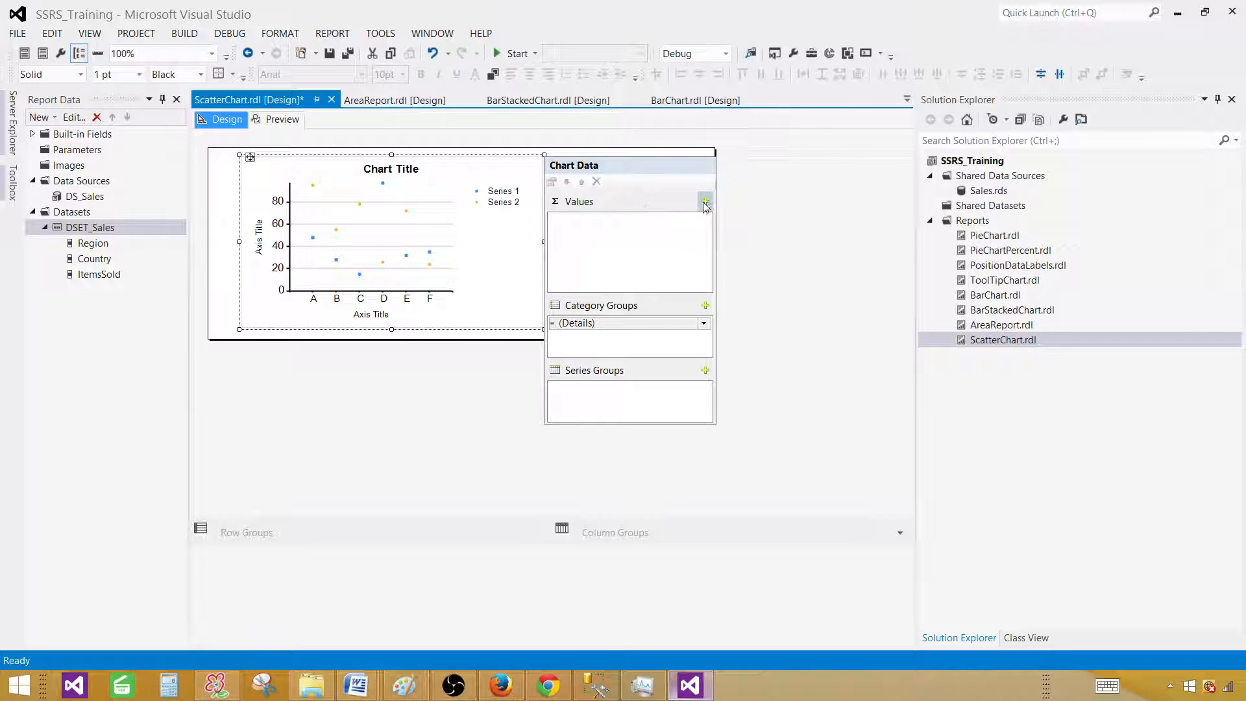
# Add ItemsSold as the chart's value, plotted as Sum(ItemsSold).
pyautogui.click(704, 202)
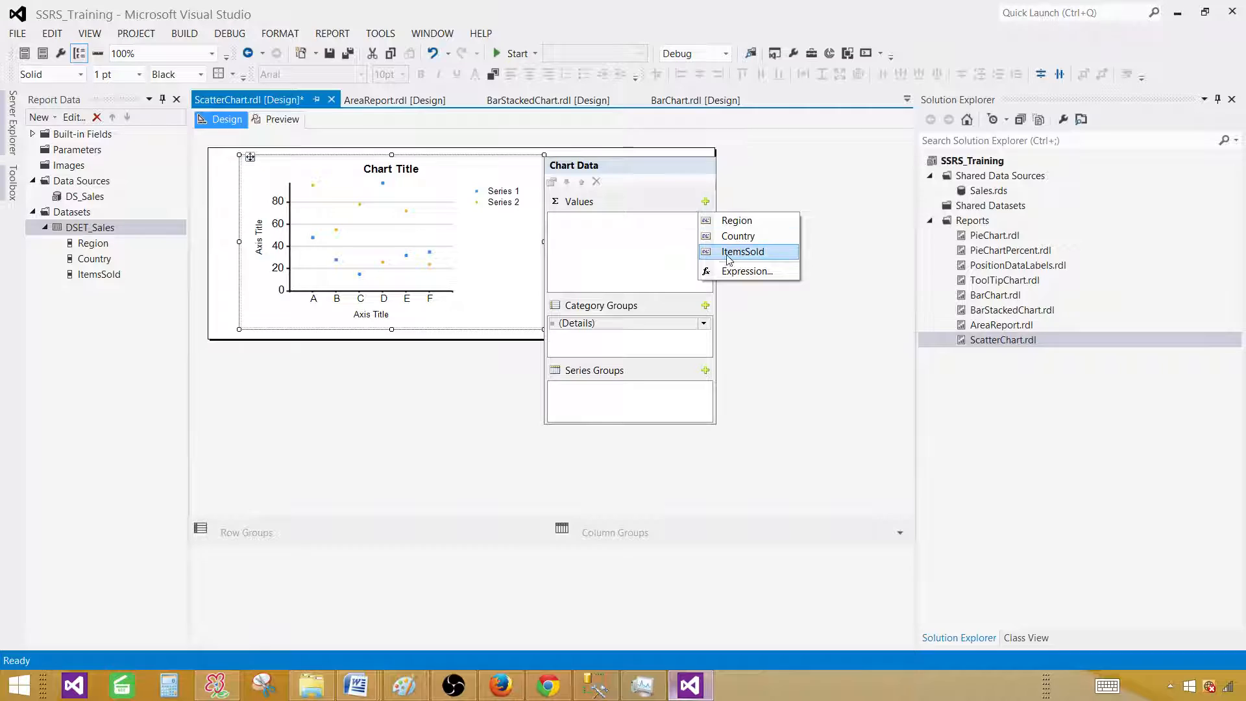
pyautogui.click(741, 252)
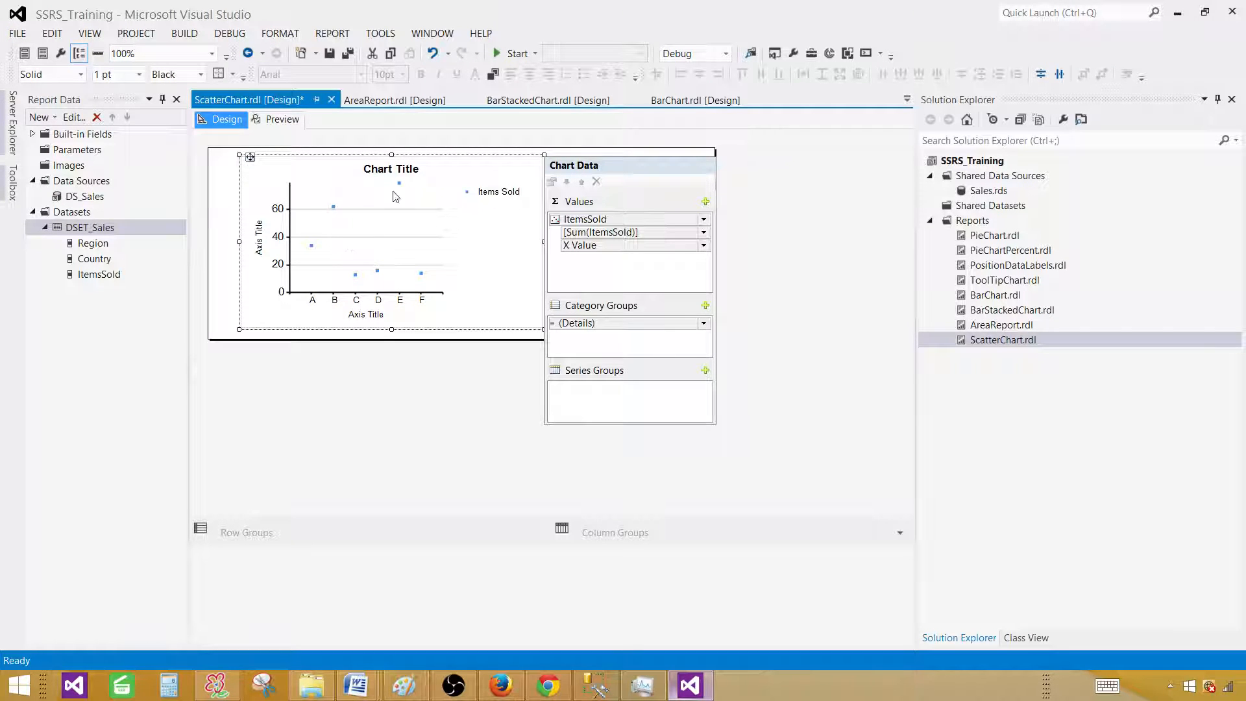
pyautogui.moveTo(733, 329)
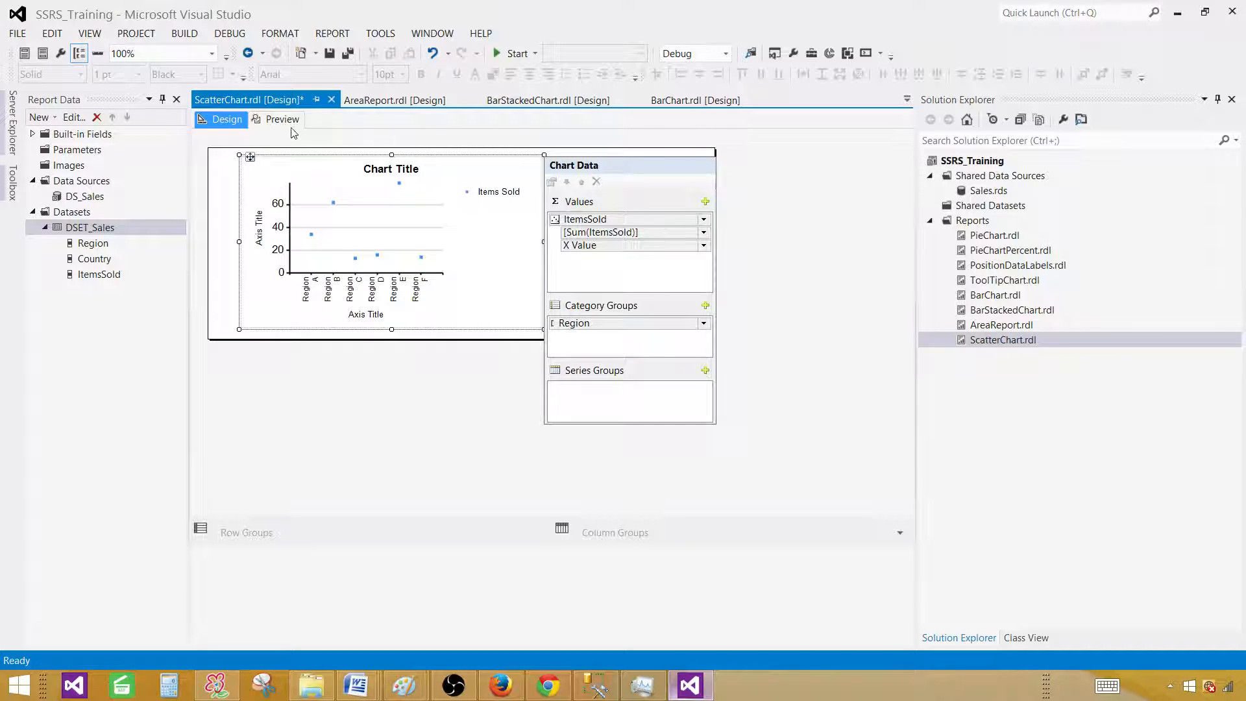
pyautogui.moveTo(282, 119)
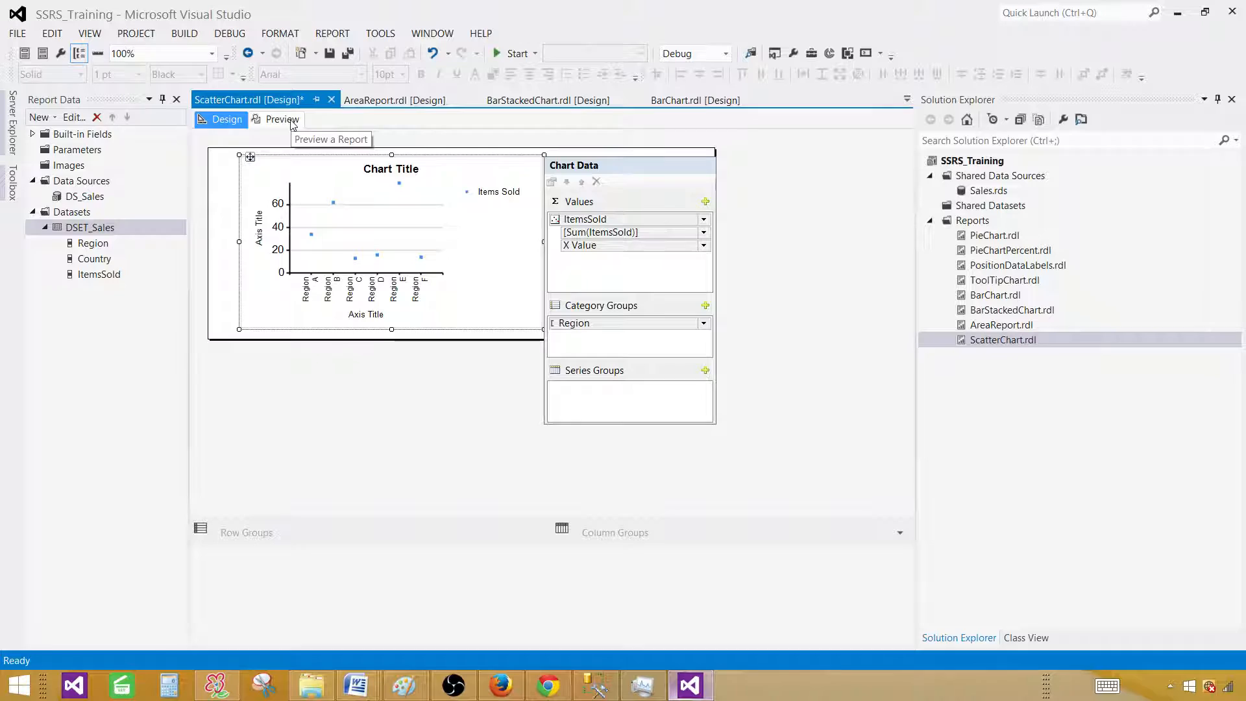
pyautogui.moveTo(270, 153)
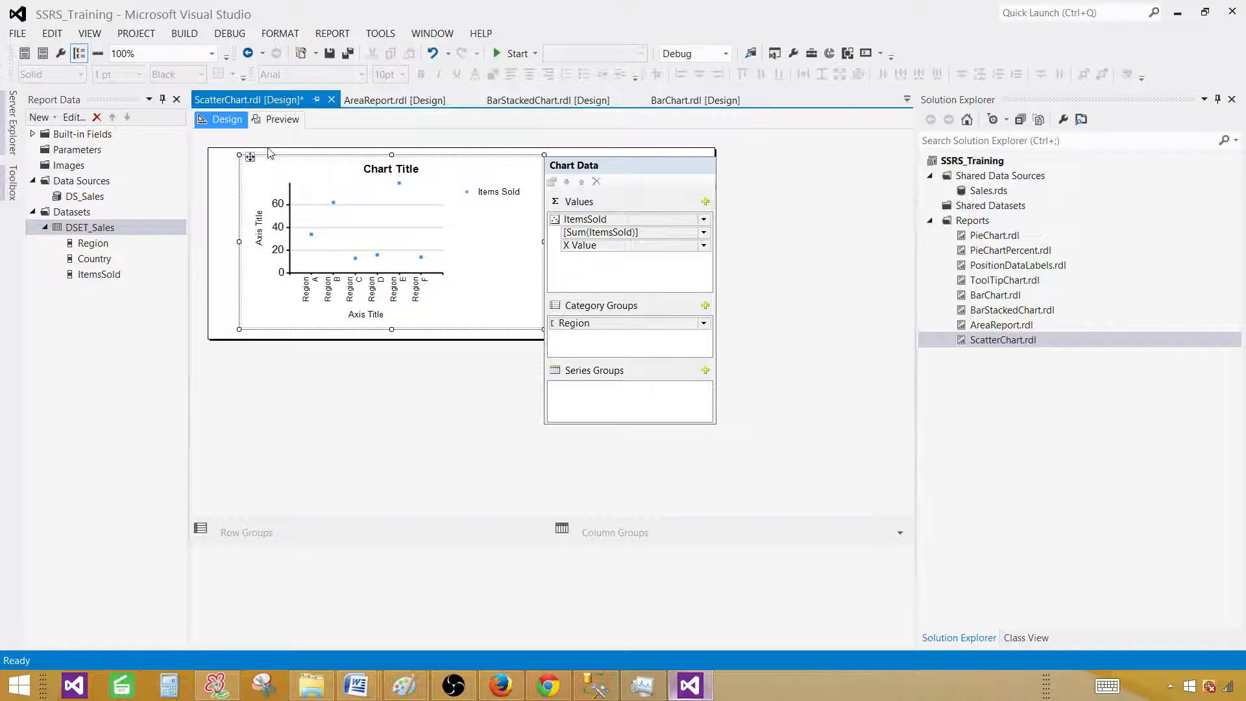
# Preview the report to see ItemsSold points for Asia, Europe and North America.
pyautogui.click(281, 119)
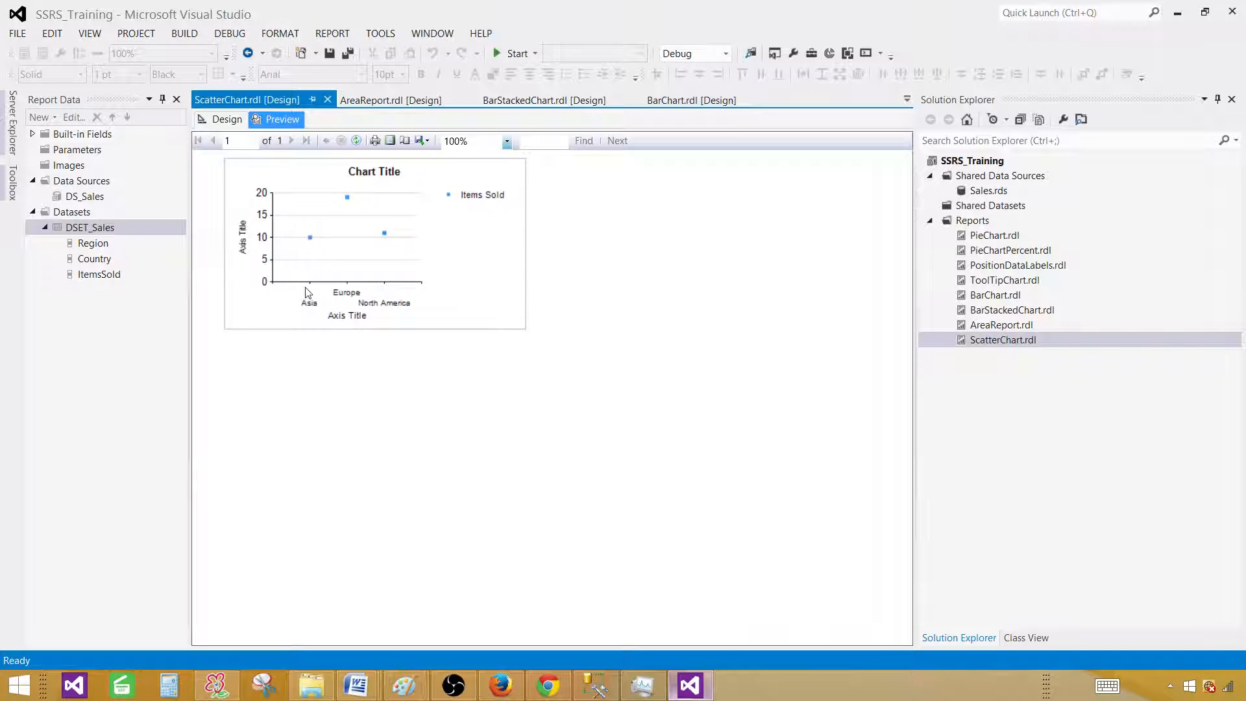
pyautogui.moveTo(310, 242)
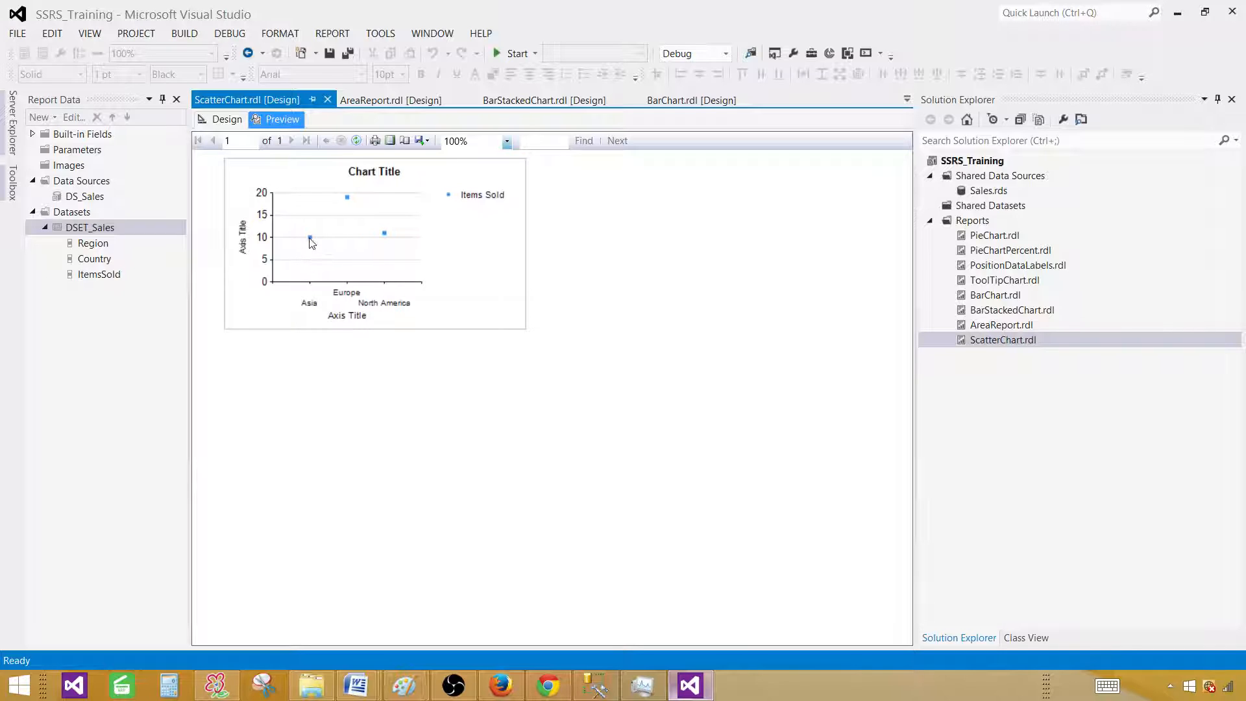
pyautogui.moveTo(355, 227)
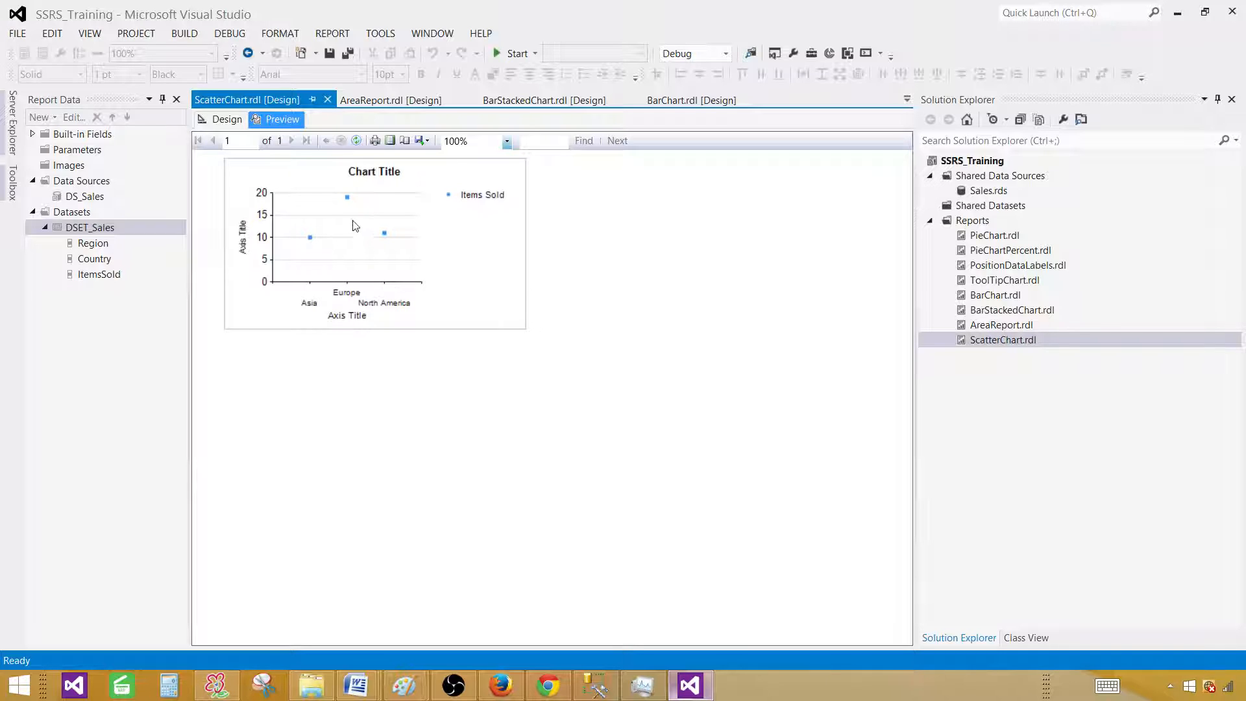
pyautogui.moveTo(388, 312)
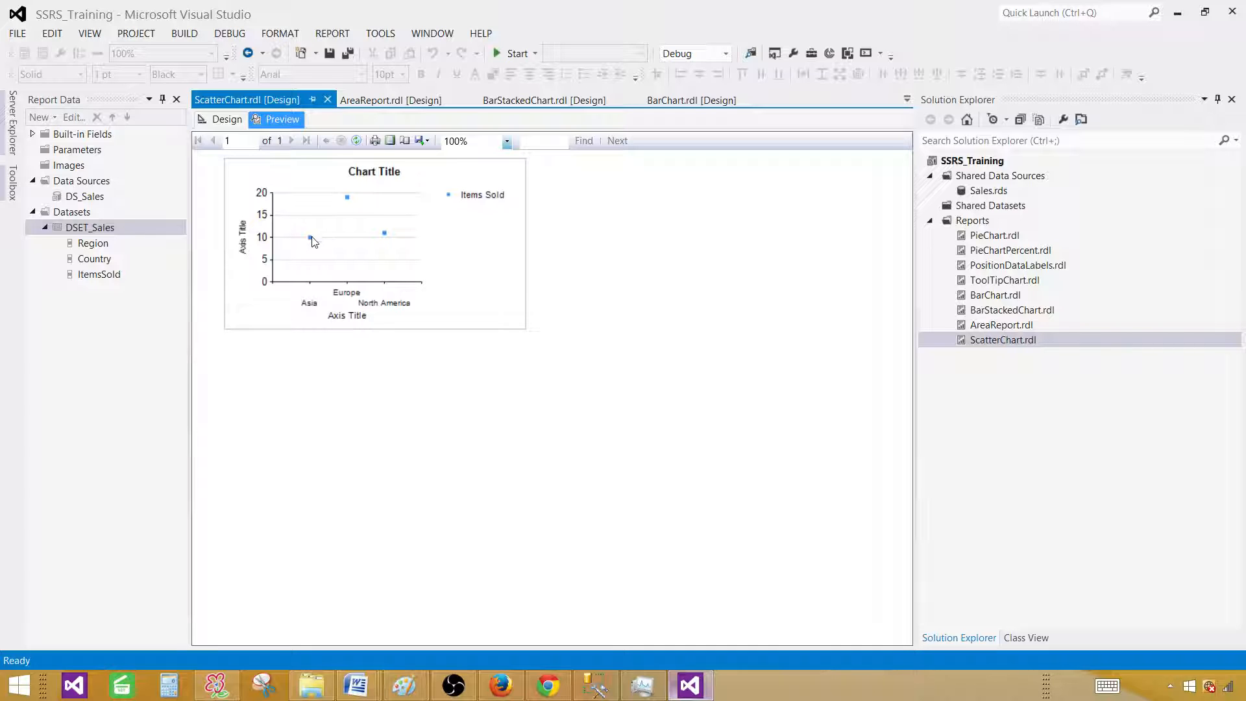
# Back in design view, turn on data labels for the scatter series.
pyautogui.click(226, 118)
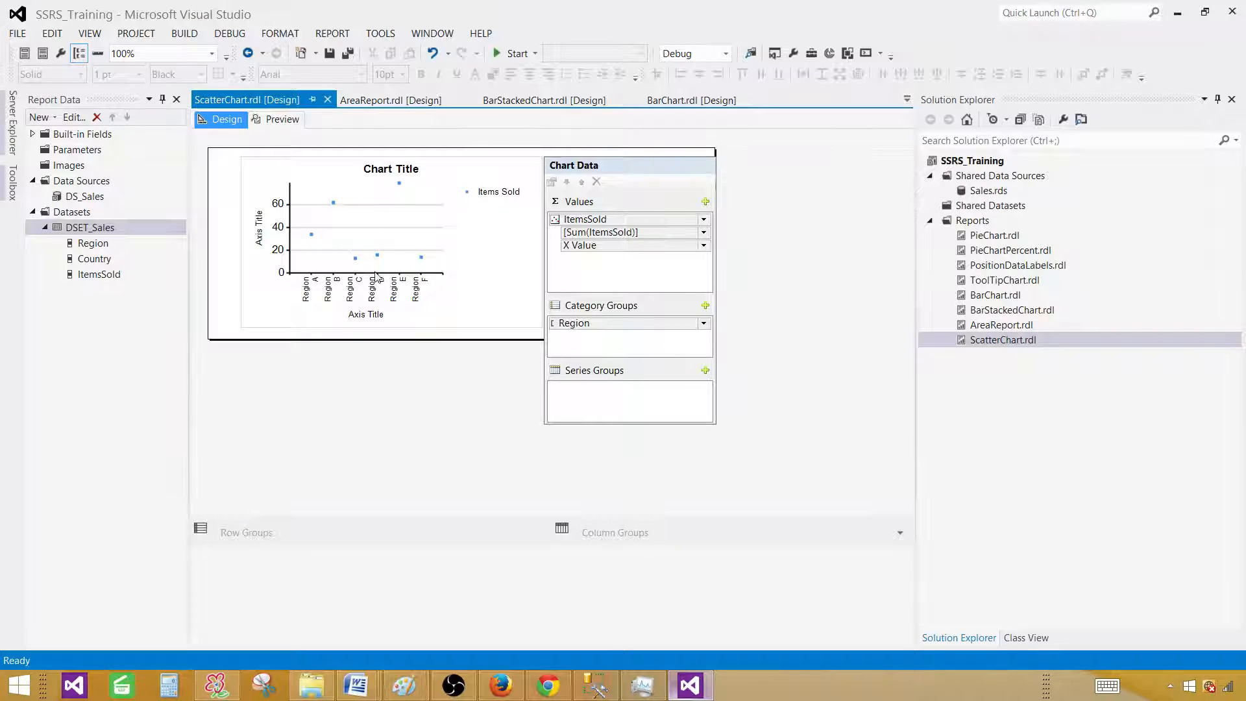
pyautogui.click(362, 227)
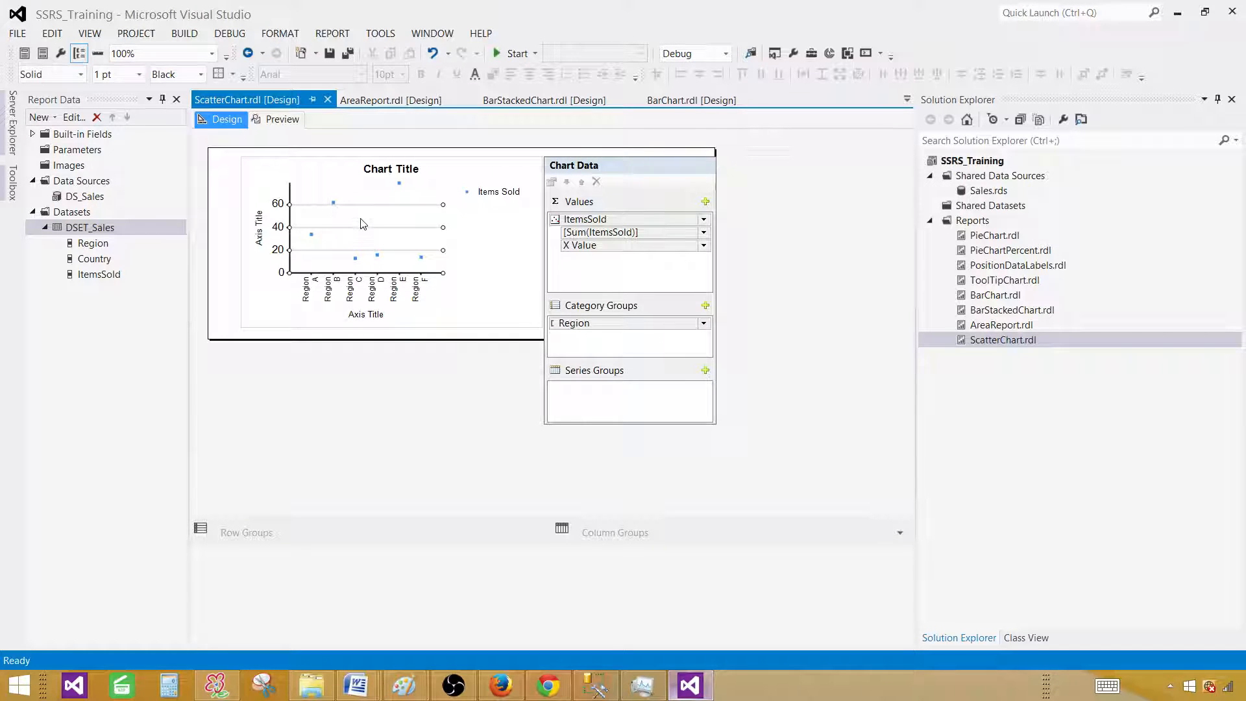
pyautogui.click(362, 223)
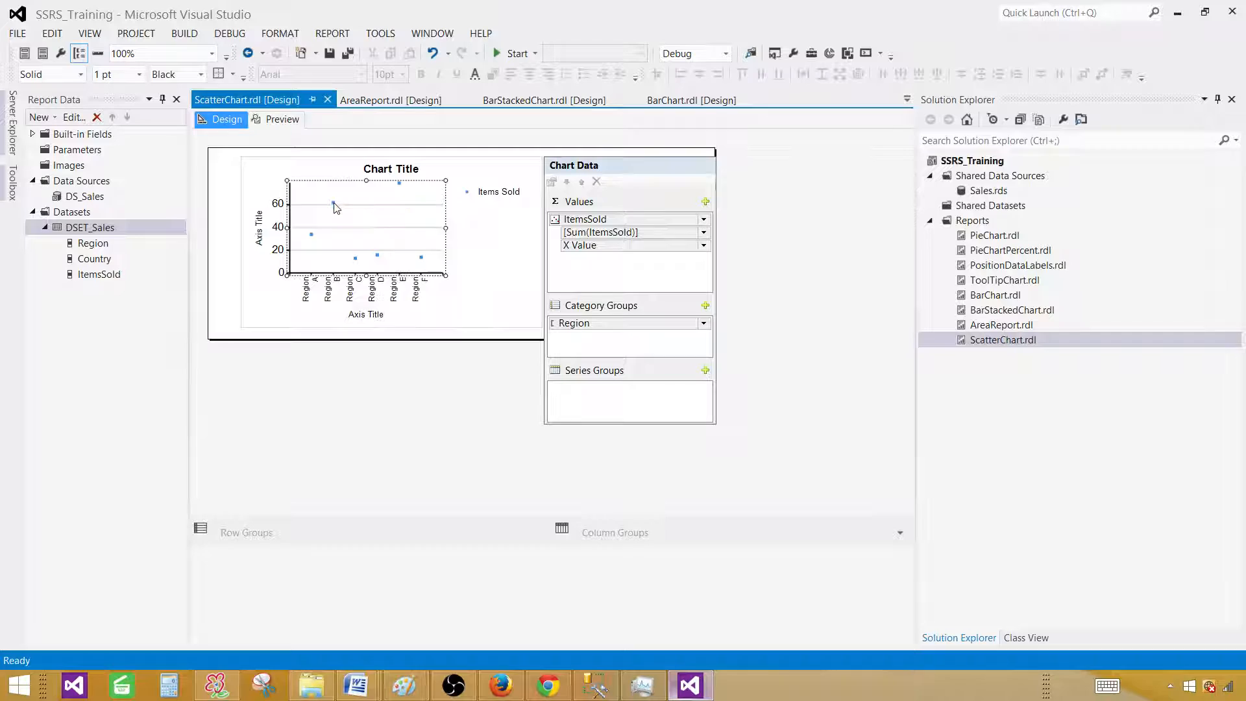
pyautogui.rightClick(334, 208)
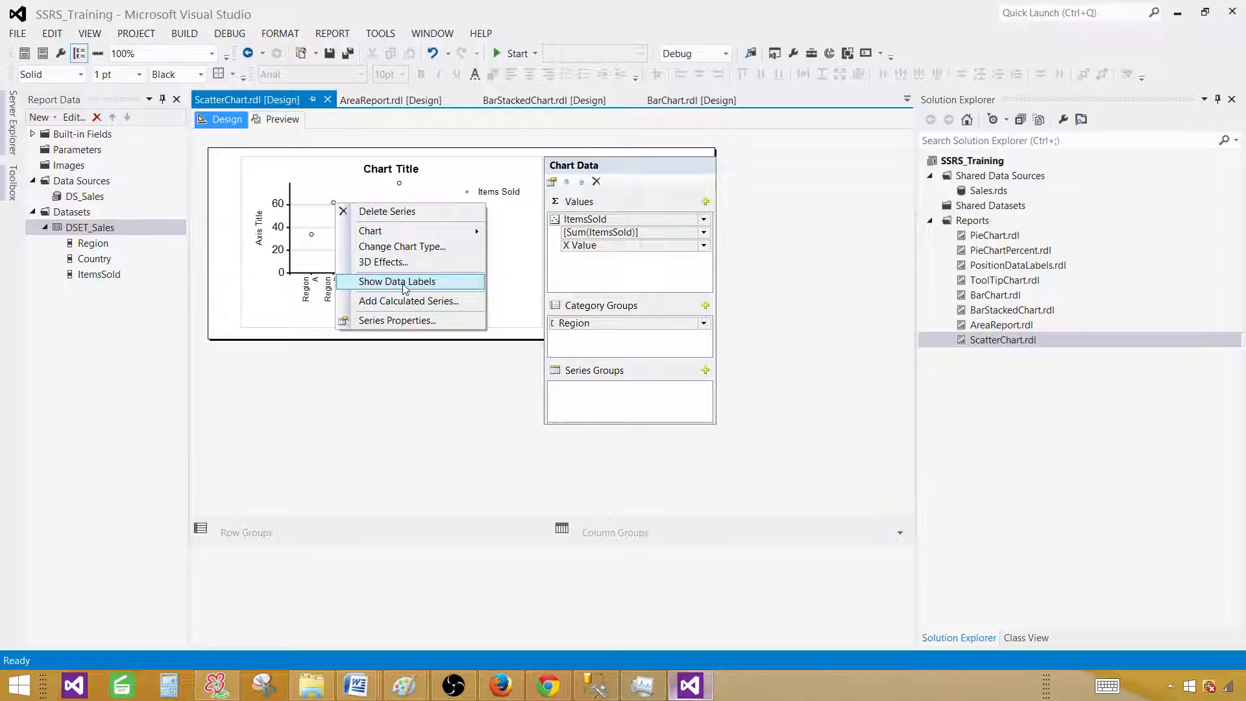
pyautogui.click(396, 281)
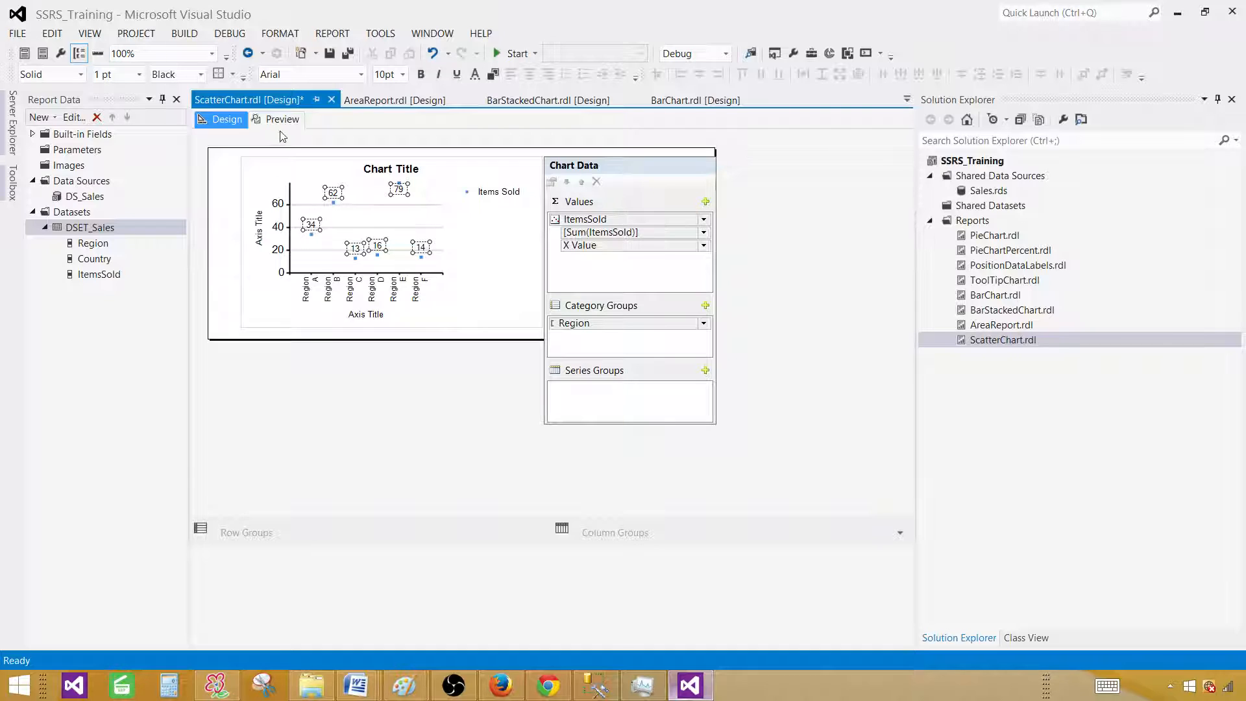
# Preview the labelled chart, then return to design view.
pyautogui.click(281, 119)
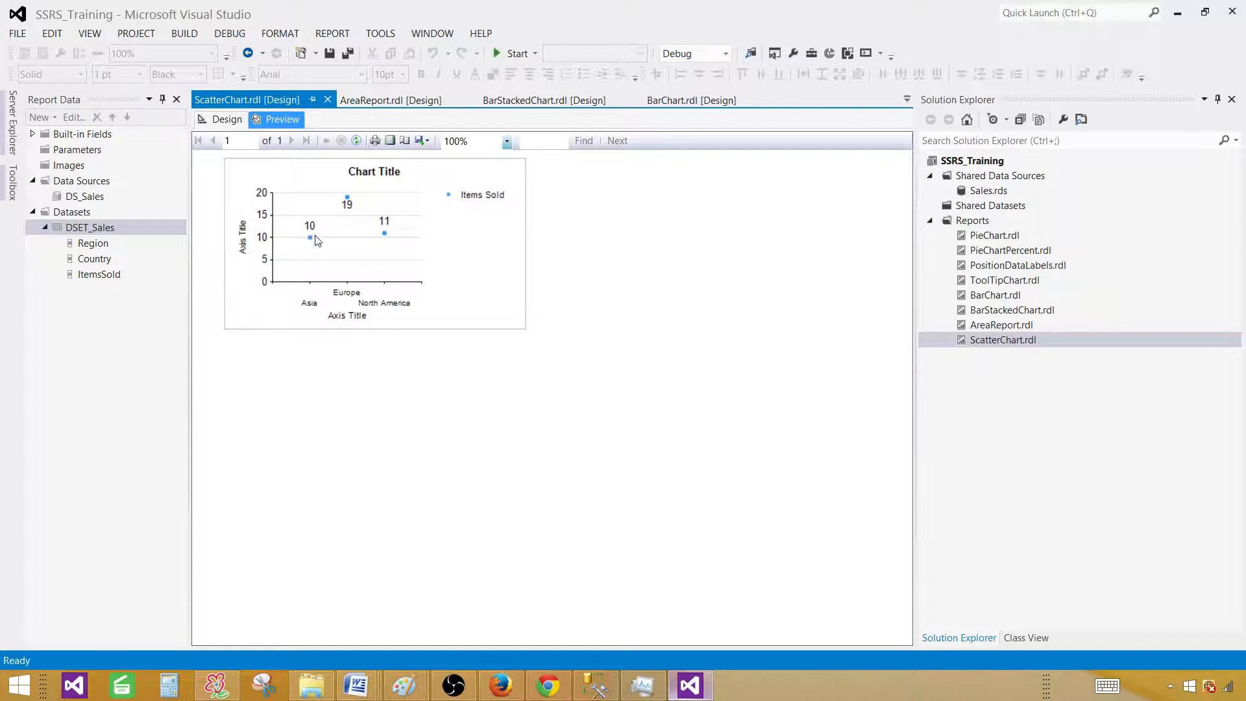
pyautogui.moveTo(348, 212)
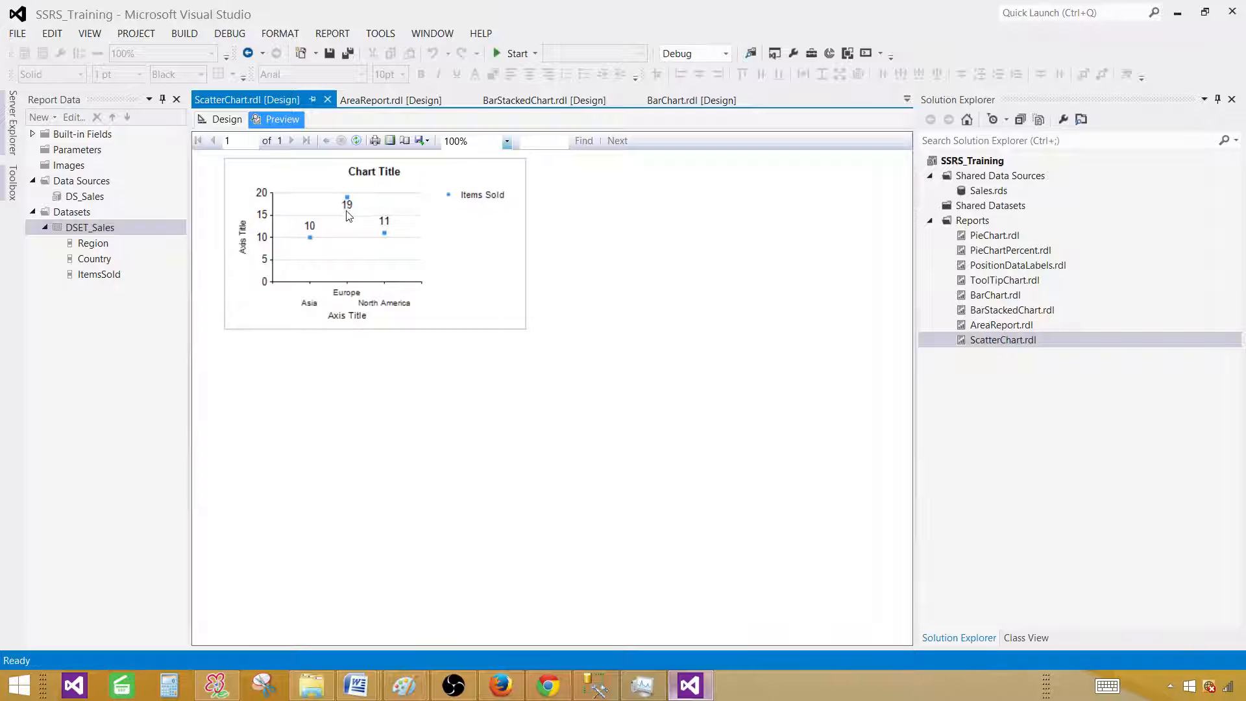
pyautogui.moveTo(390, 267)
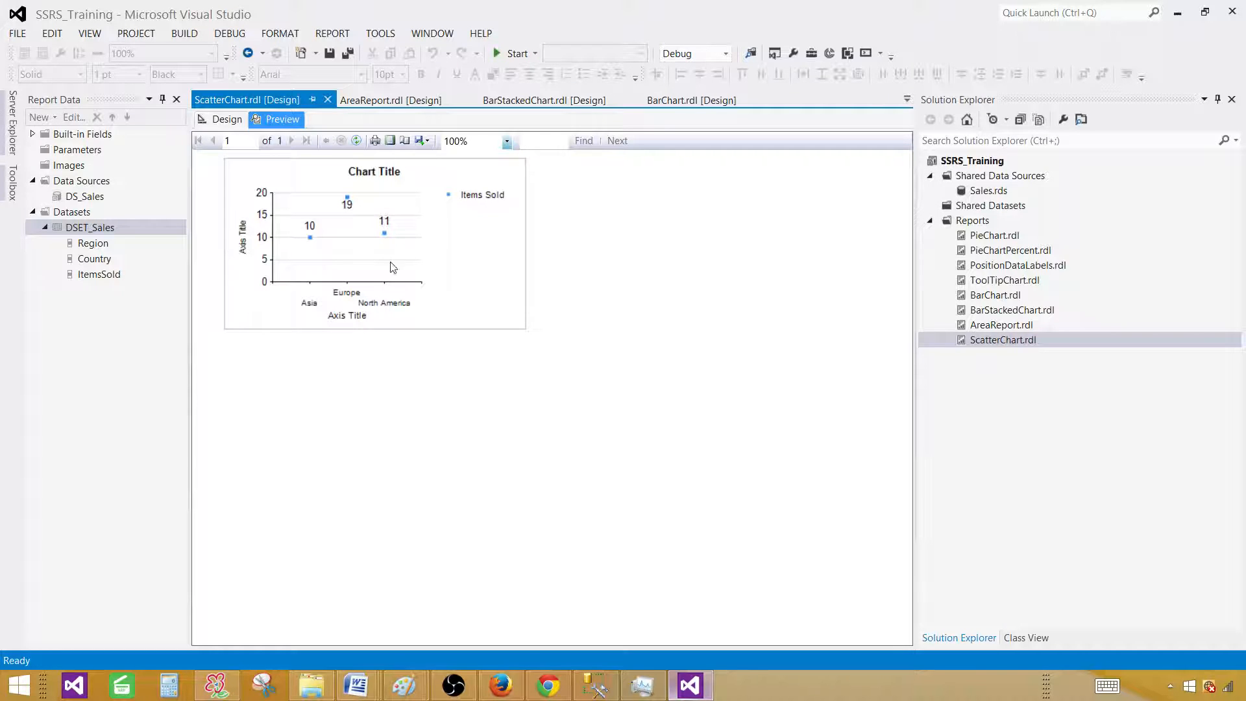
pyautogui.moveTo(379, 289)
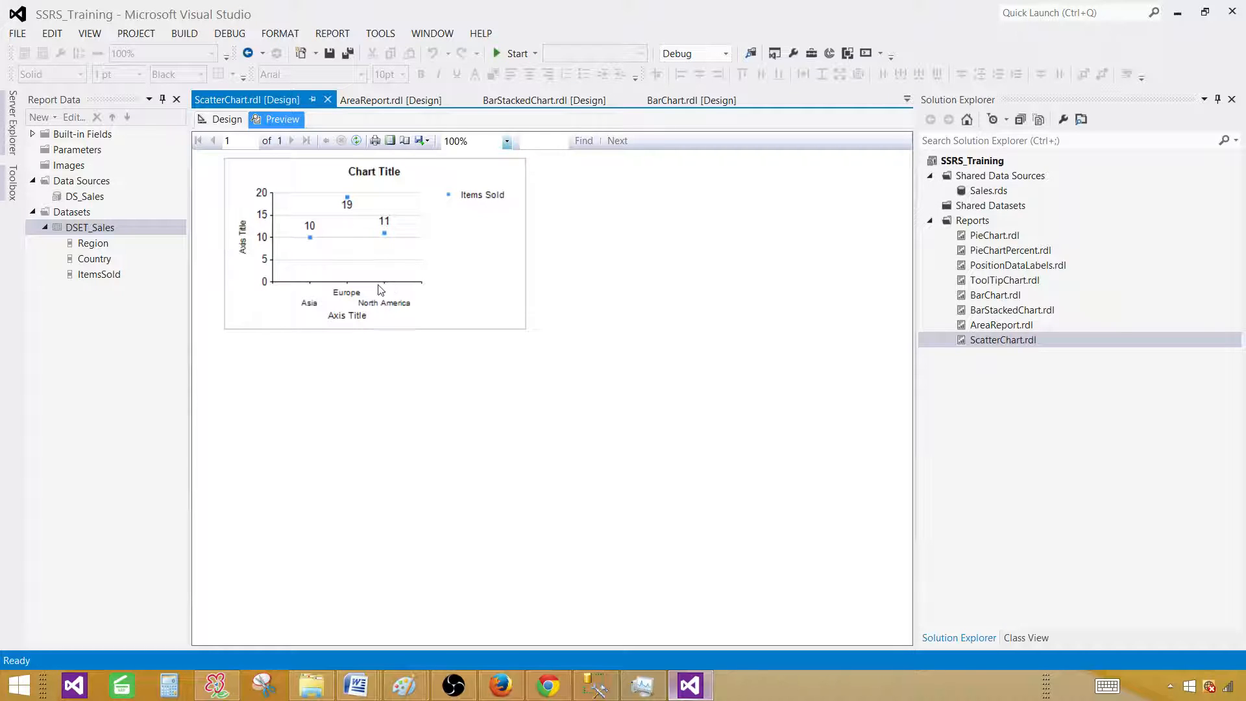
pyautogui.moveTo(326, 229)
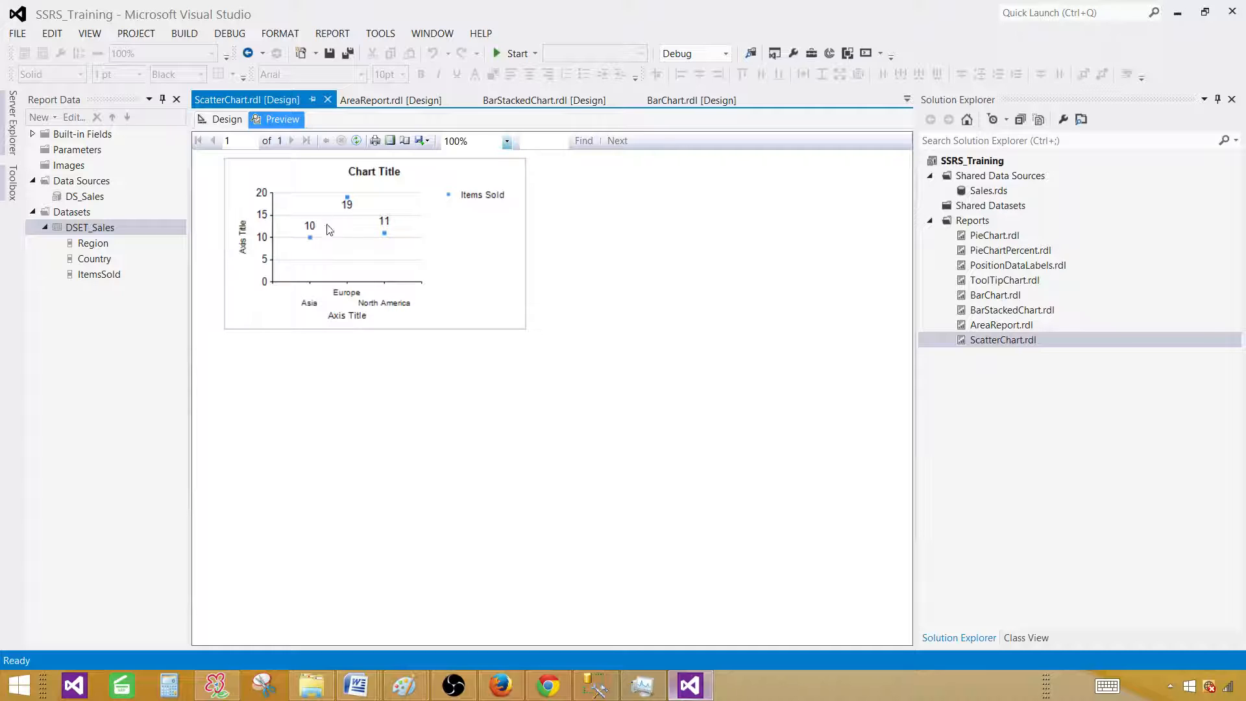
pyautogui.click(227, 120)
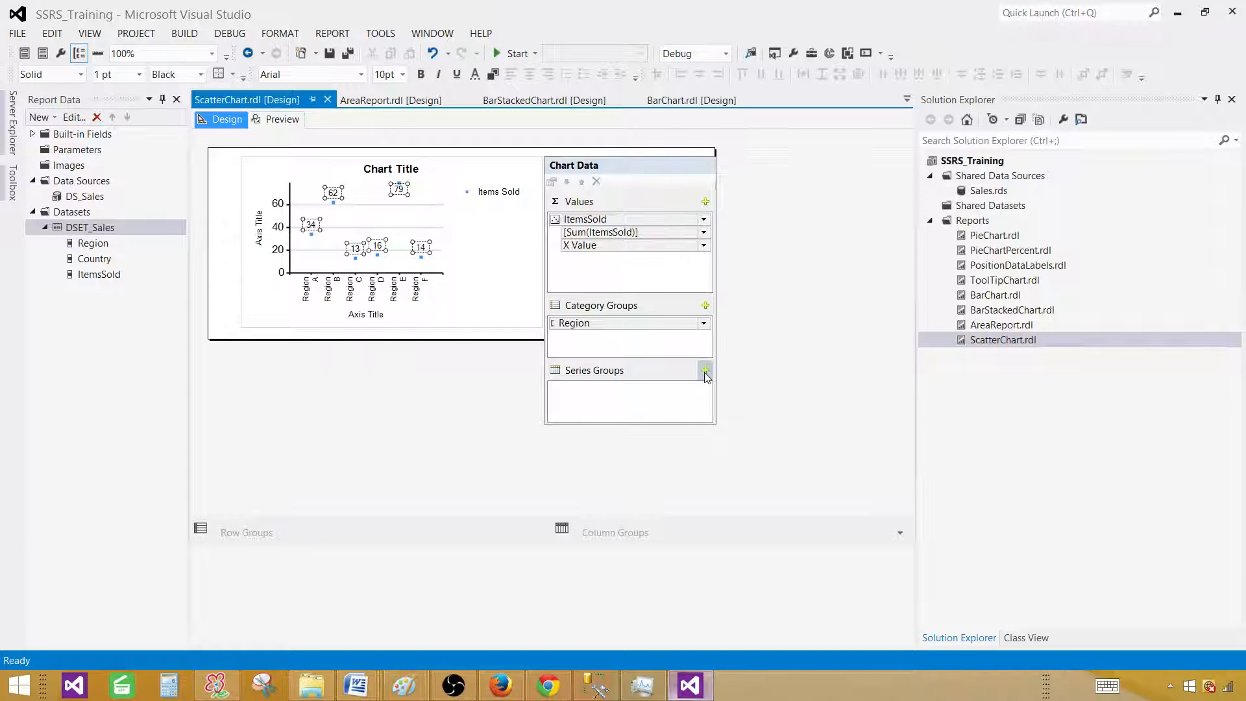
# Add Country as the chart's series group and preview the per-country points.
pyautogui.click(704, 370)
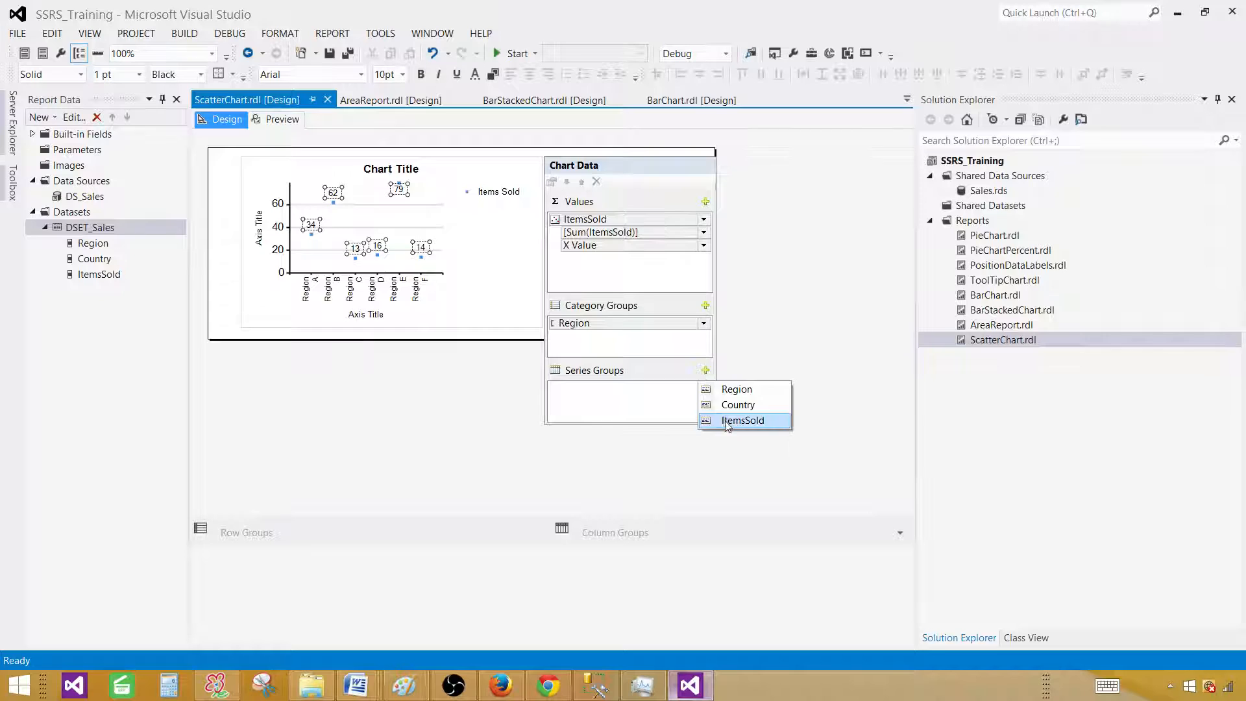
pyautogui.click(737, 404)
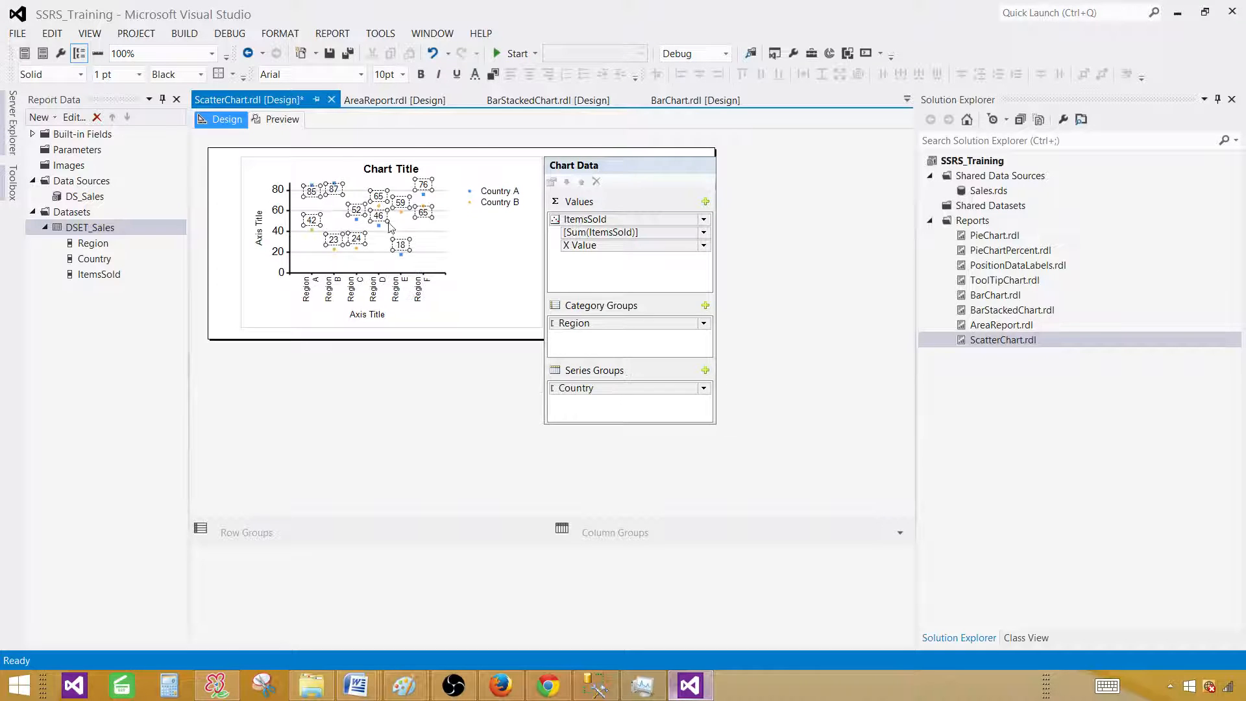
pyautogui.click(282, 119)
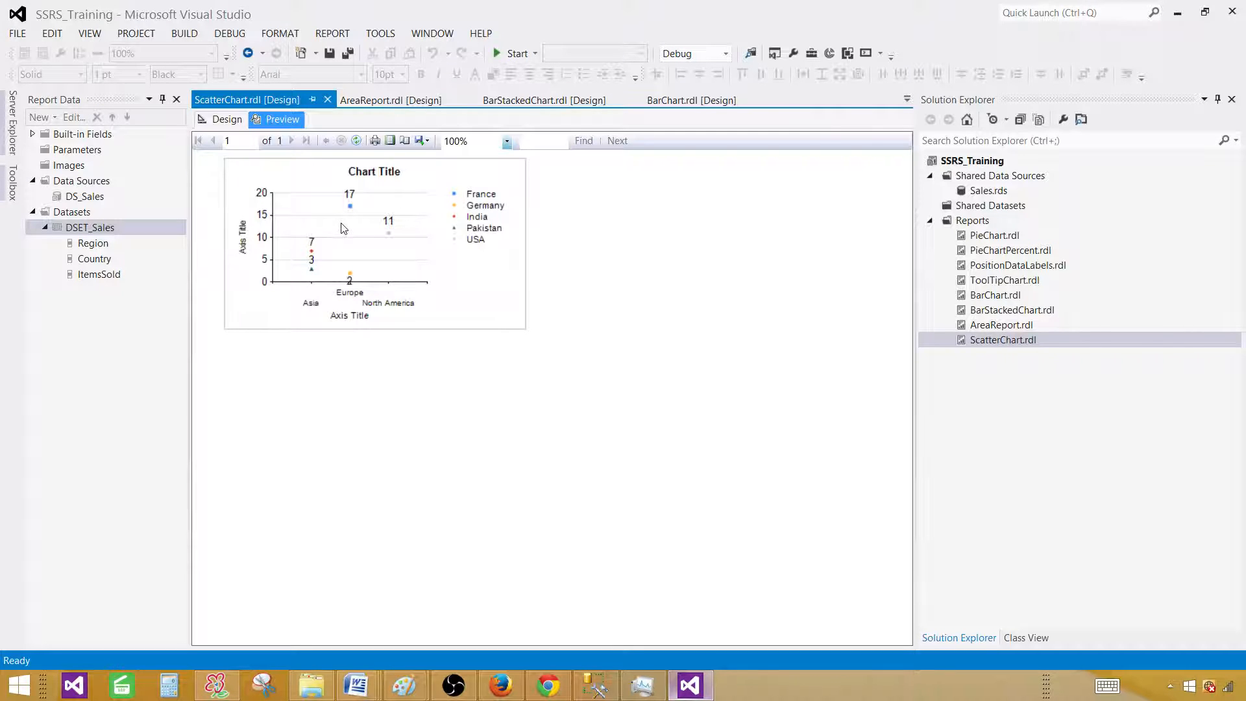
pyautogui.moveTo(304, 301)
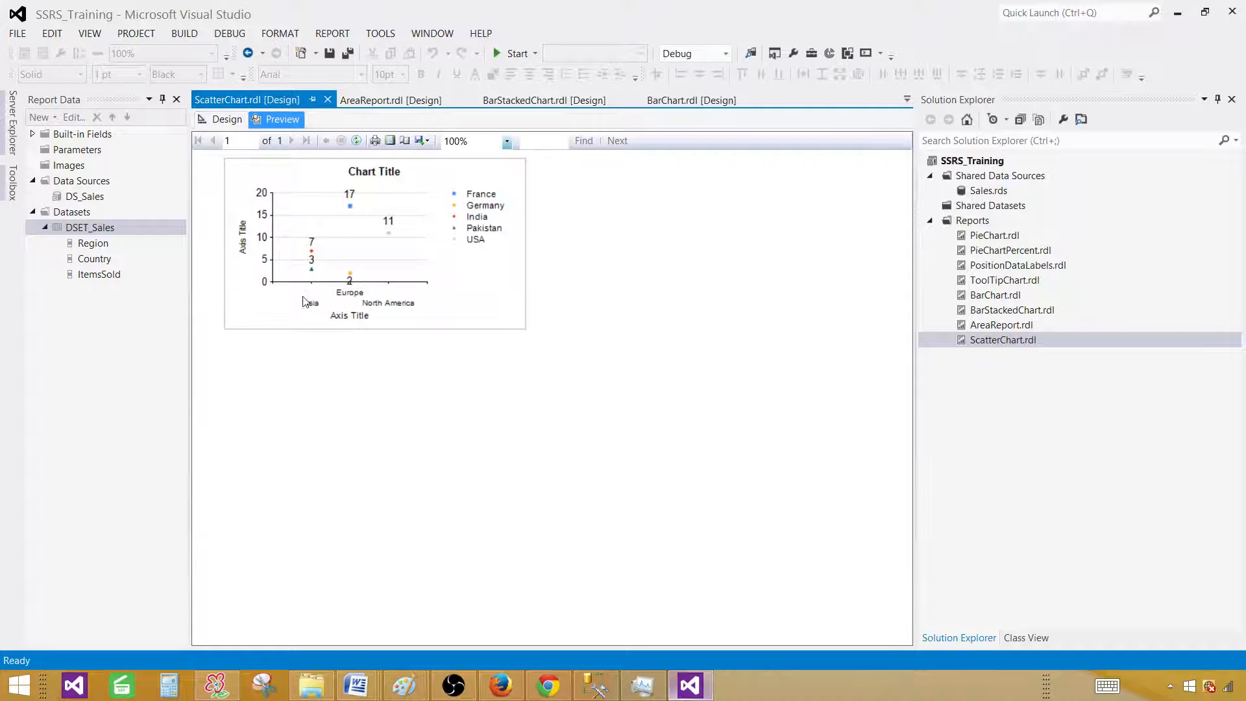
pyautogui.moveTo(342, 300)
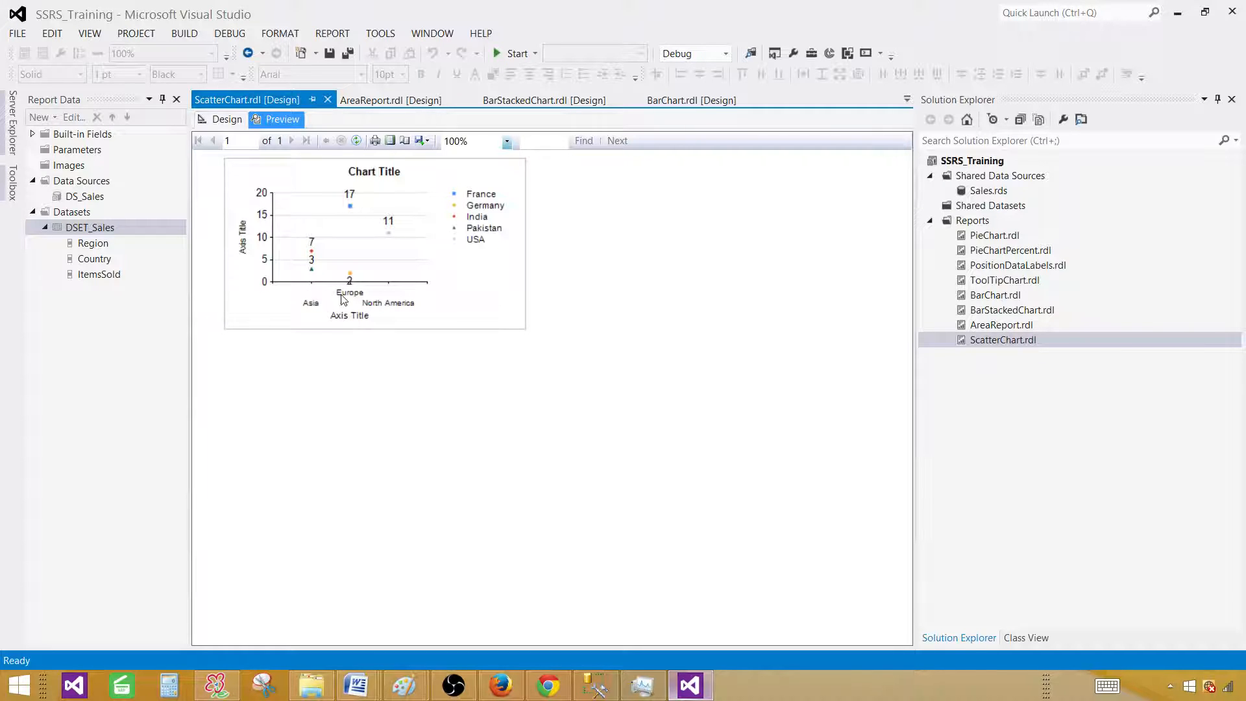
pyautogui.moveTo(318, 298)
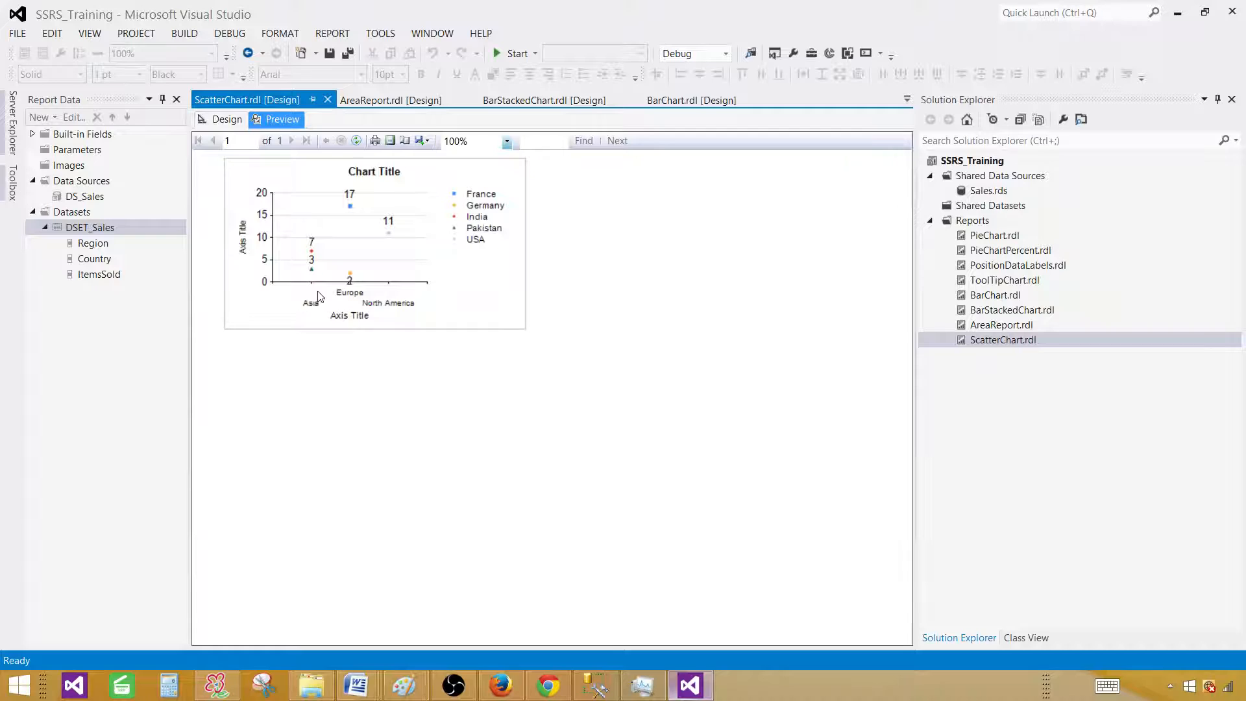
pyautogui.moveTo(362, 298)
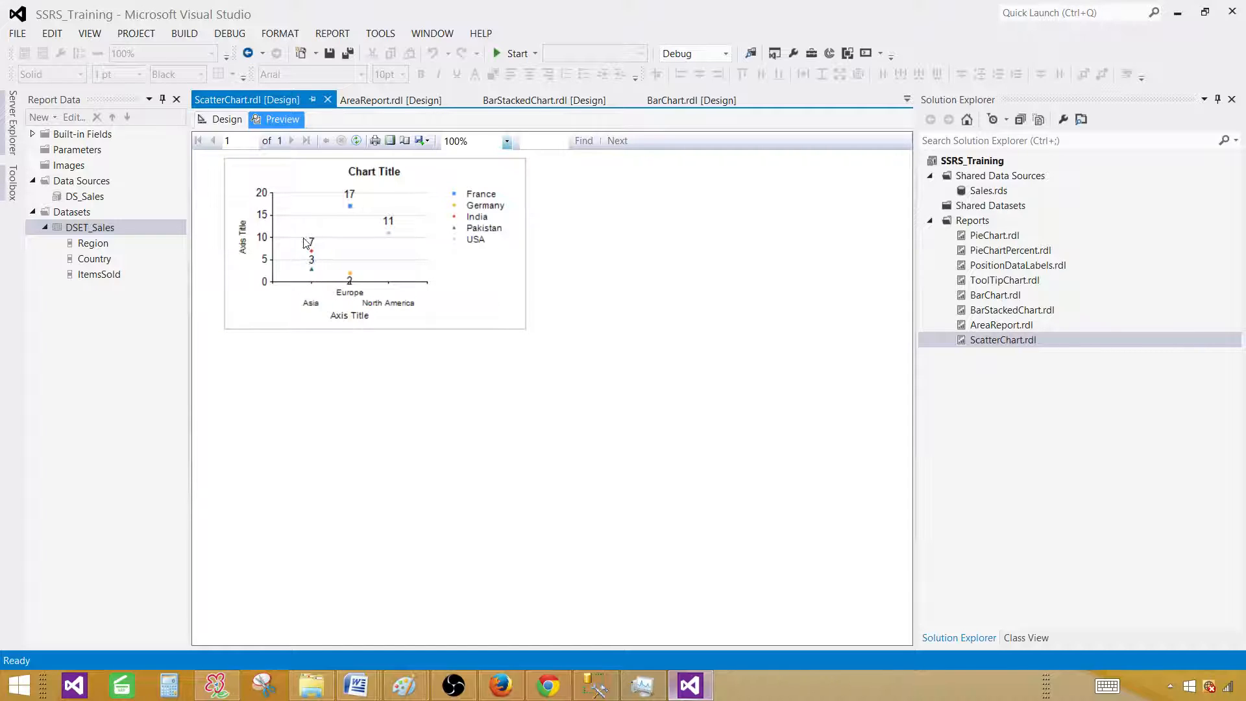
pyautogui.moveTo(312, 245)
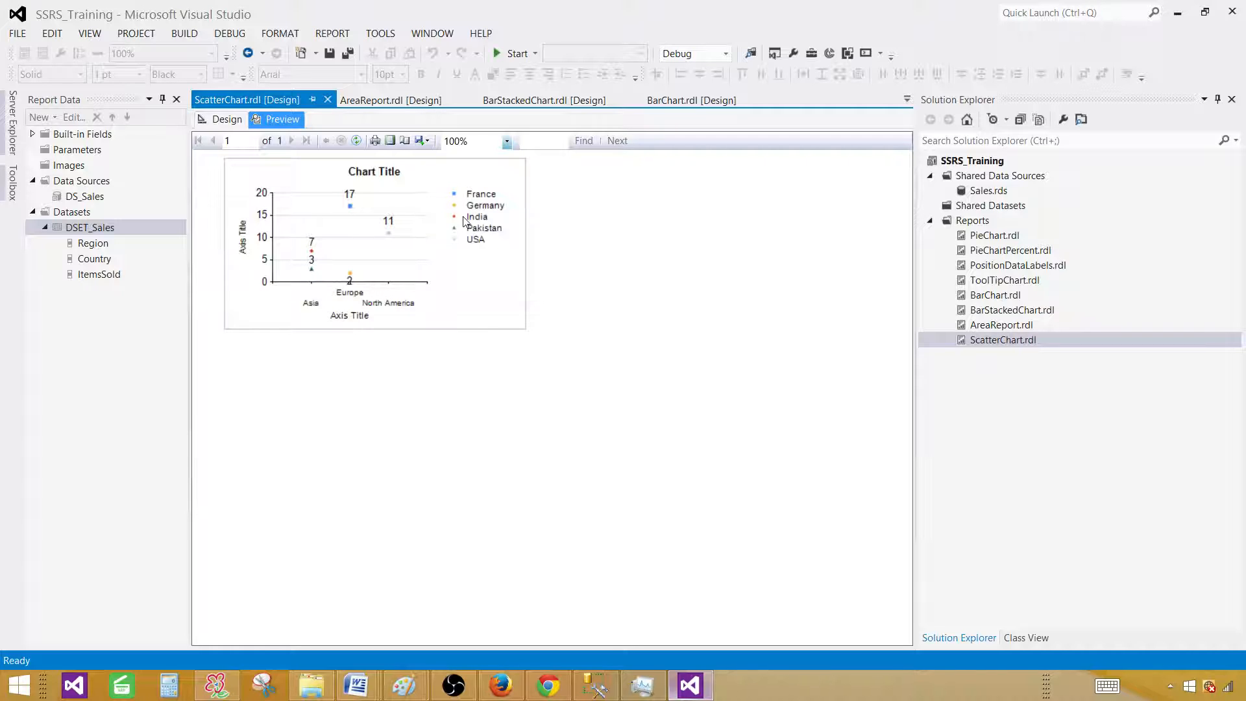
# Leave the country-series preview and return to the report Design view.
pyautogui.click(227, 119)
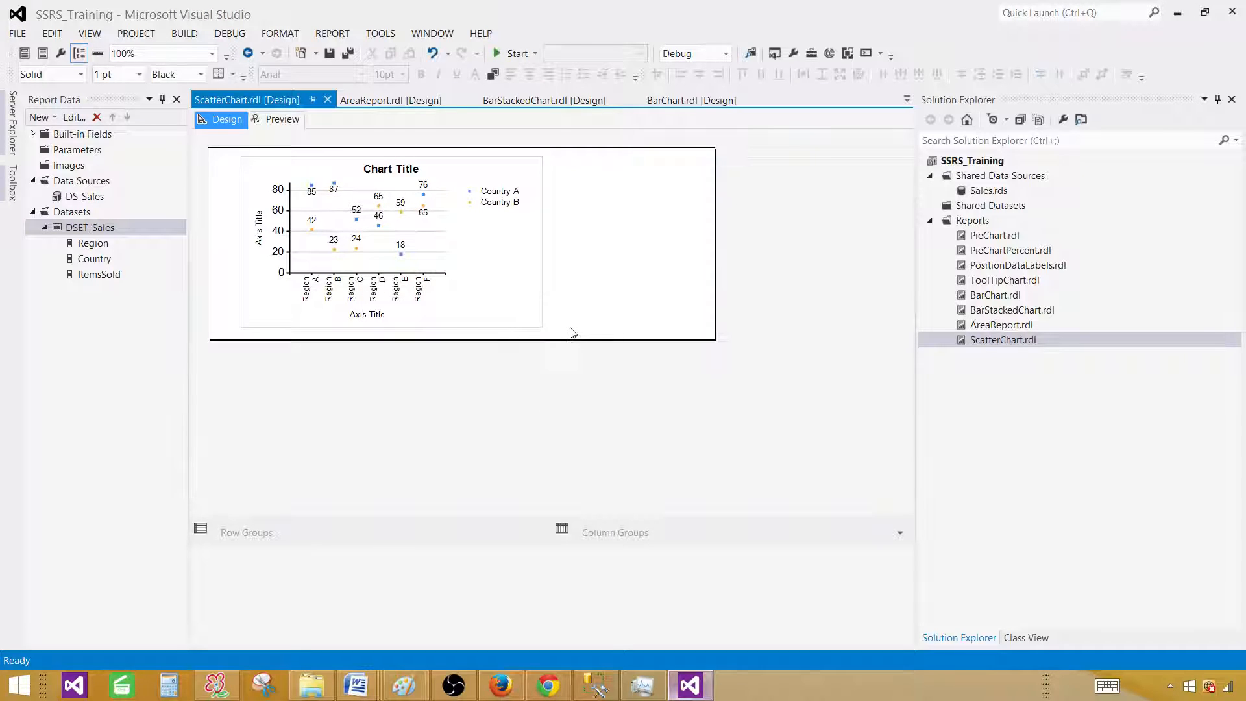
pyautogui.moveTo(546, 339)
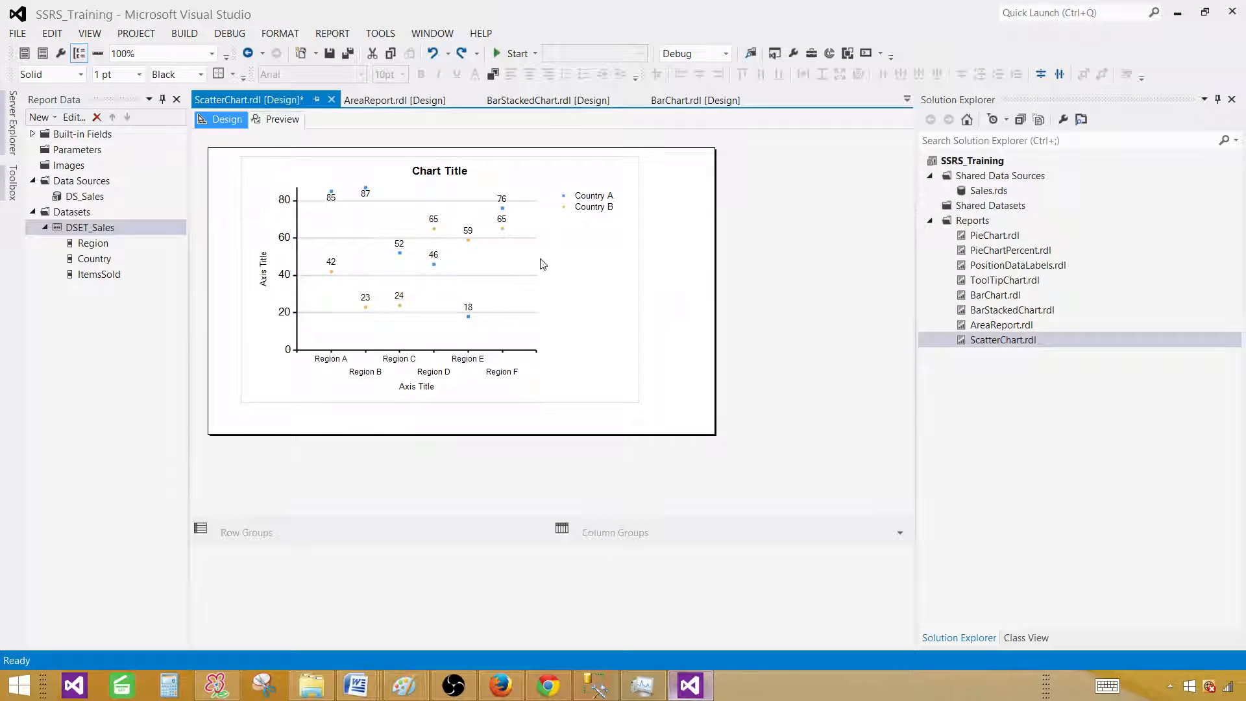
# Preview the enlarged scatter chart with points for France, Germany, India, Pakistan and USA.
pyautogui.click(281, 120)
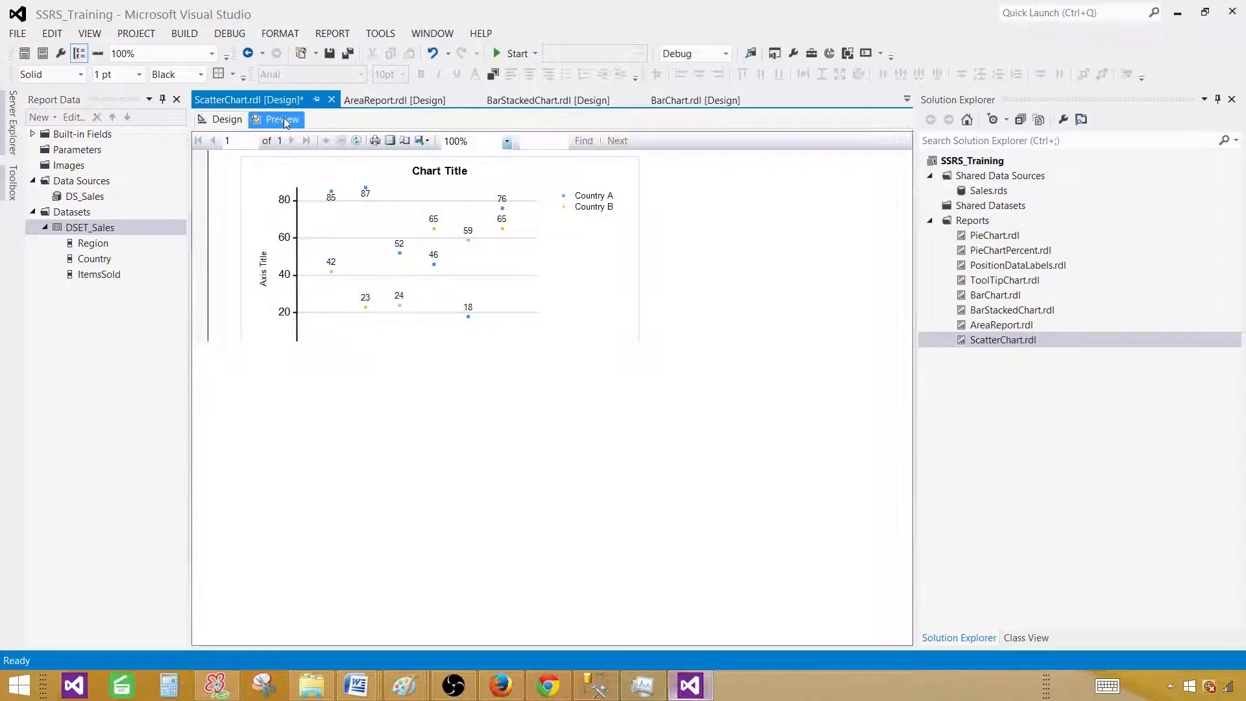
pyautogui.click(281, 120)
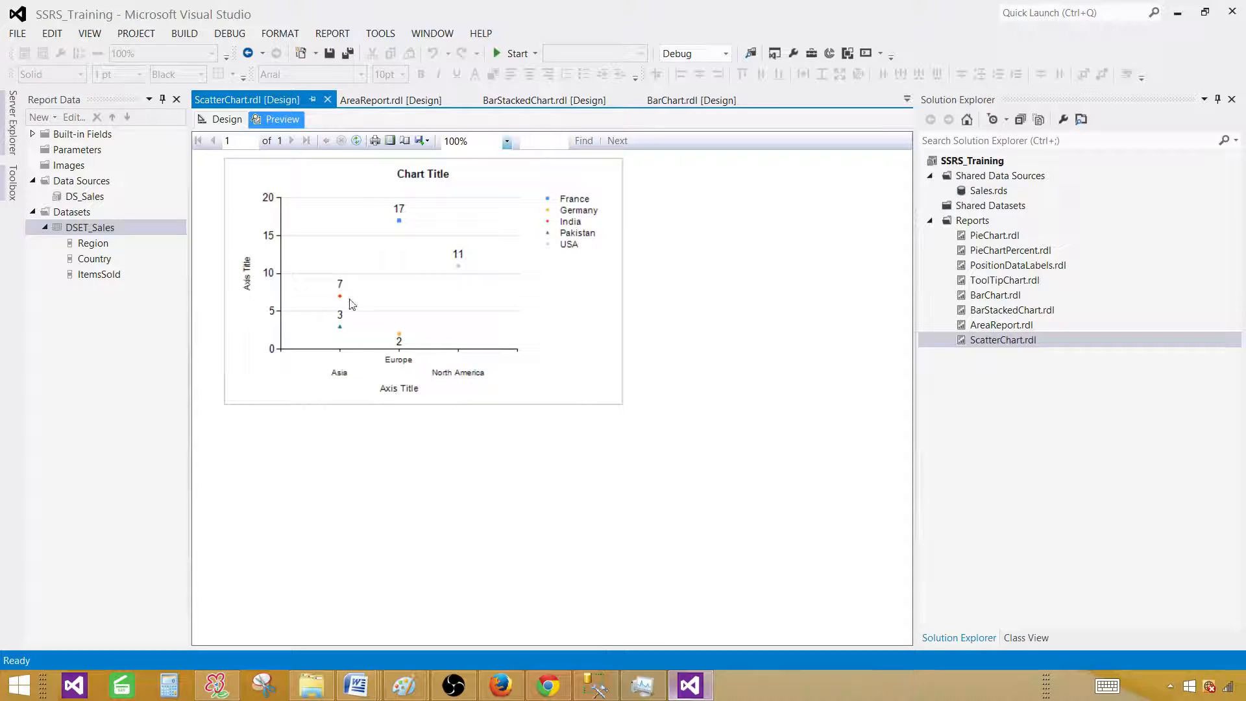
pyautogui.moveTo(342, 305)
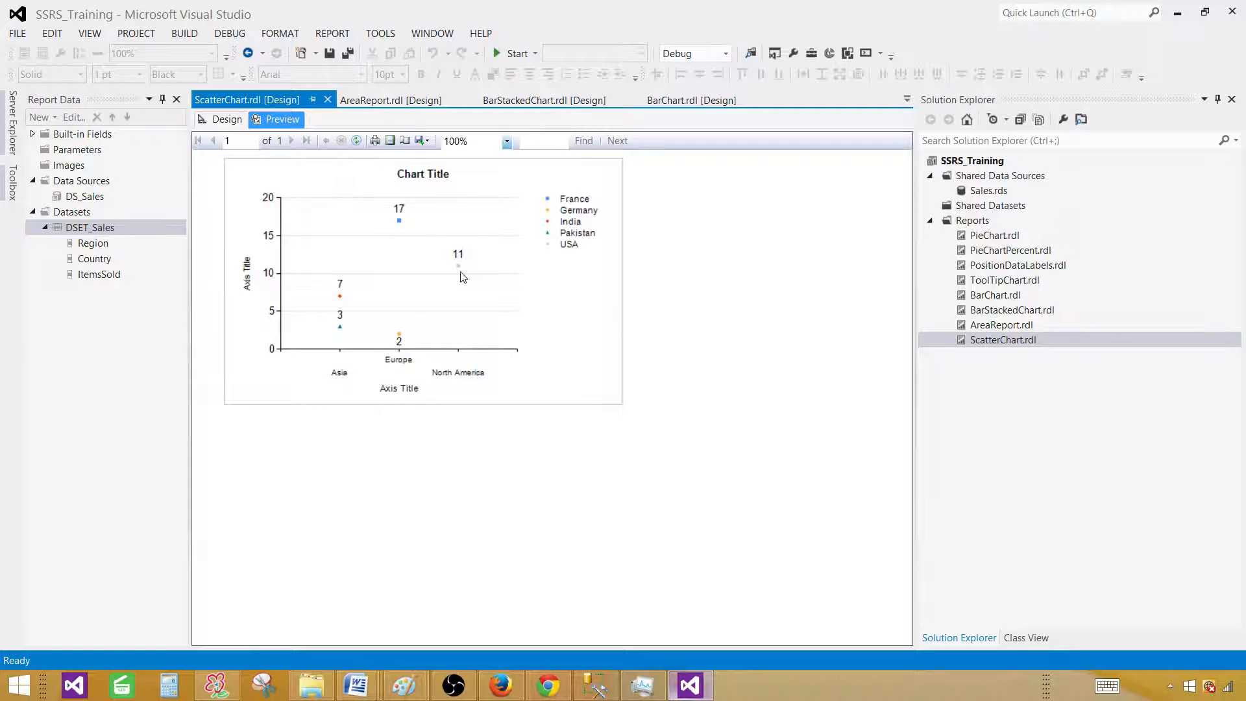
pyautogui.moveTo(457, 250)
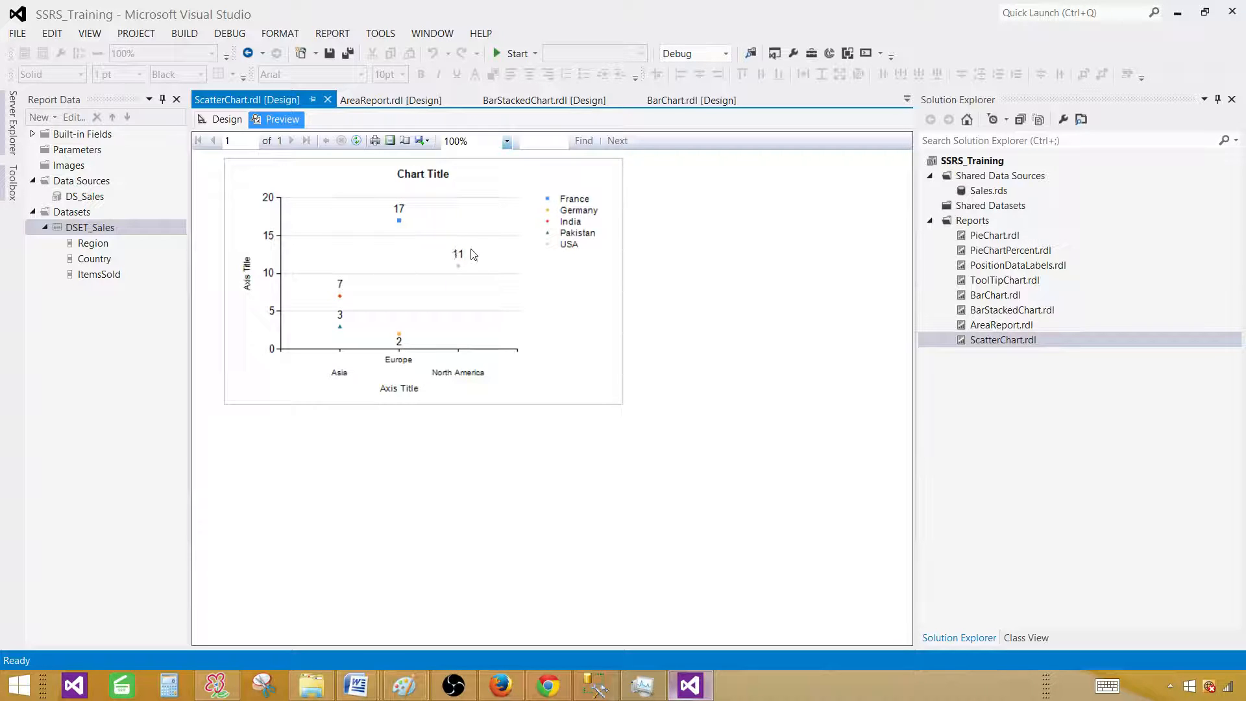
pyautogui.moveTo(449, 284)
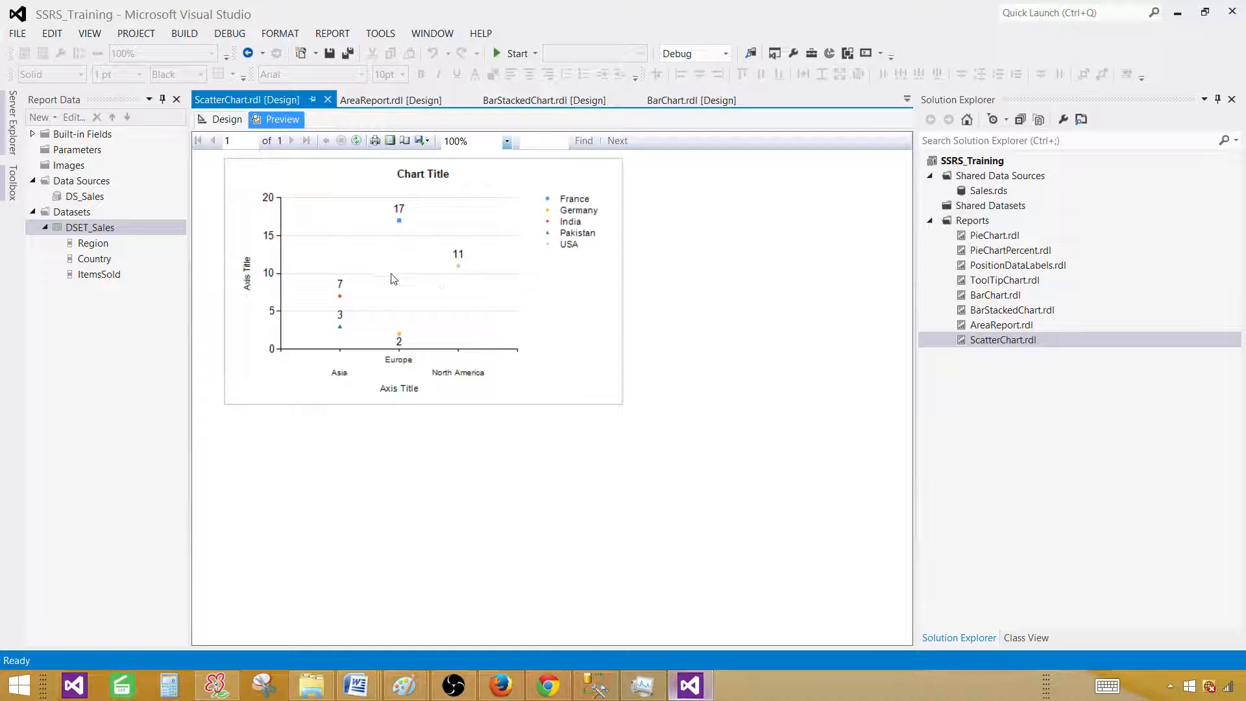
# Change the chart type to Bubble under Scatter, adding a Size value.
pyautogui.click(226, 119)
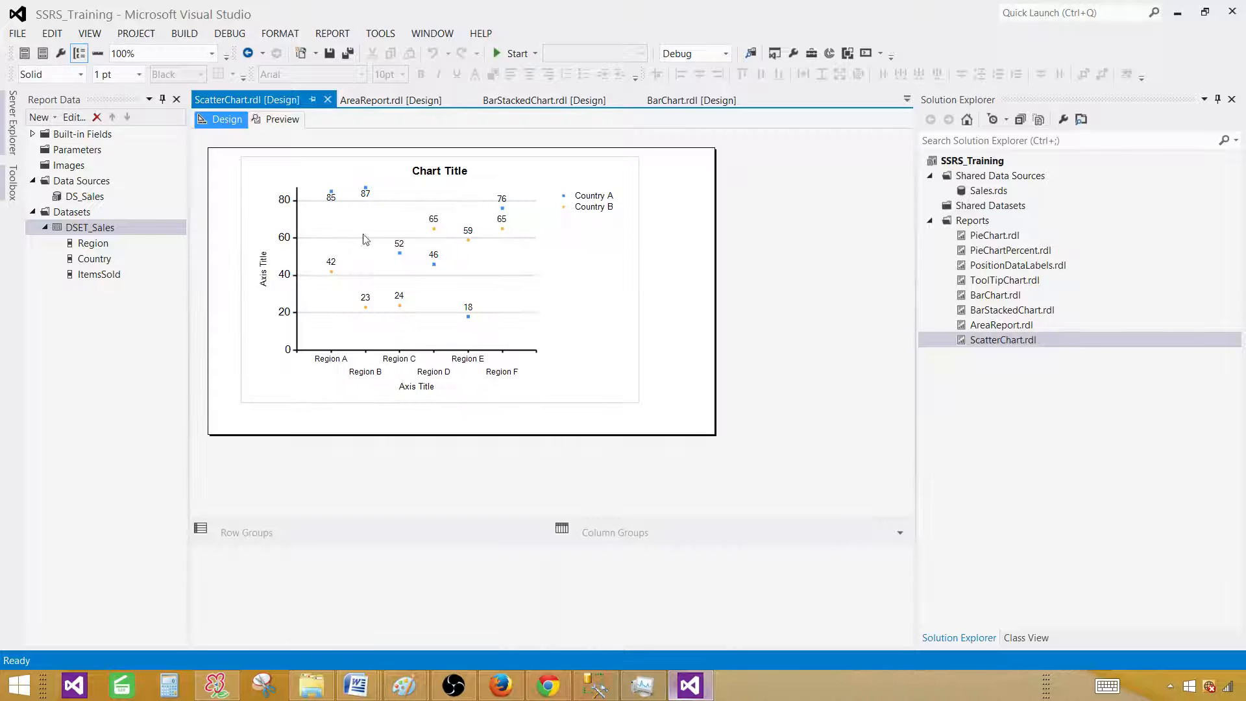
pyautogui.click(413, 270)
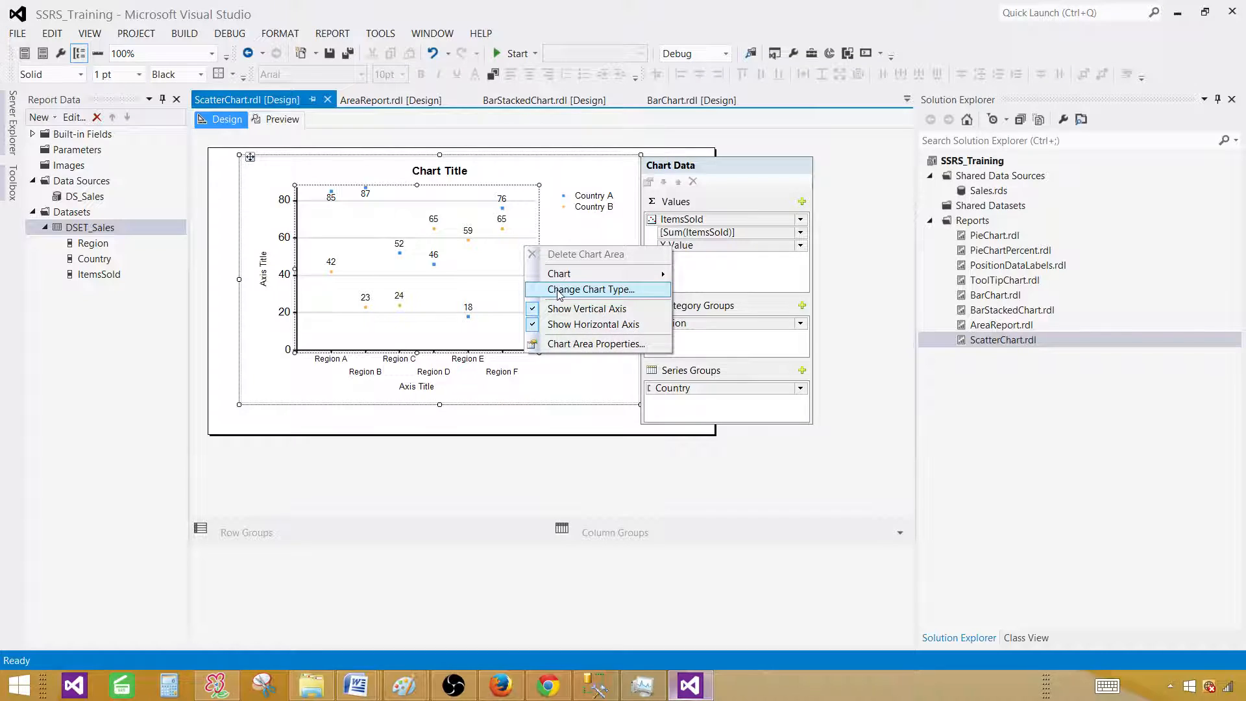
pyautogui.click(591, 289)
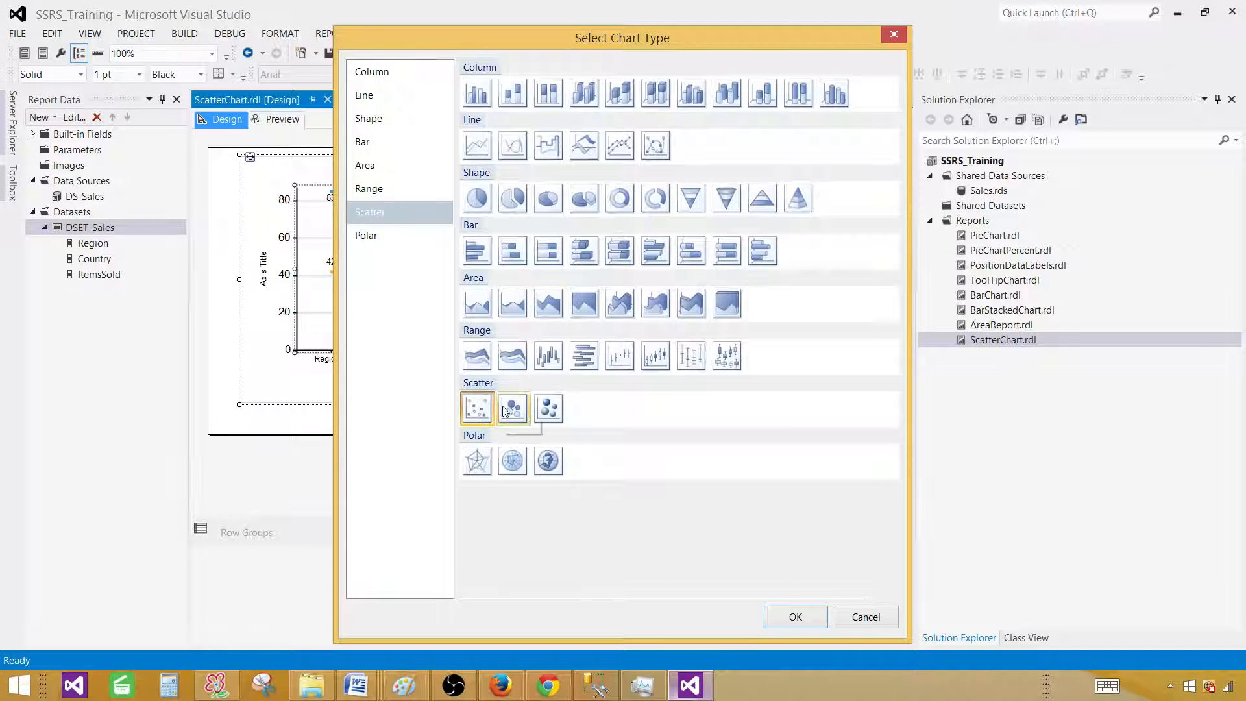
pyautogui.click(512, 407)
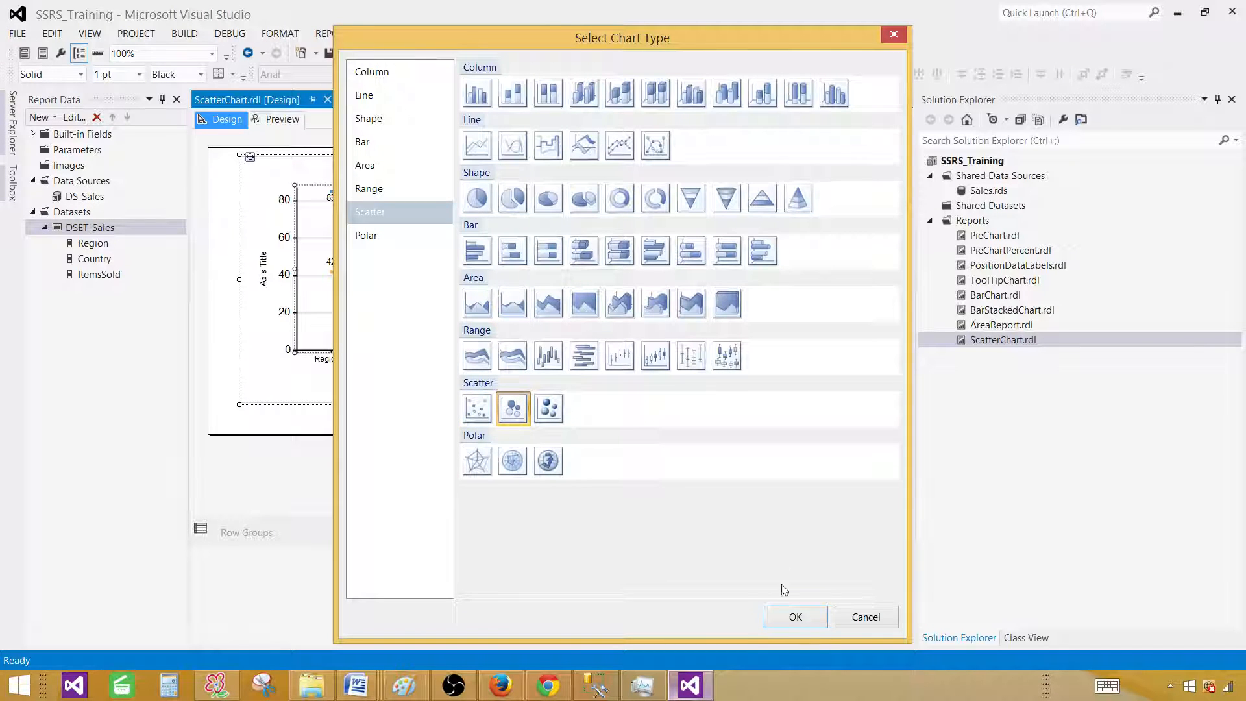
pyautogui.click(794, 616)
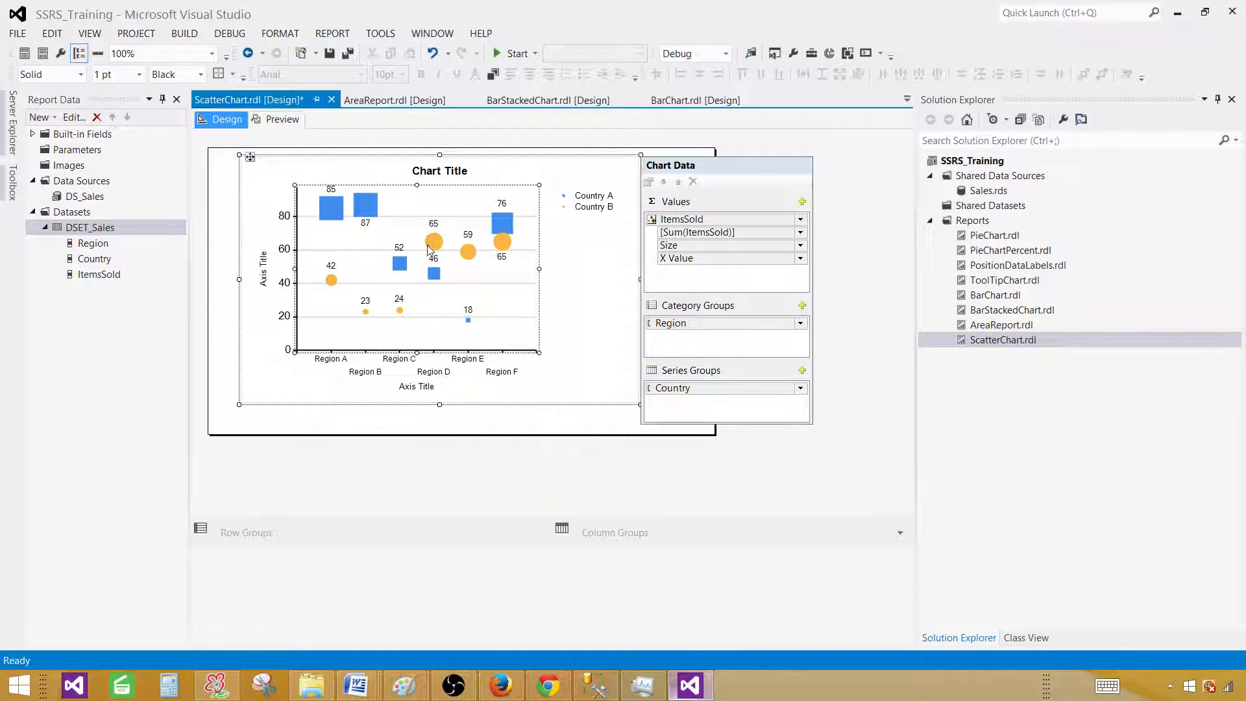
# Preview the bubble chart's country points, then return to Design view.
pyautogui.click(282, 120)
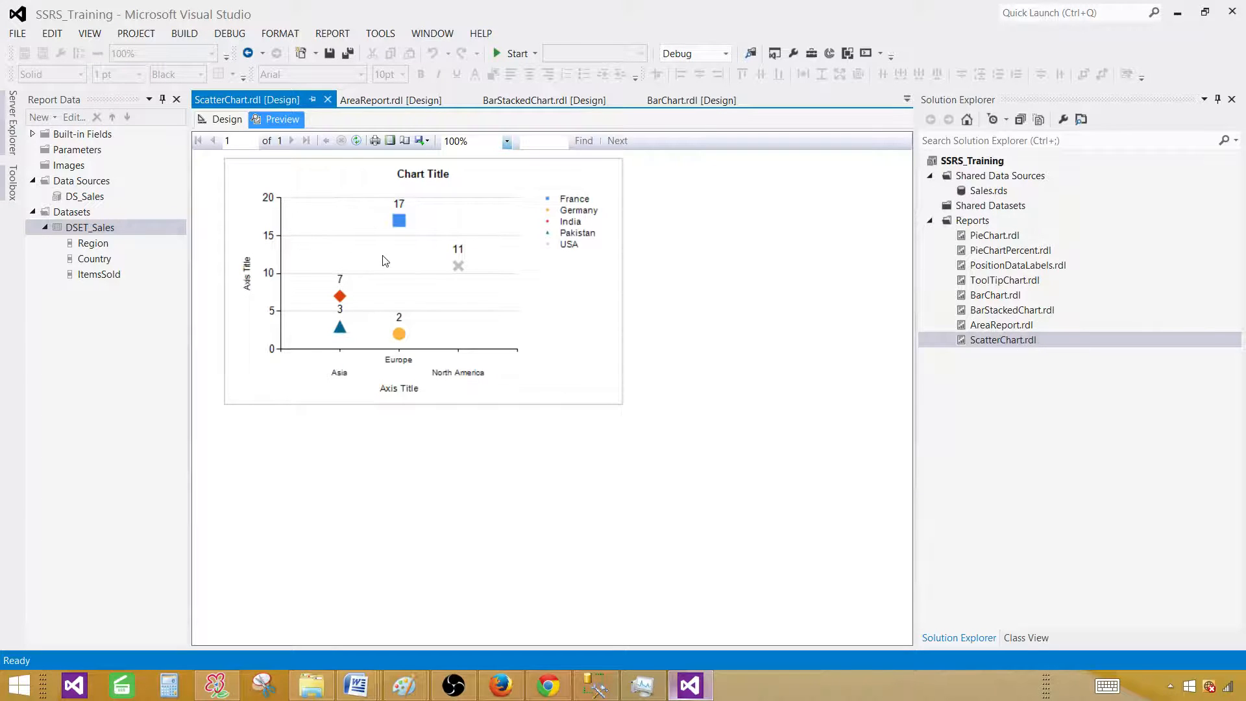
pyautogui.moveTo(334, 336)
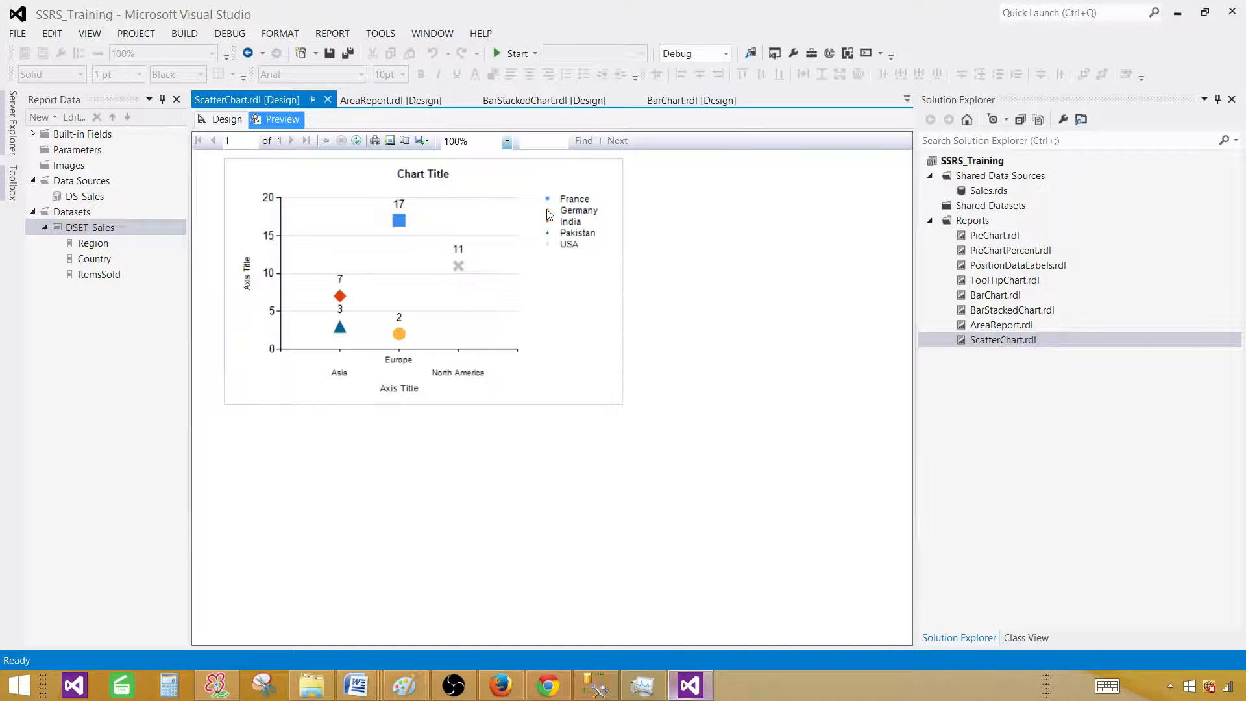
pyautogui.moveTo(545, 215)
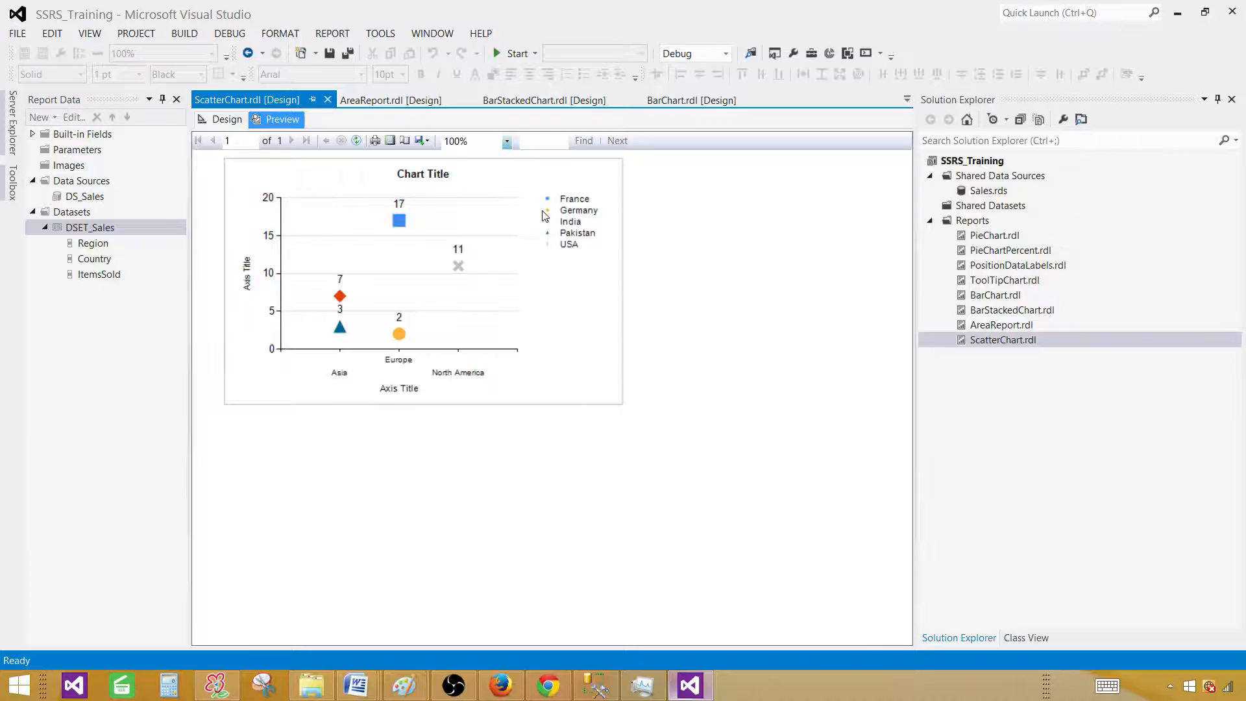
pyautogui.moveTo(546, 231)
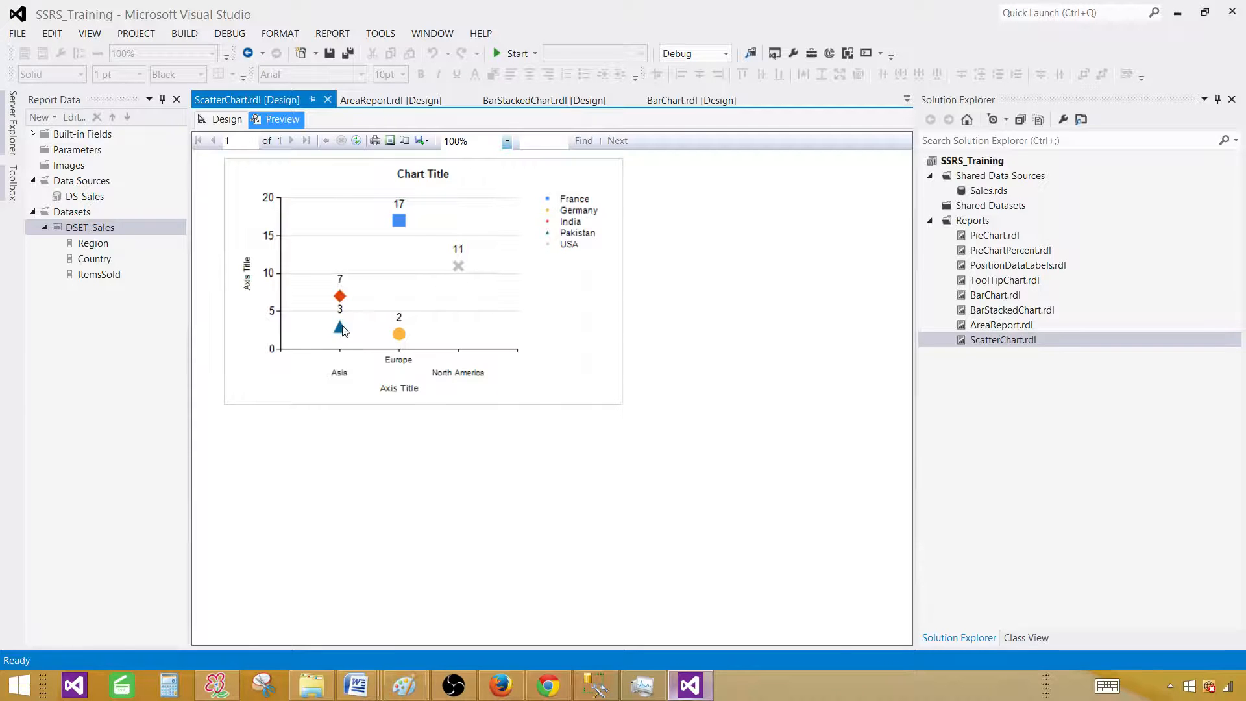
pyautogui.moveTo(390, 272)
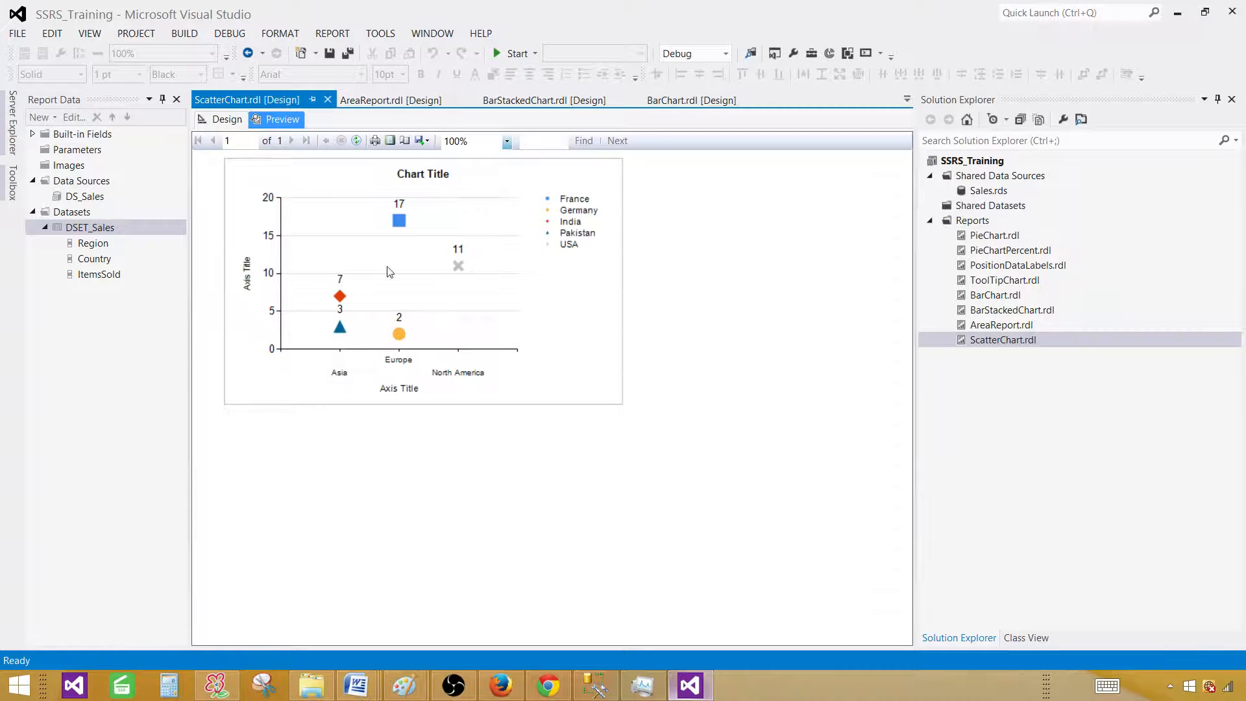
pyautogui.moveTo(420, 262)
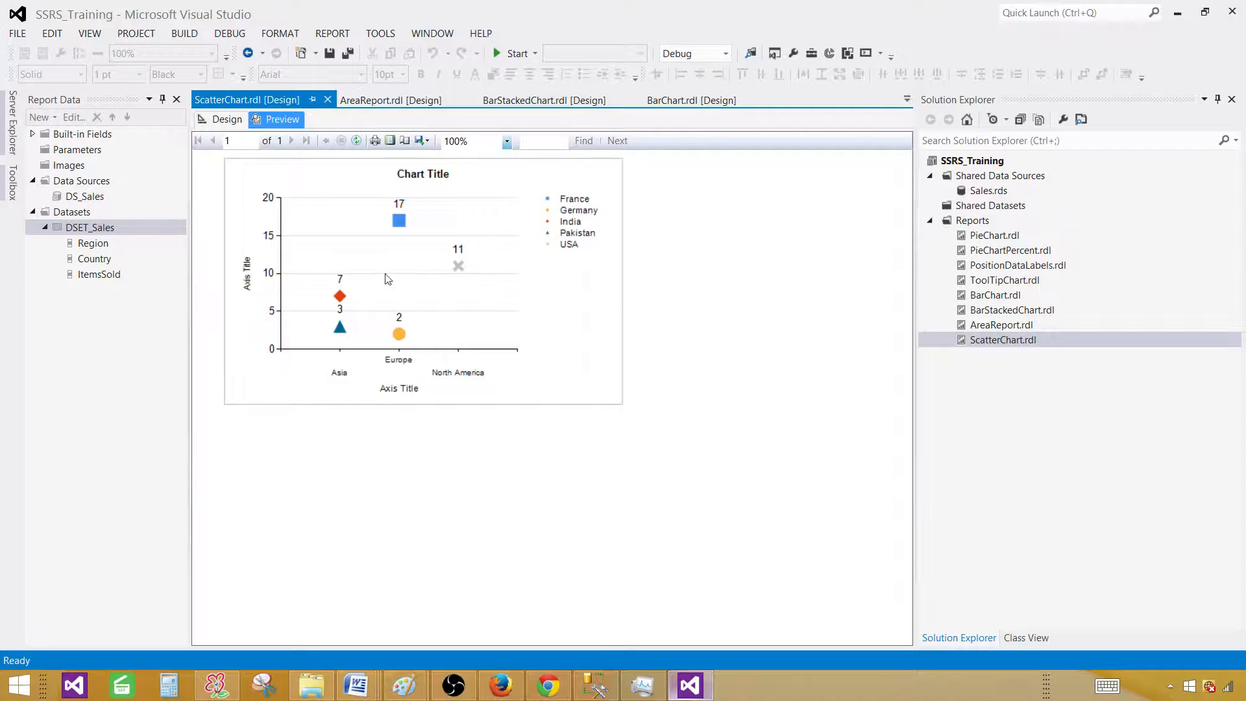
pyautogui.moveTo(344, 298)
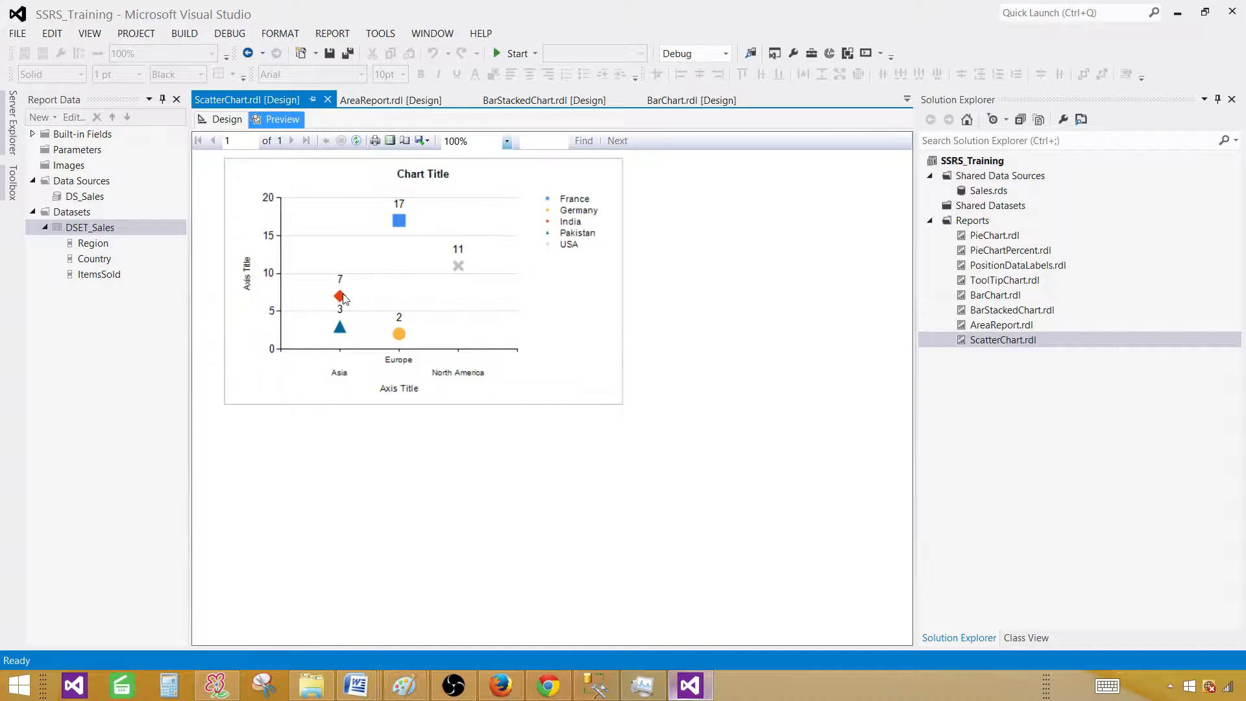
pyautogui.moveTo(457, 282)
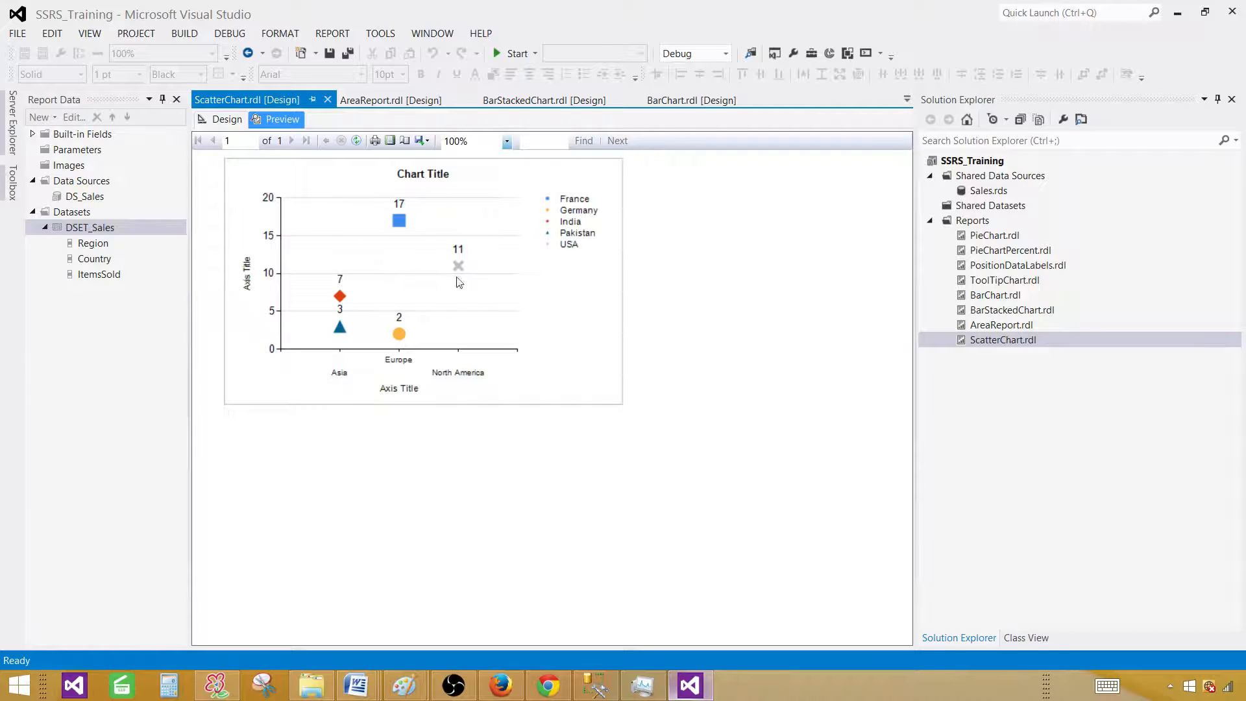
pyautogui.click(226, 120)
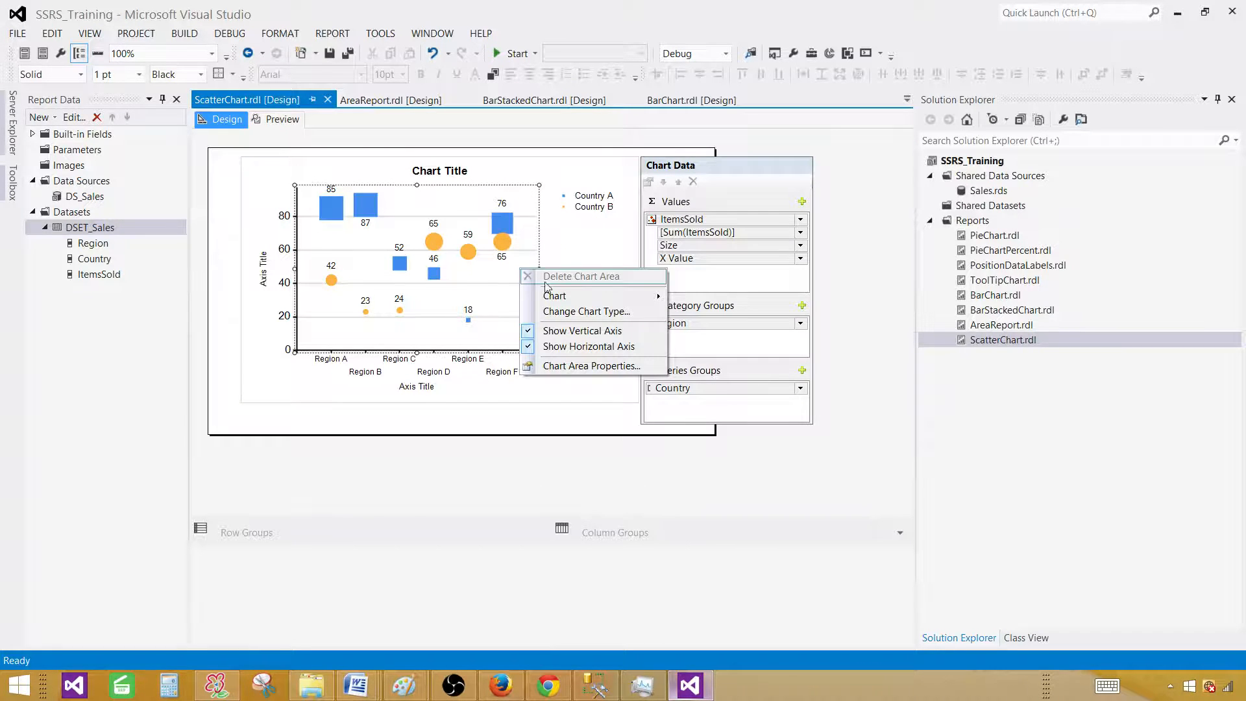
# Switch the chart to 3-D Bubble and preview it rendered in a 3-D box.
pyautogui.click(586, 311)
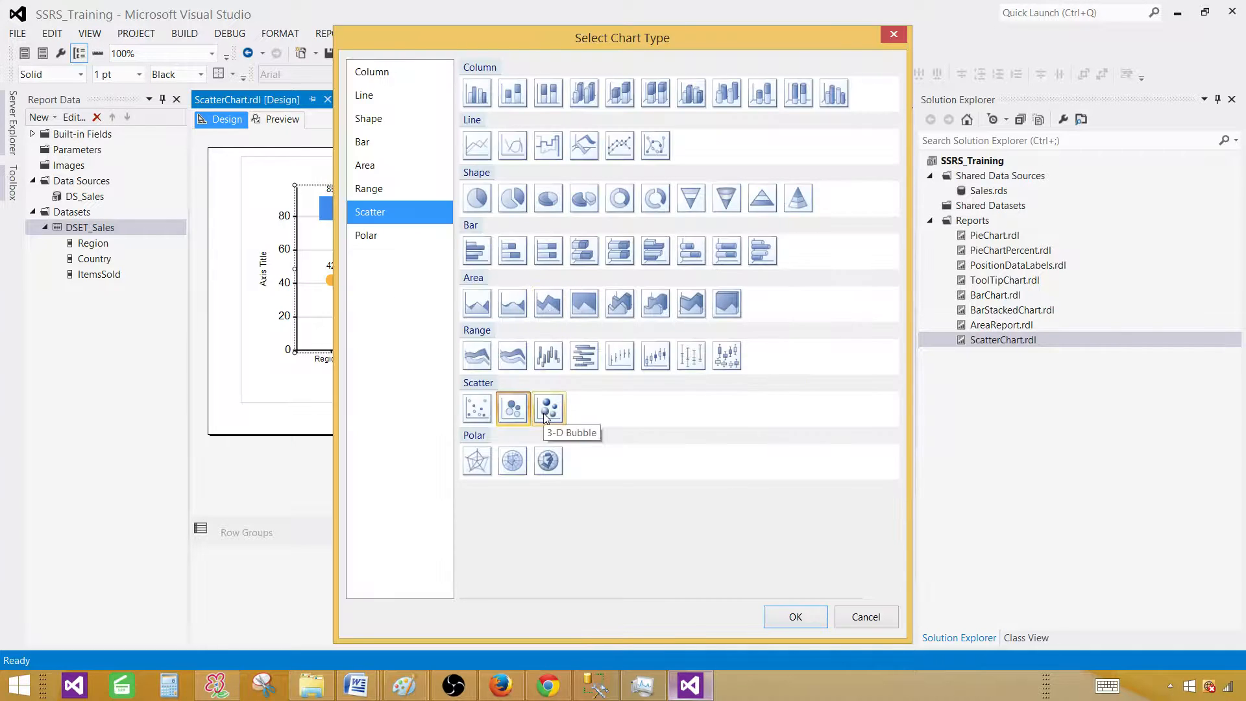
pyautogui.click(548, 408)
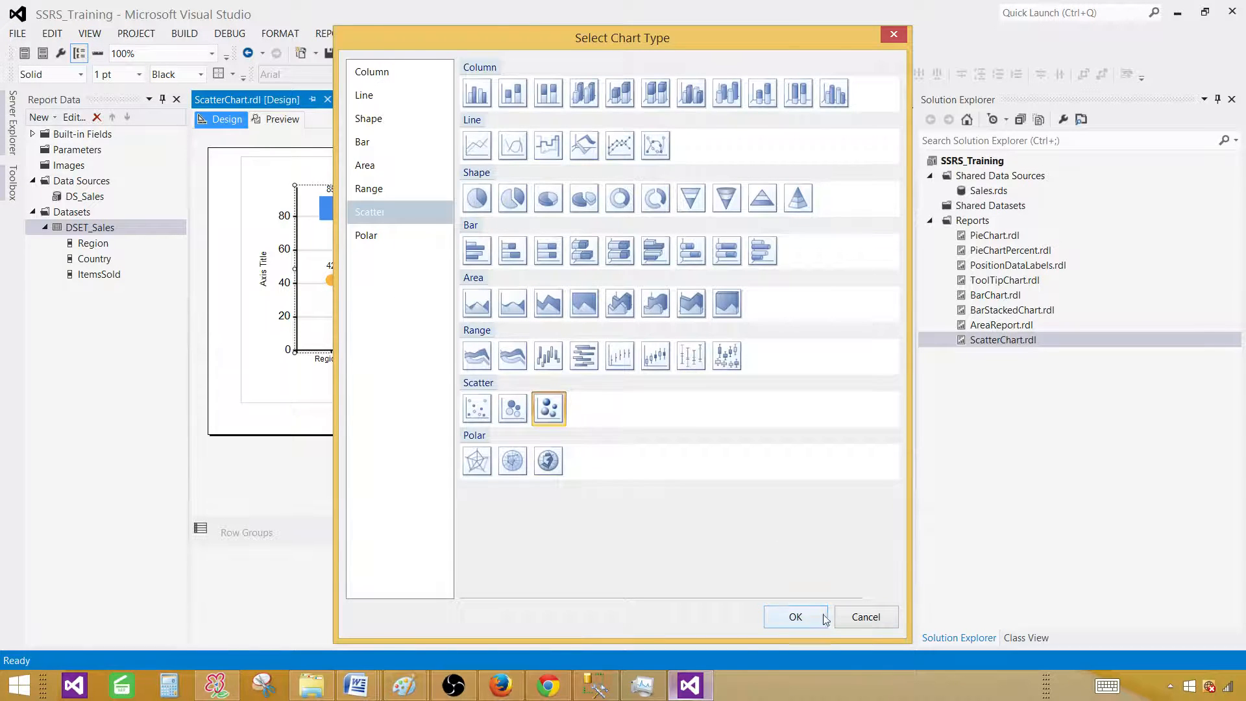
pyautogui.click(794, 617)
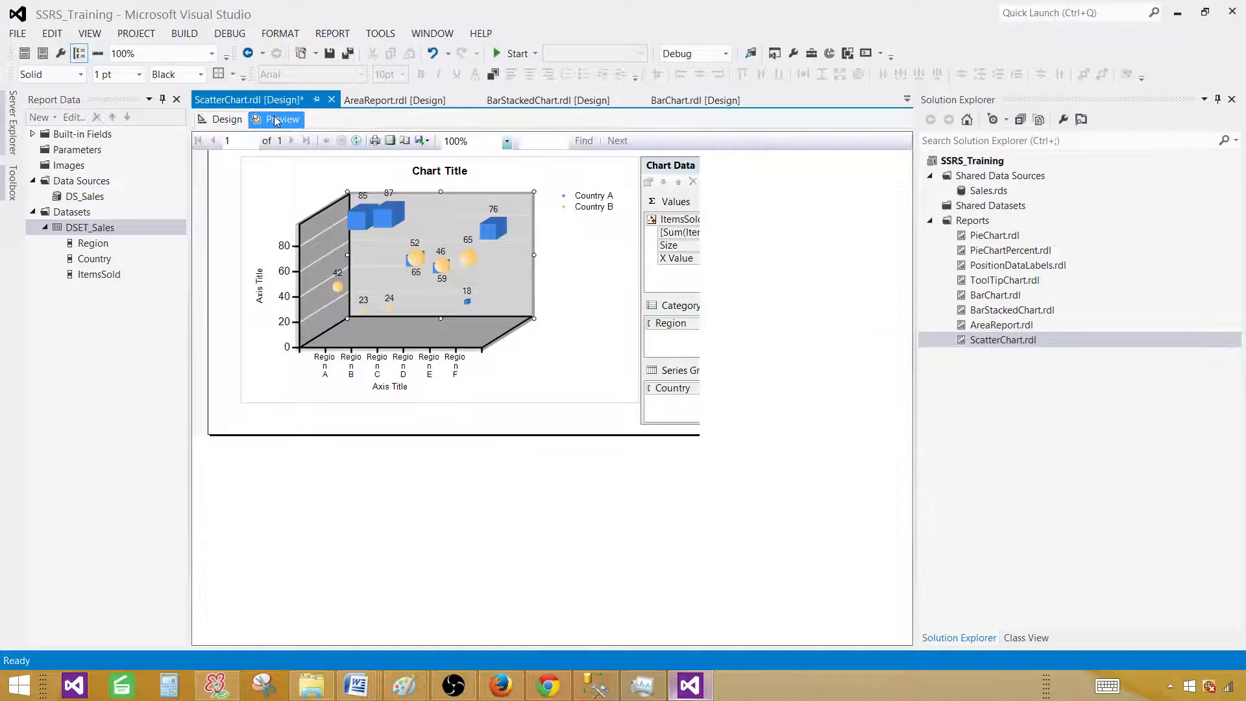
pyautogui.click(282, 120)
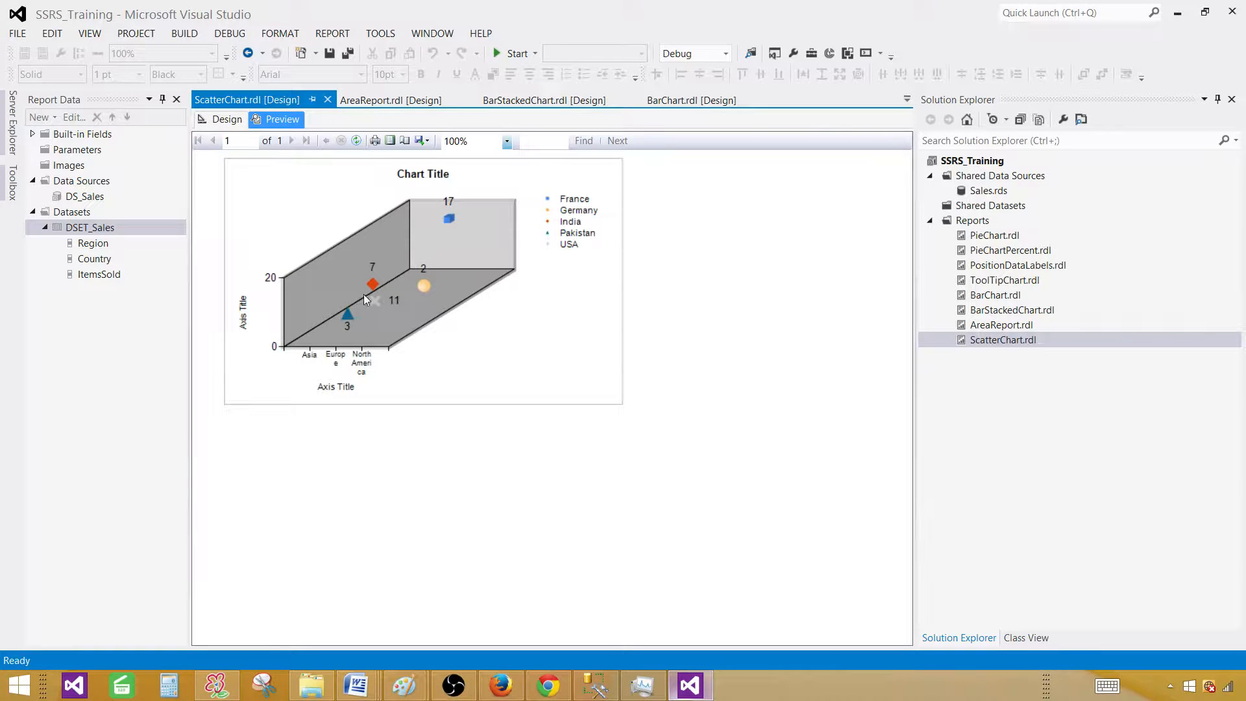
# Leave the 3-D bubble preview and return to Design view.
pyautogui.click(226, 120)
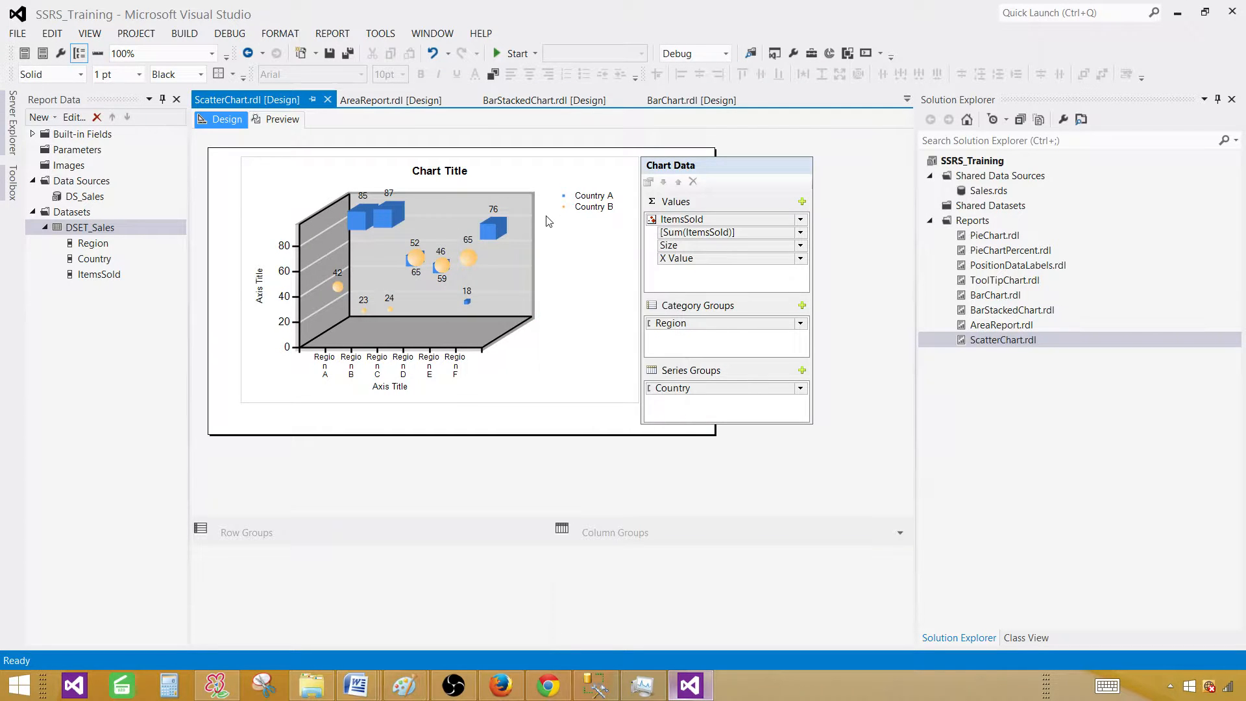
# Change the chart type back to the first plain Scatter type.
pyautogui.rightClick(500, 238)
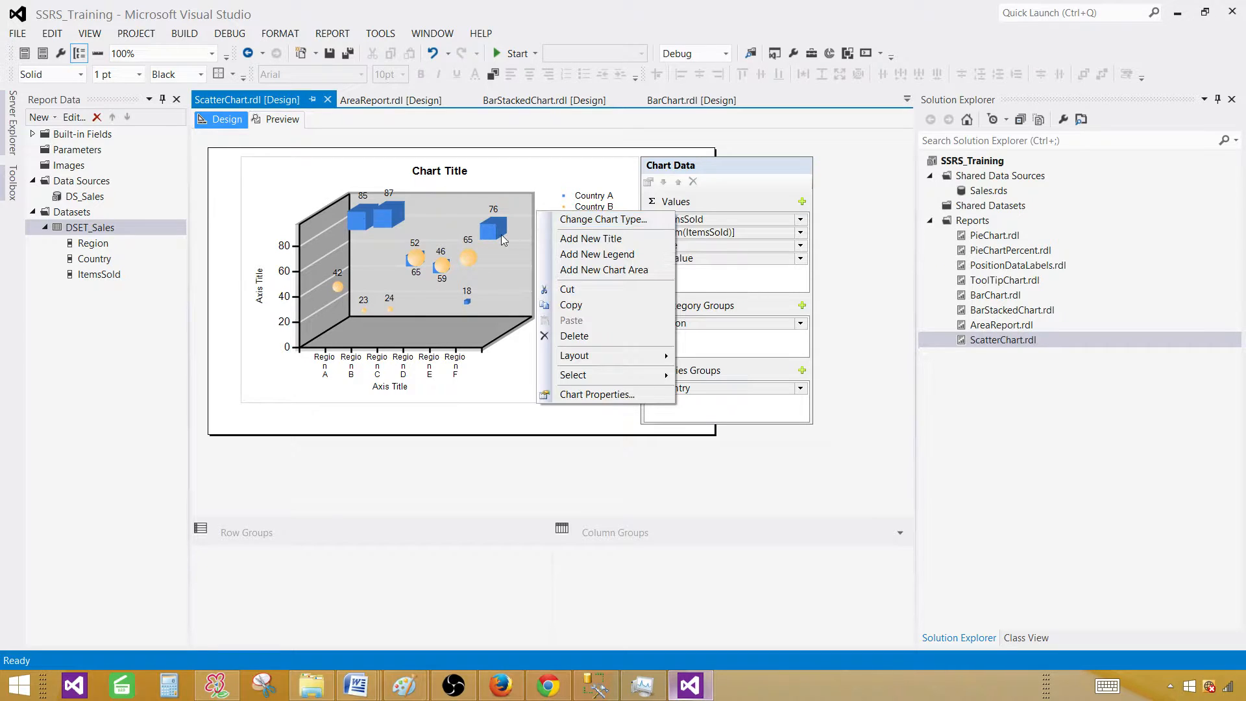
pyautogui.click(517, 325)
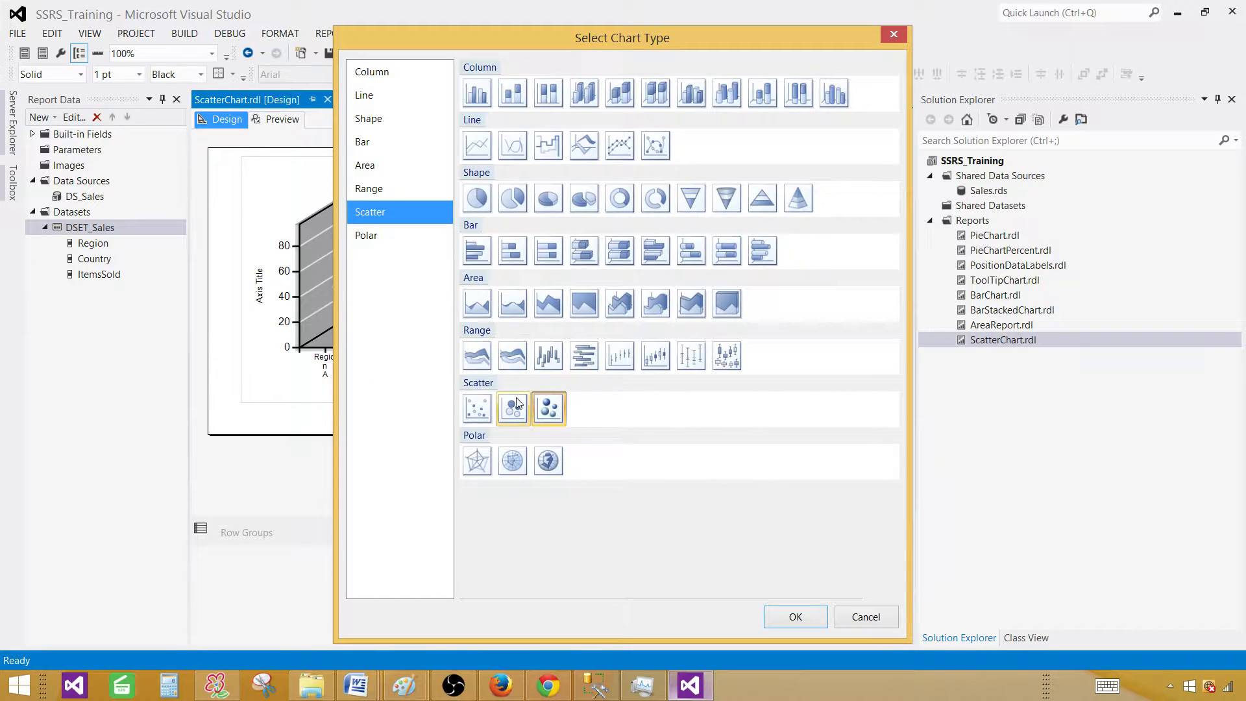
pyautogui.click(477, 407)
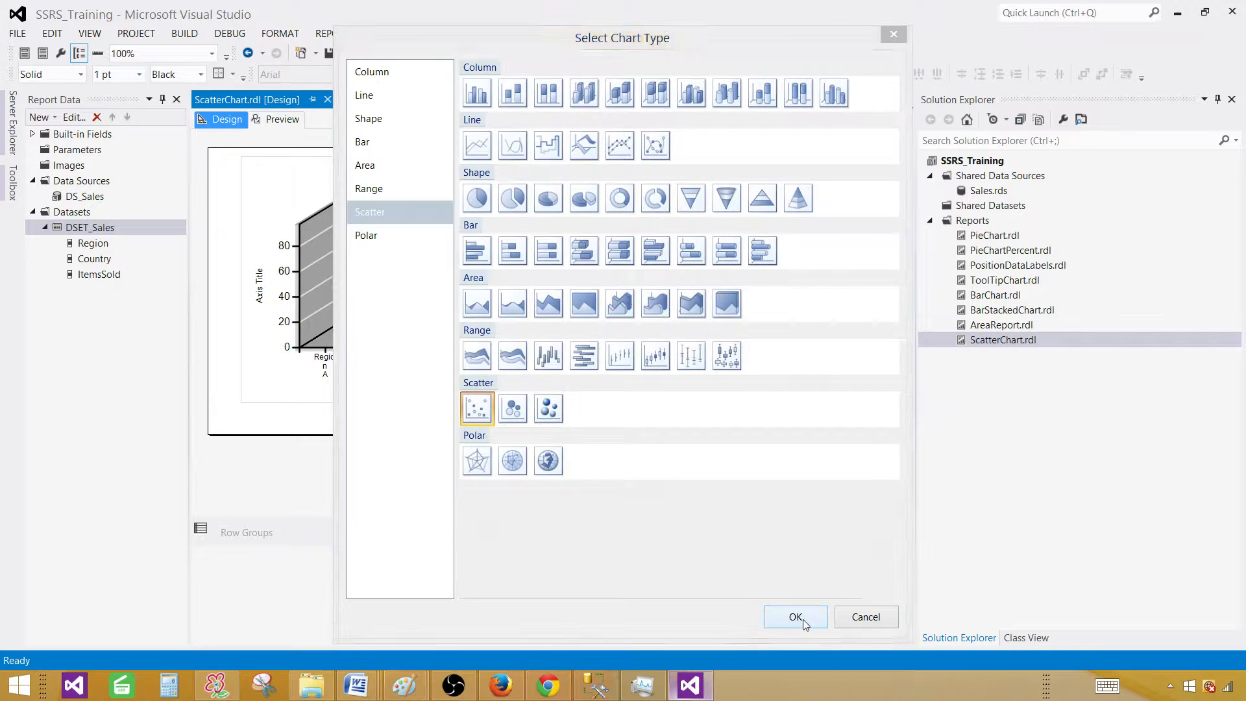
pyautogui.click(794, 616)
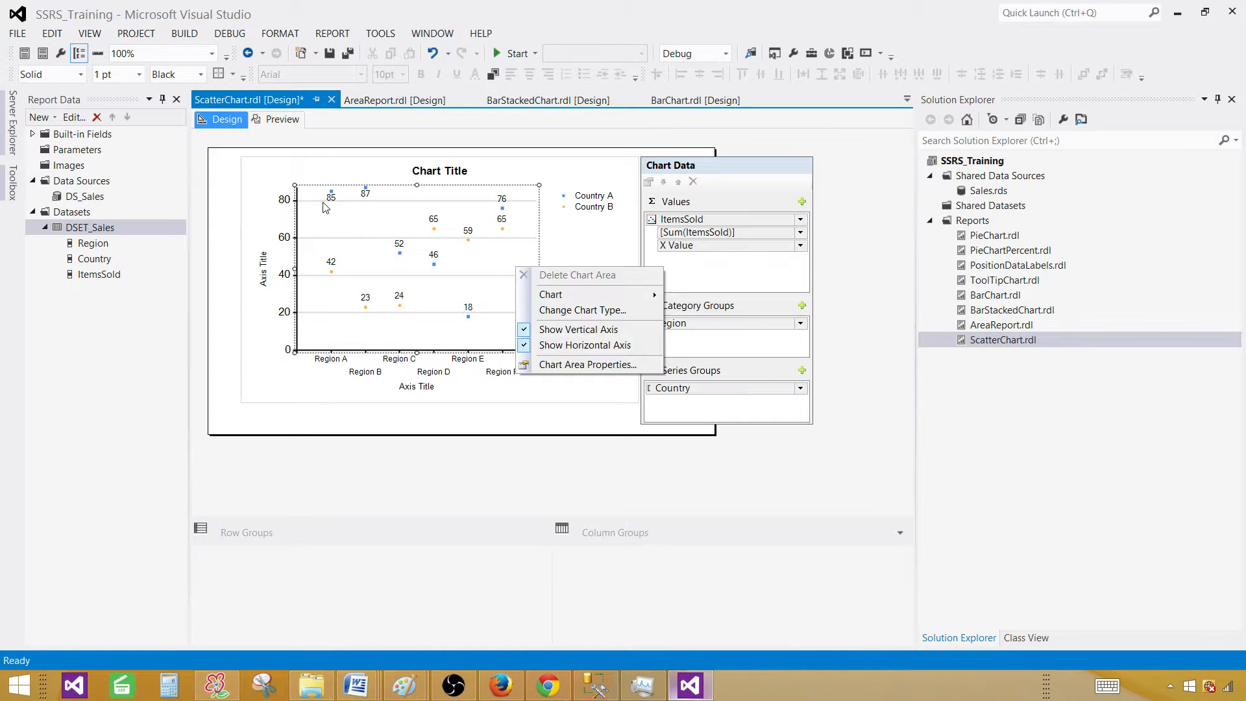
pyautogui.rightClick(266, 270)
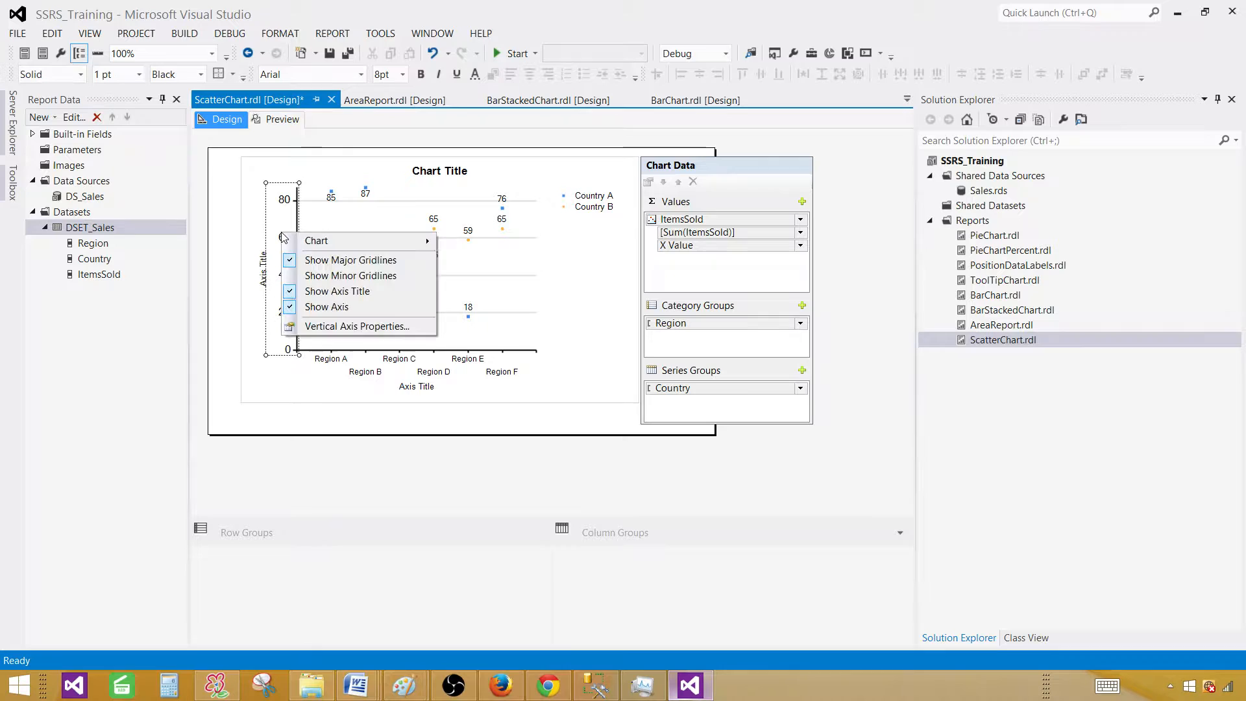
pyautogui.moveTo(358, 327)
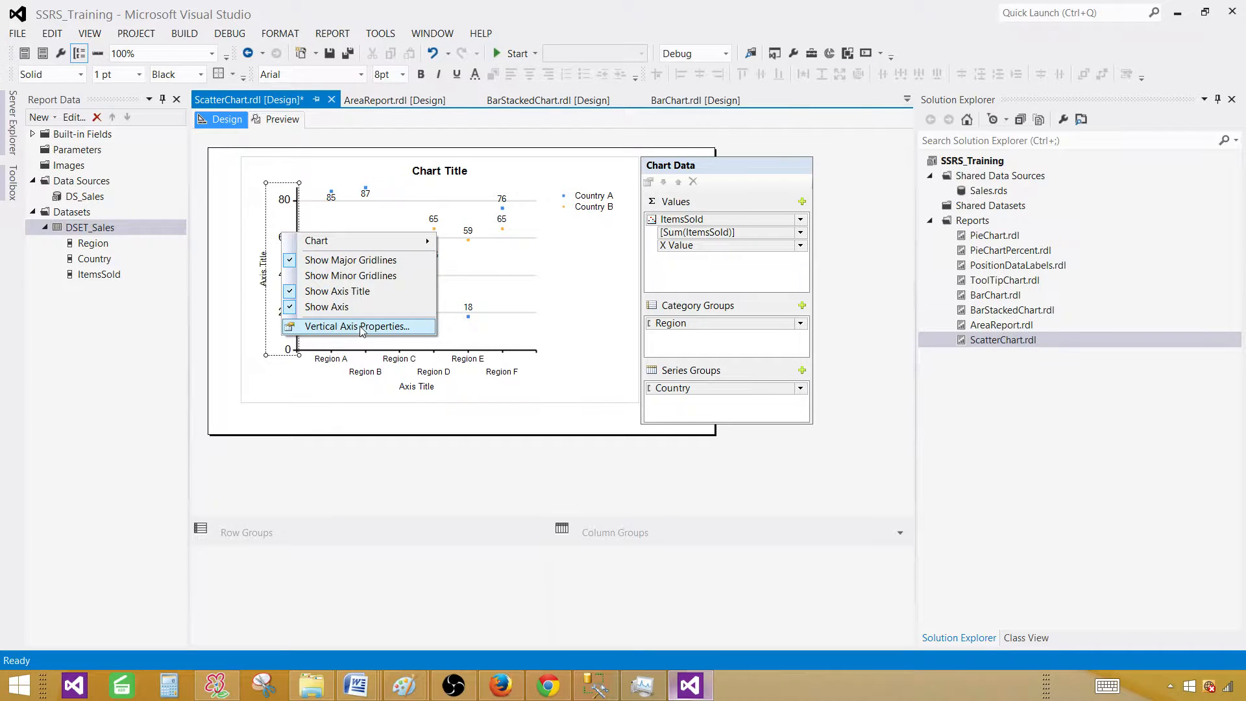
pyautogui.click(358, 326)
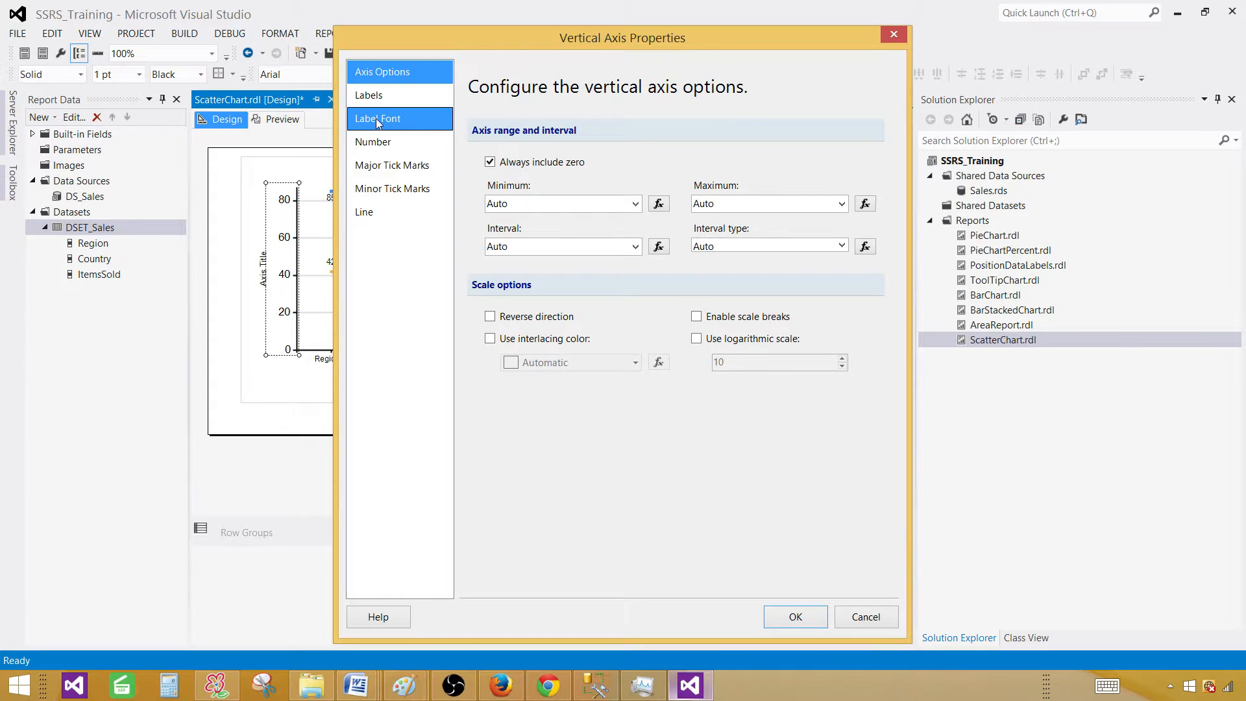
pyautogui.click(367, 94)
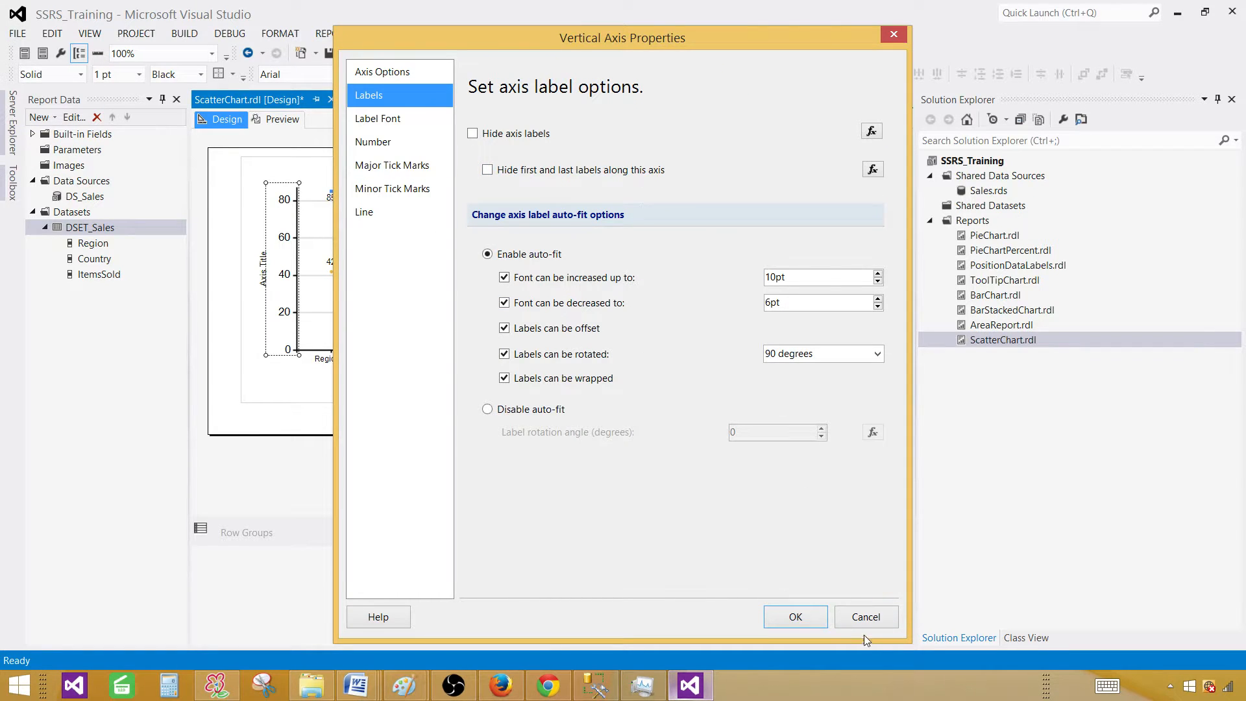
pyautogui.click(794, 617)
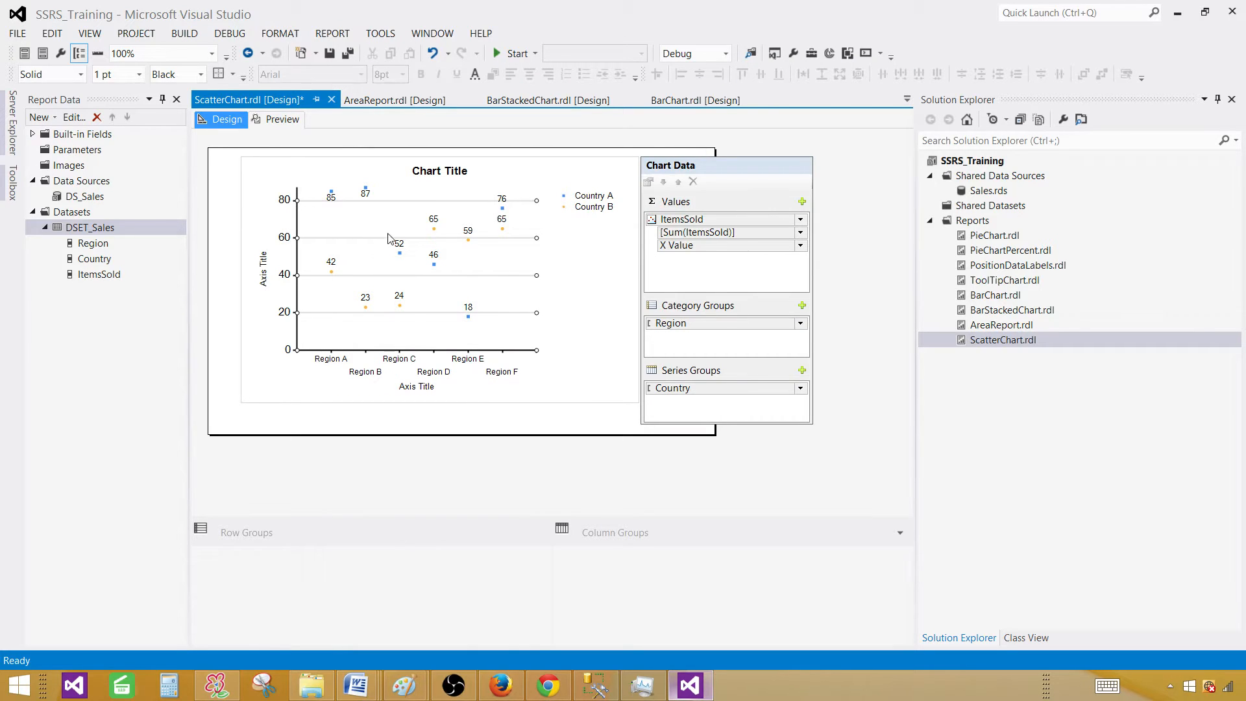
pyautogui.click(365, 365)
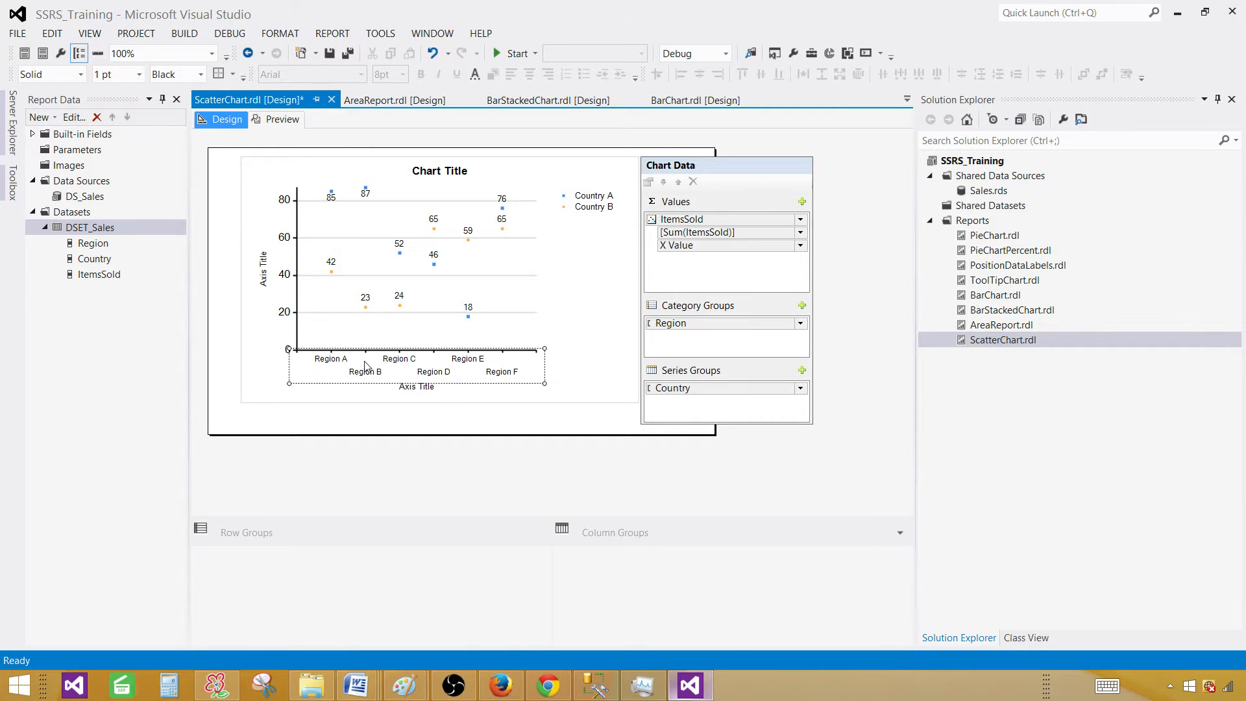